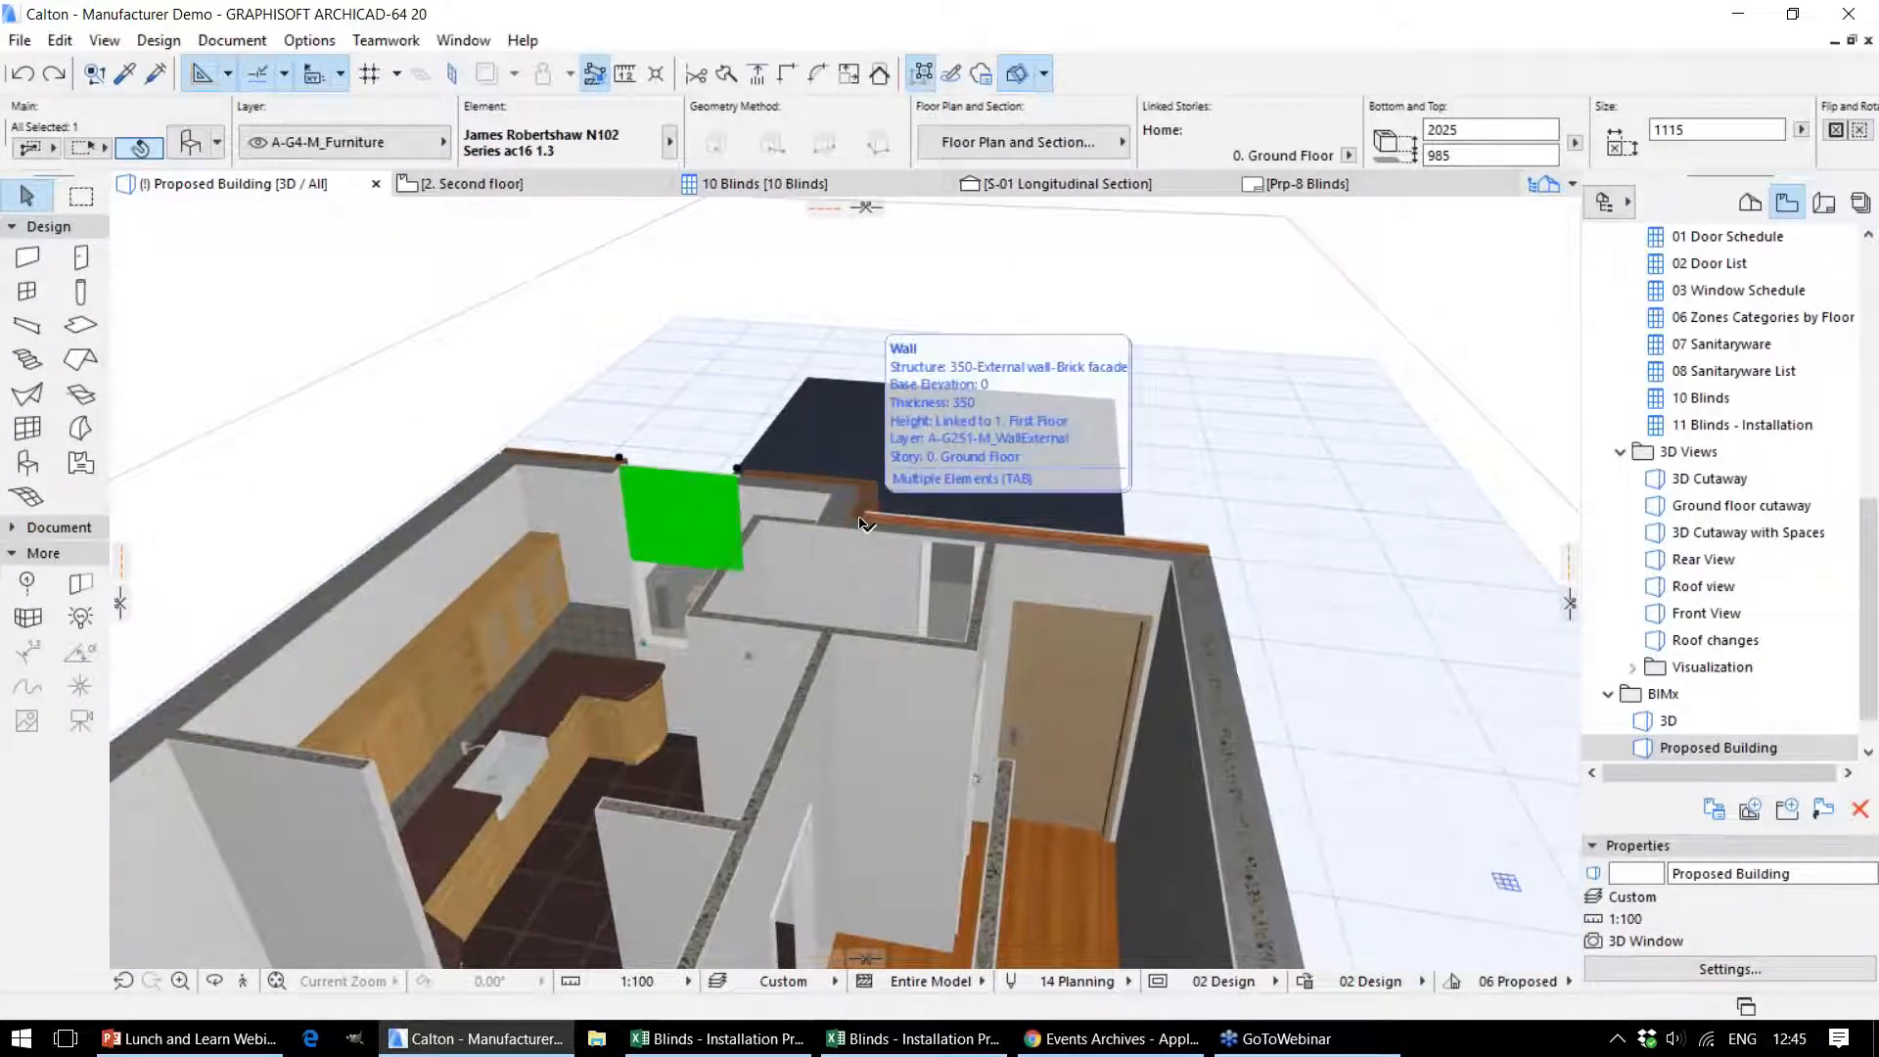
mouse_move(826, 468)
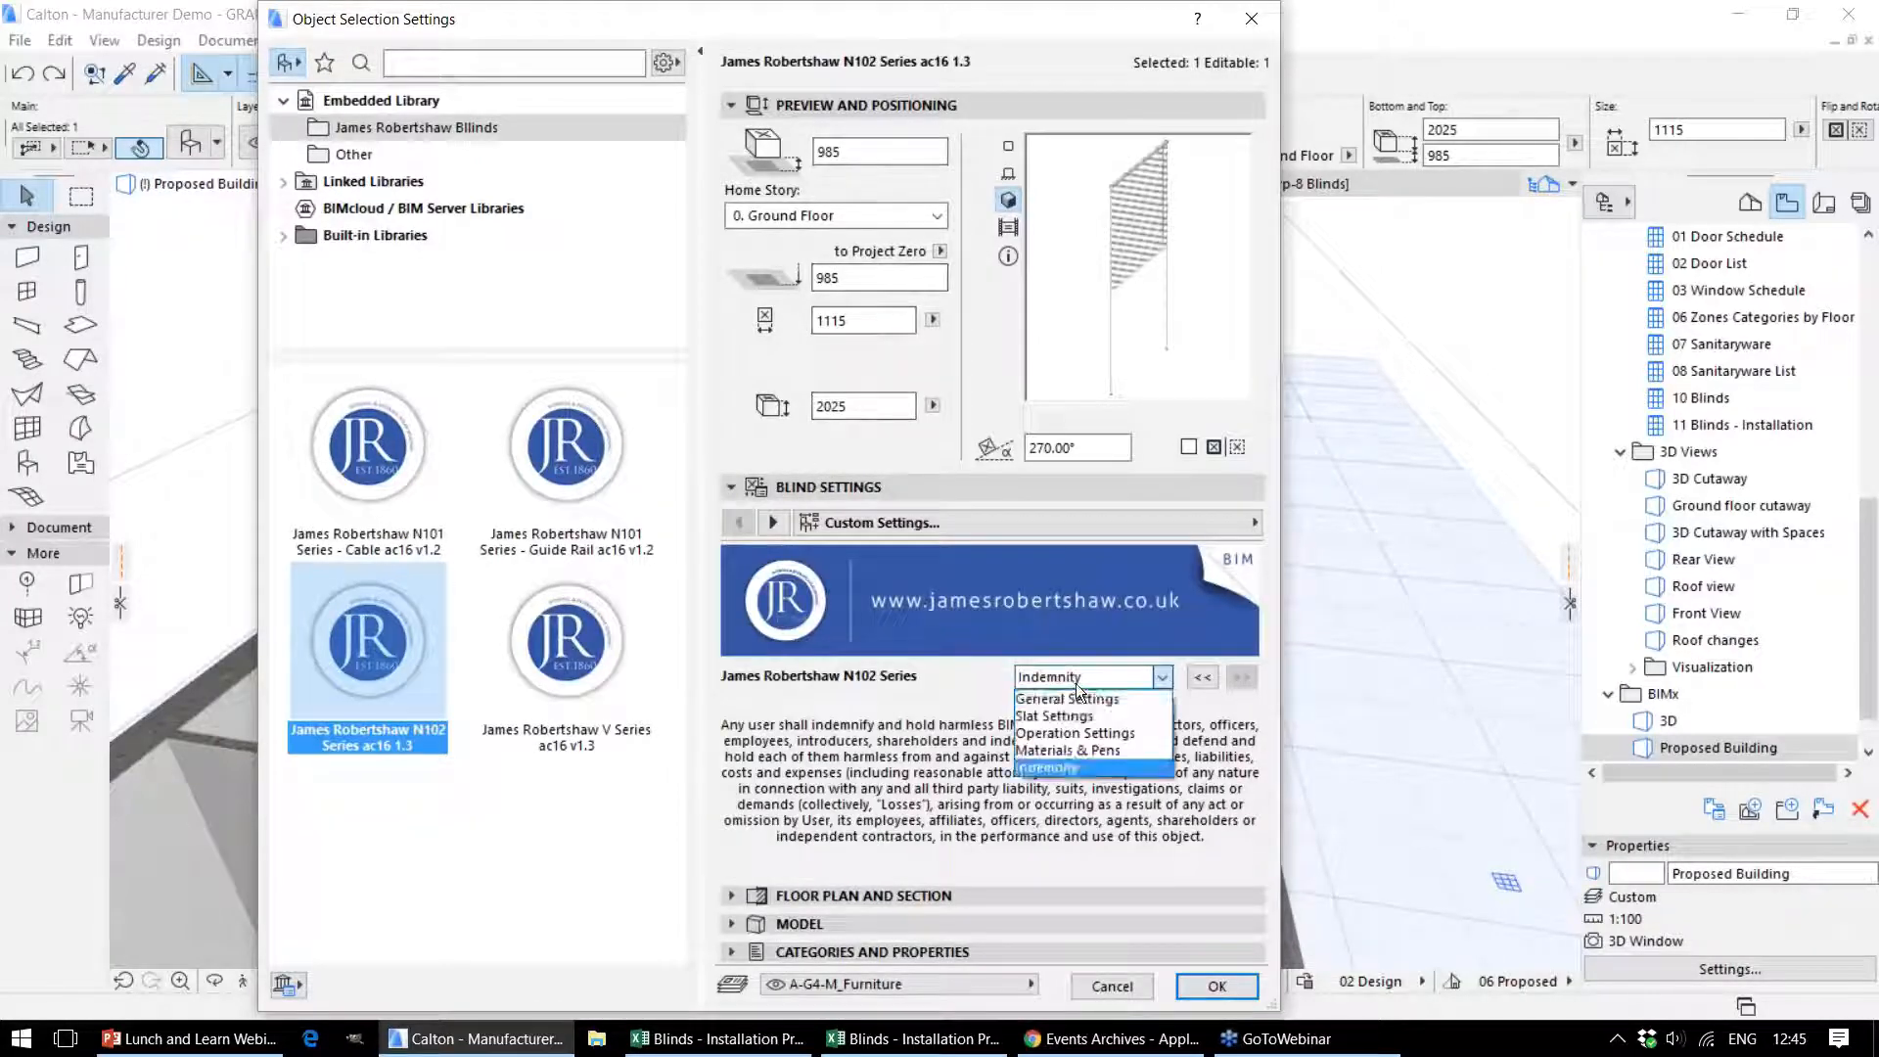
left_click(1065, 699)
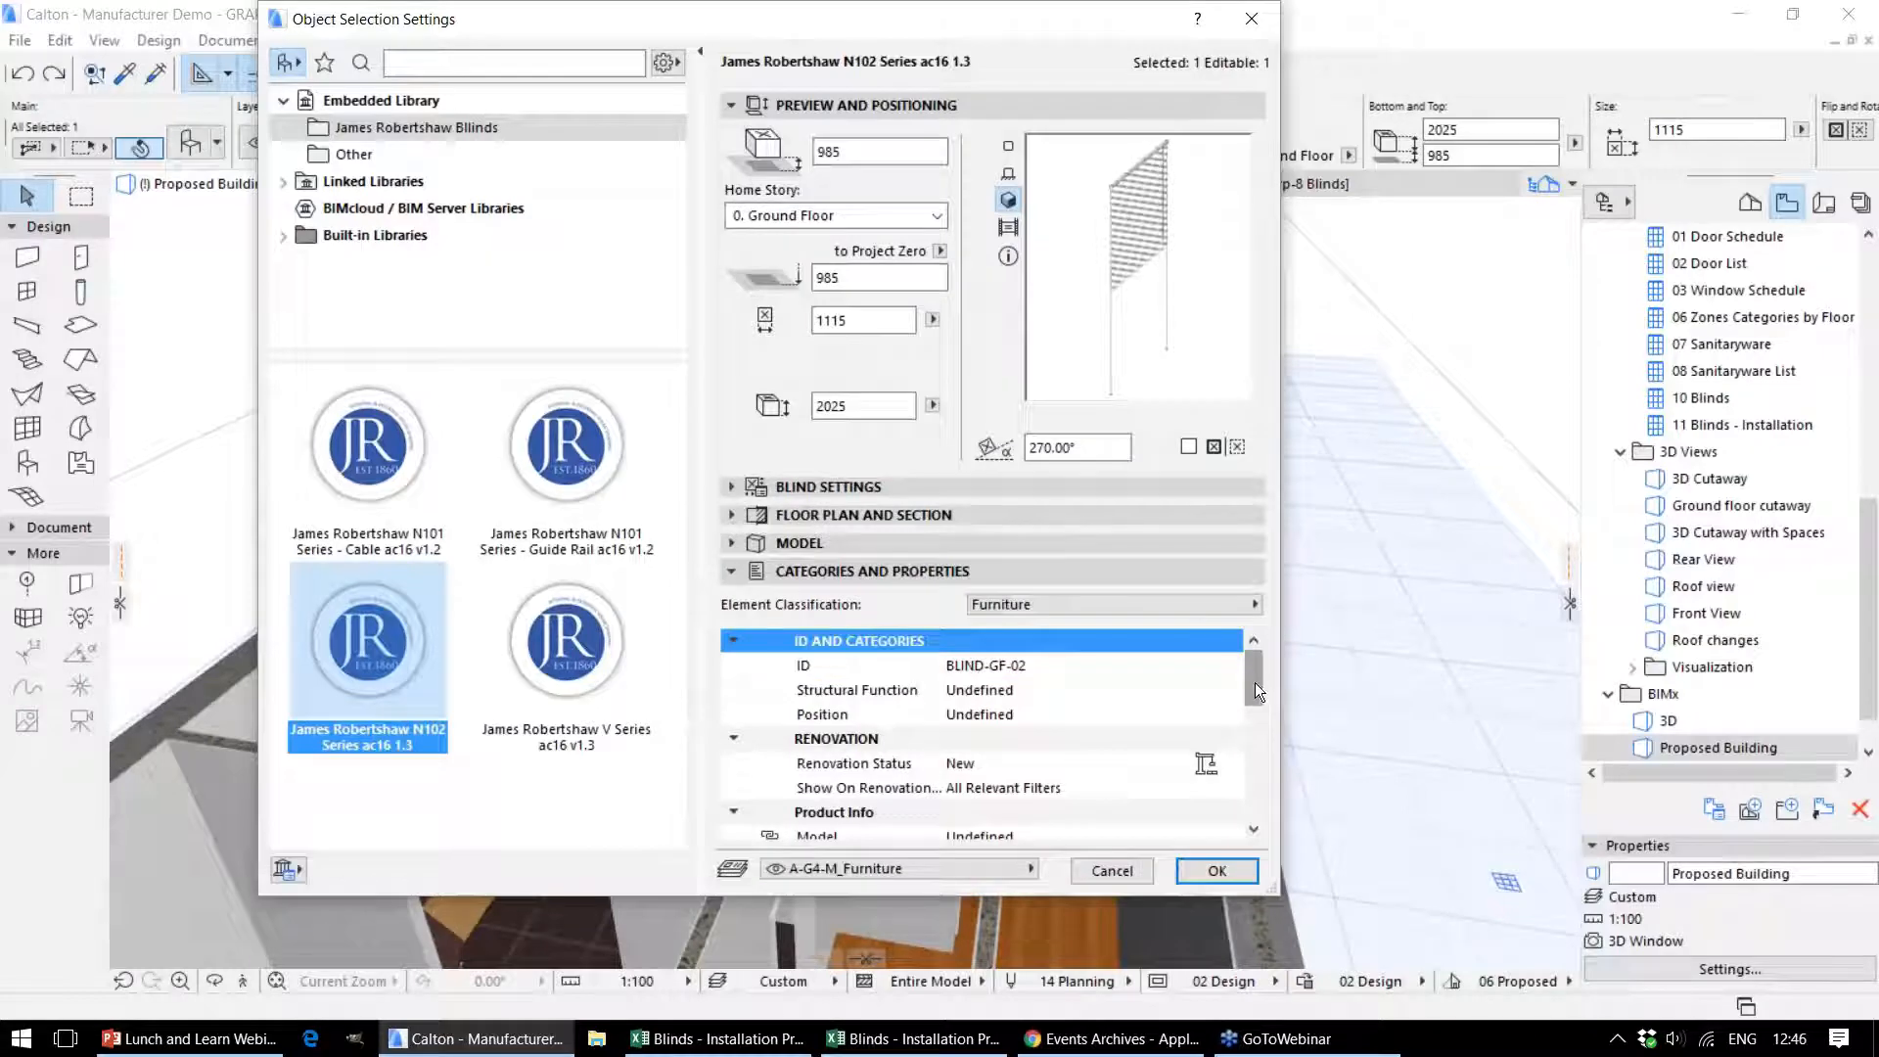
Review the blind's Product Info and IFC properties (BLIND-GF-02, James Robertshaw), then close Object Selection Settings
scroll("down", 3)
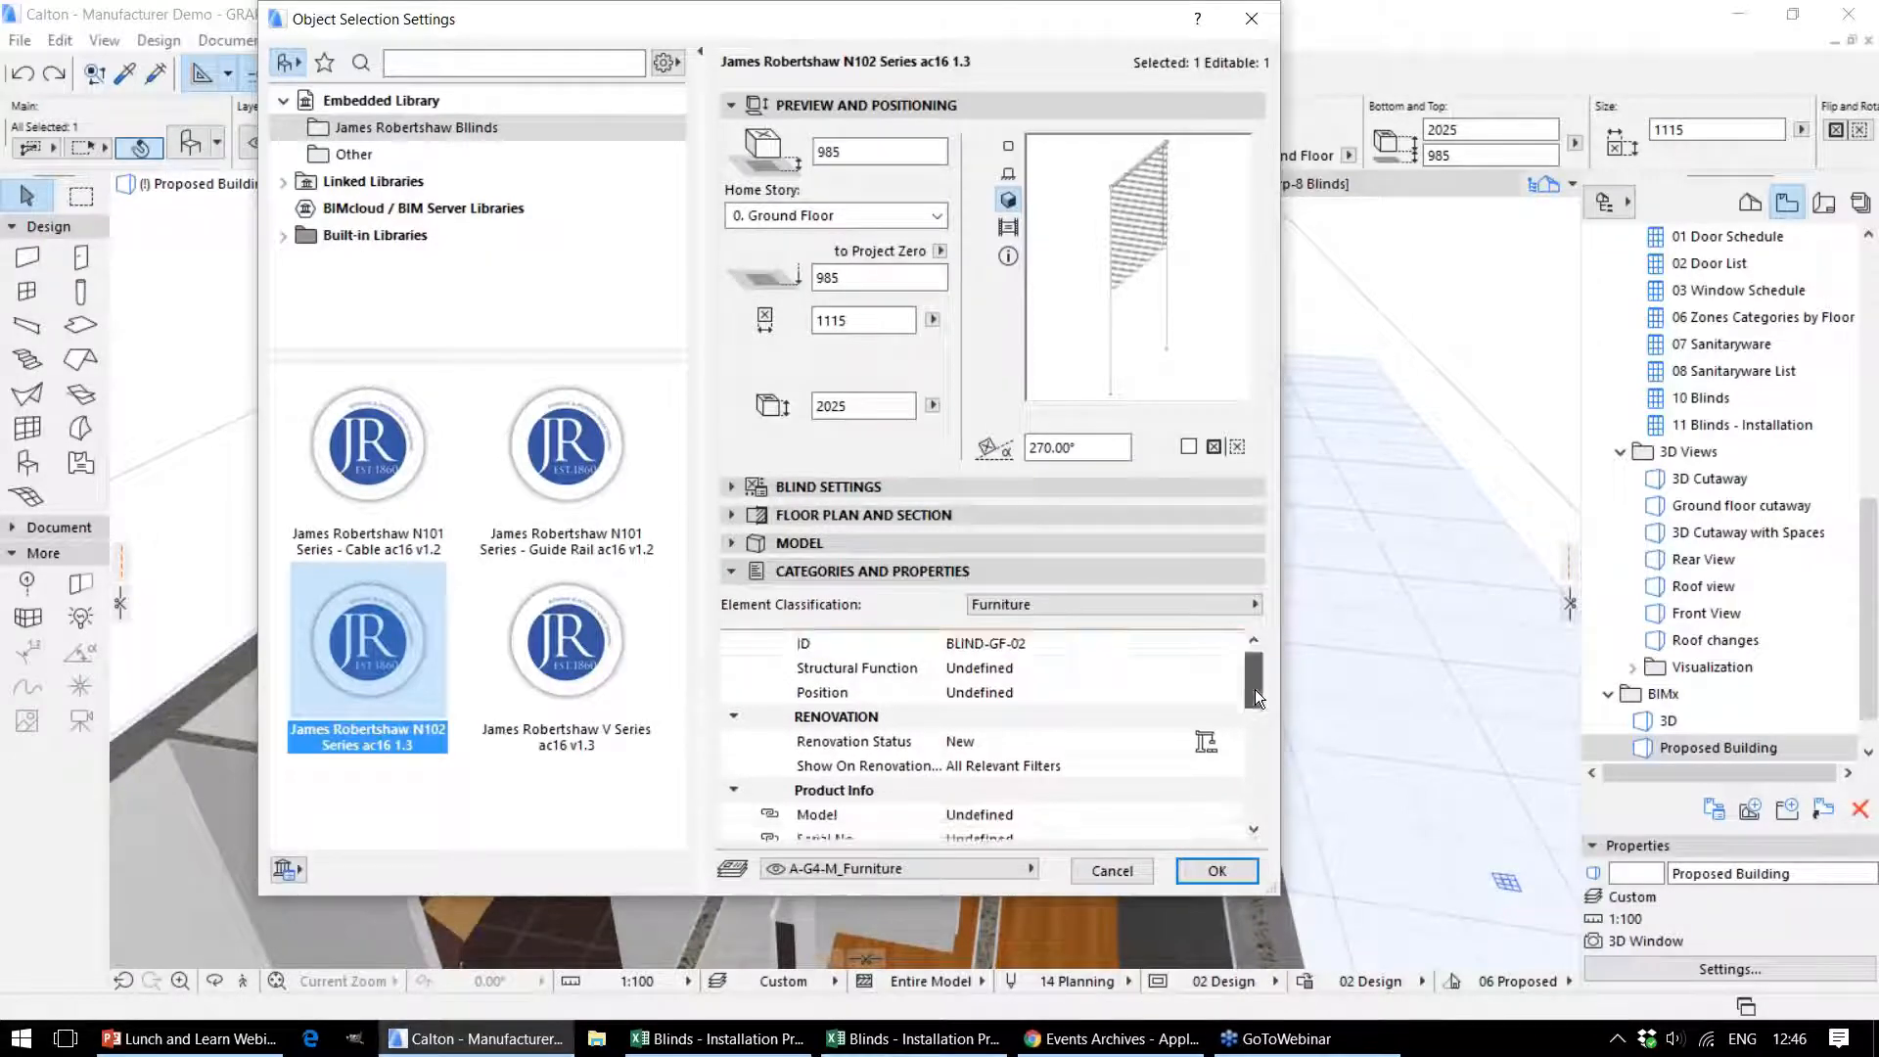
scroll("down", 3)
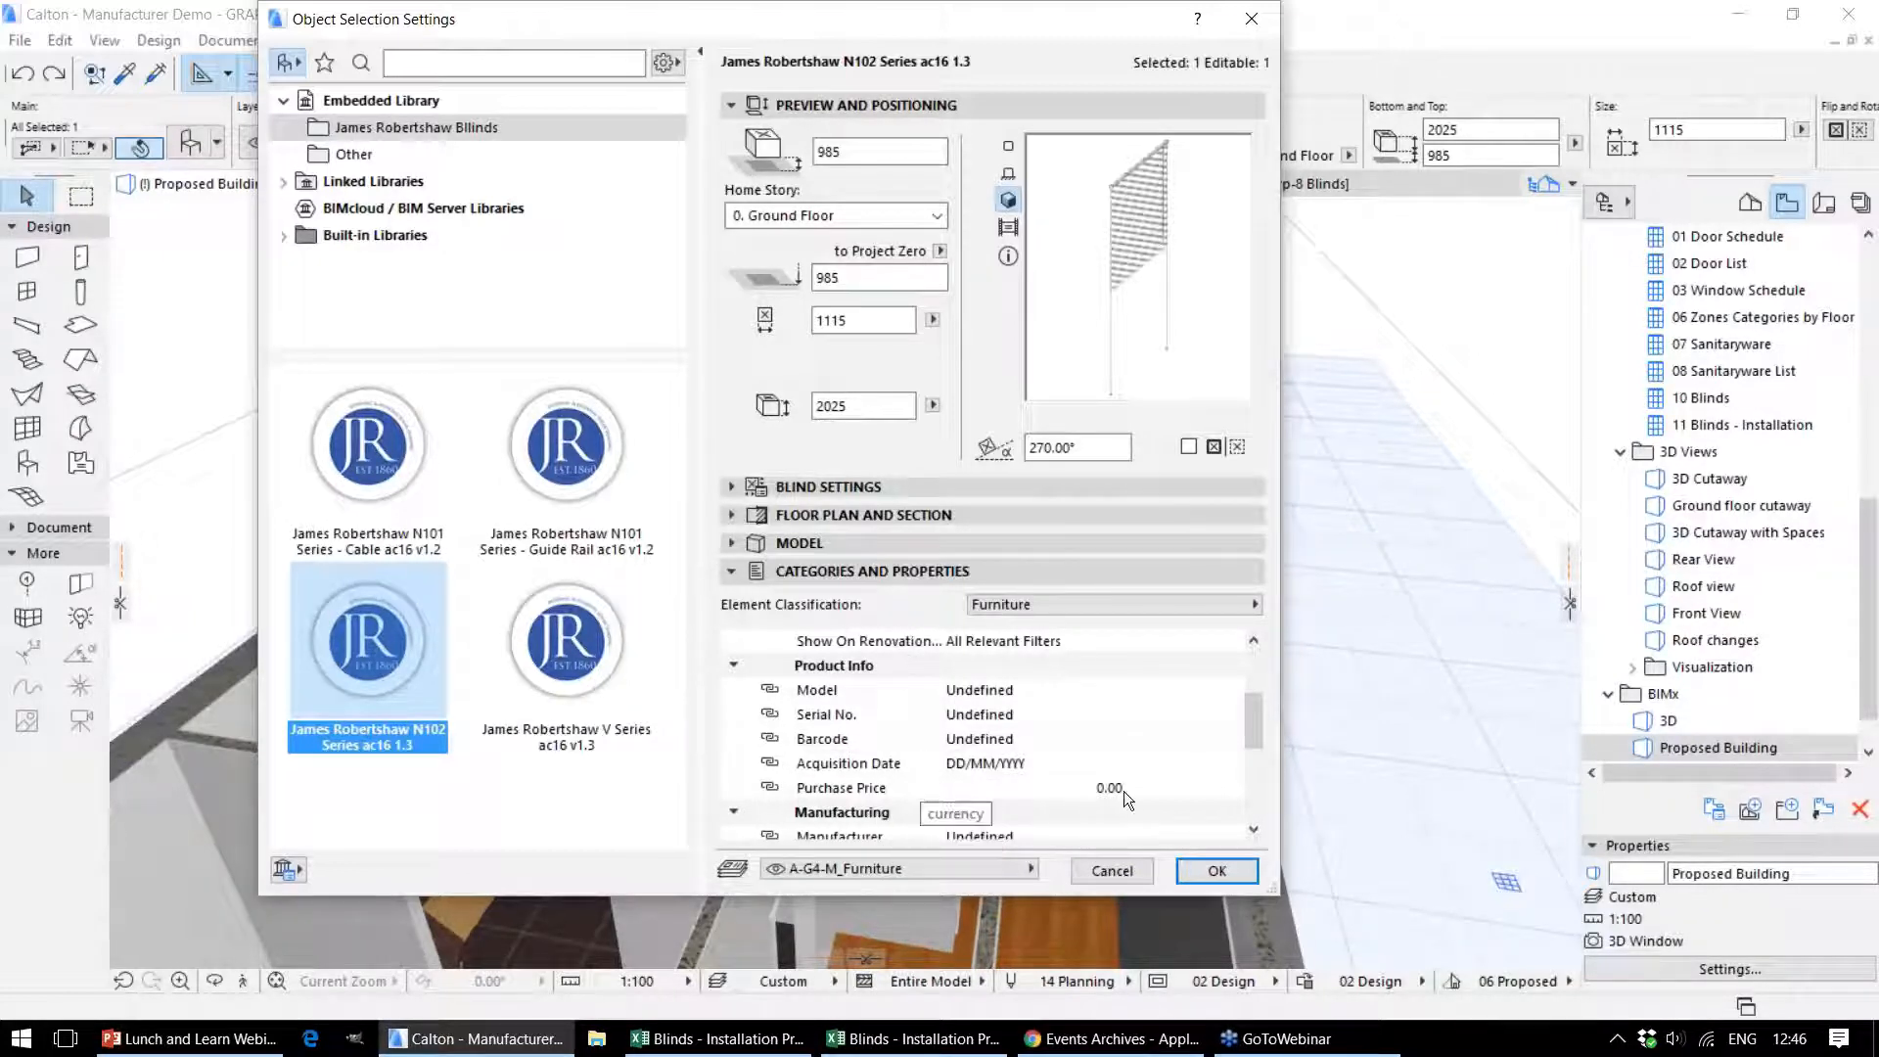
mouse_move(1134, 777)
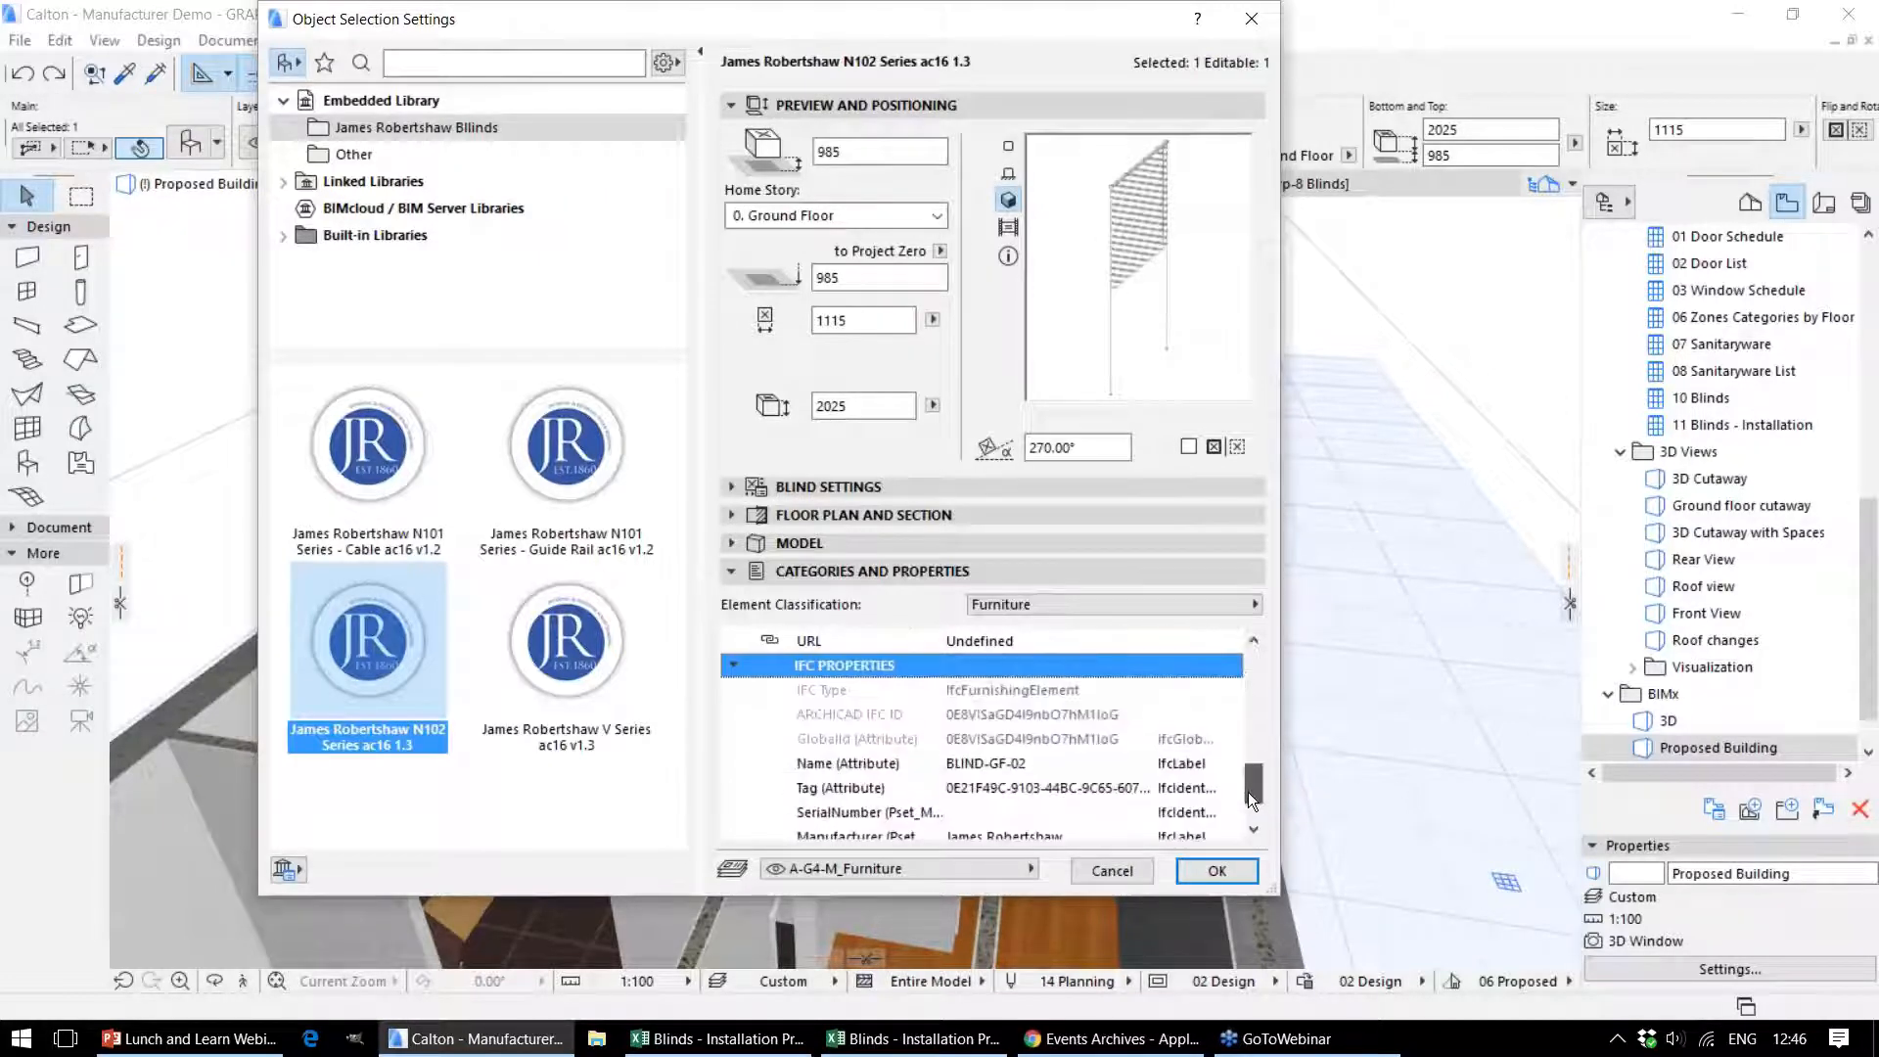
scroll("down", 3)
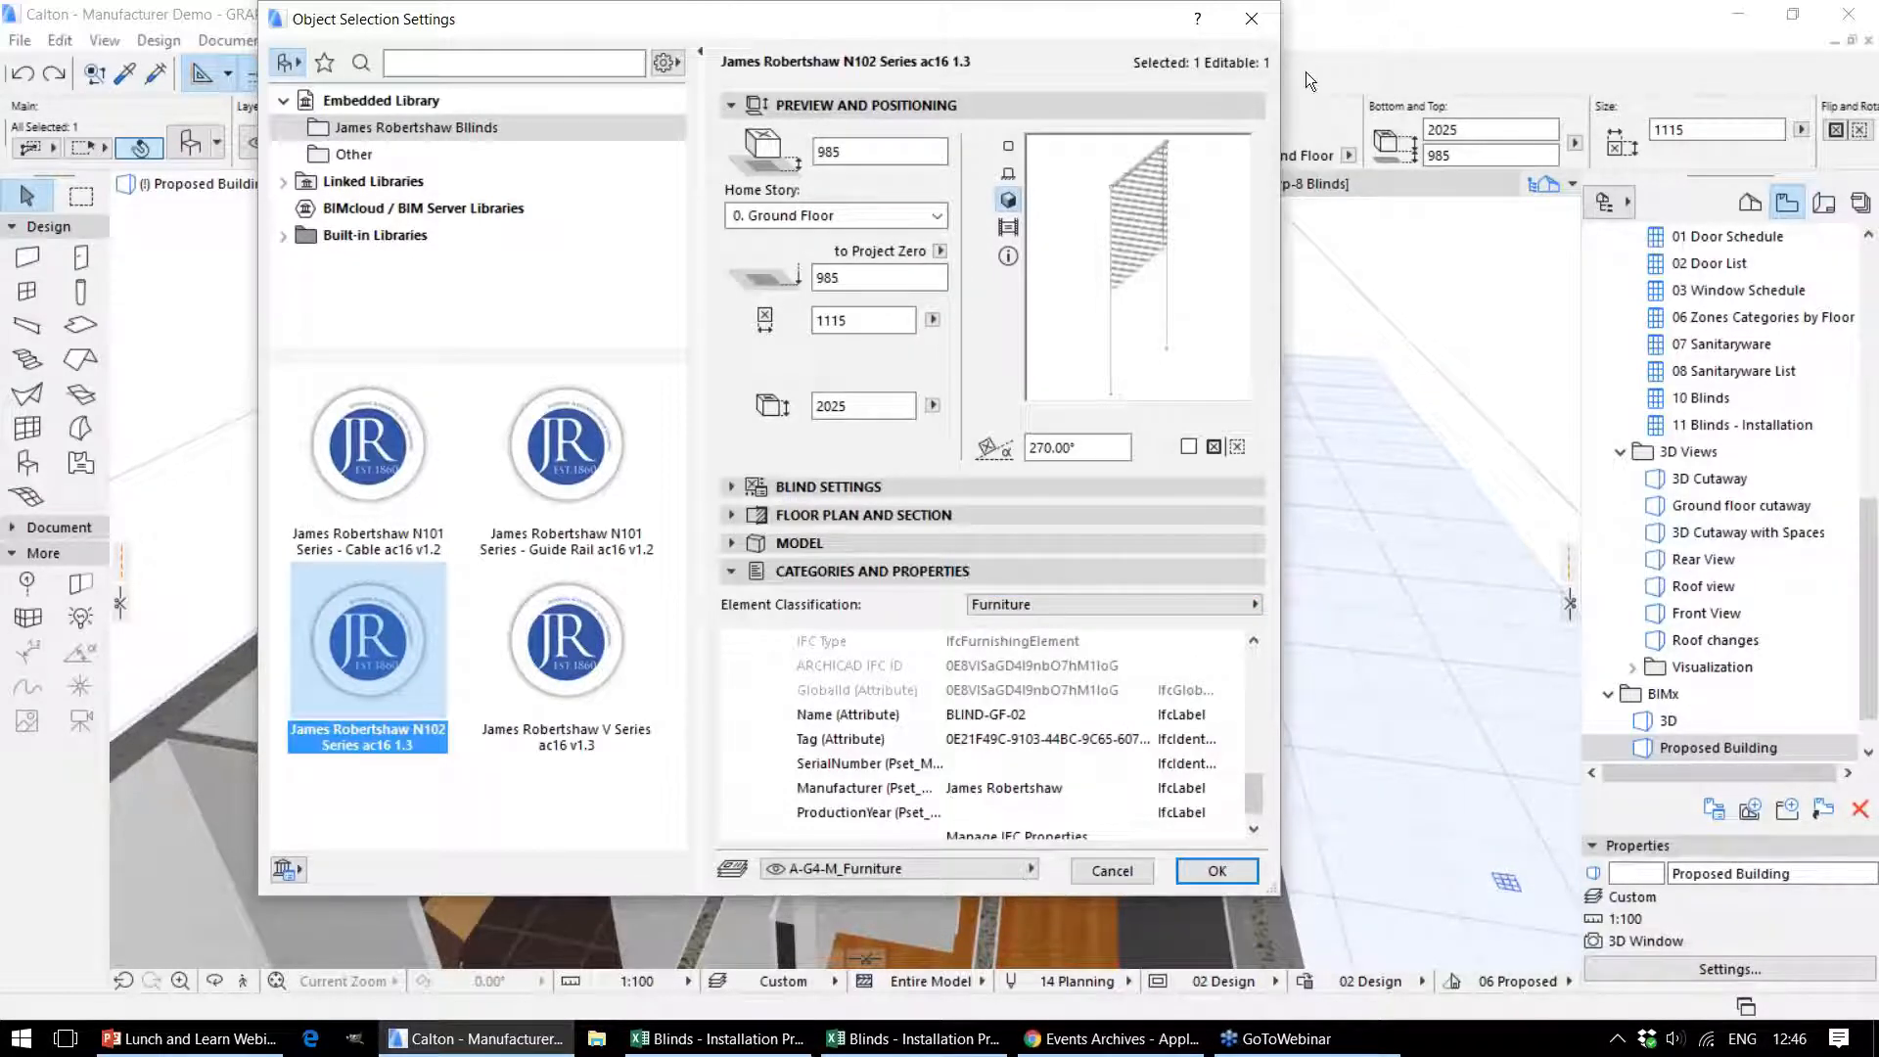
left_click(1215, 869)
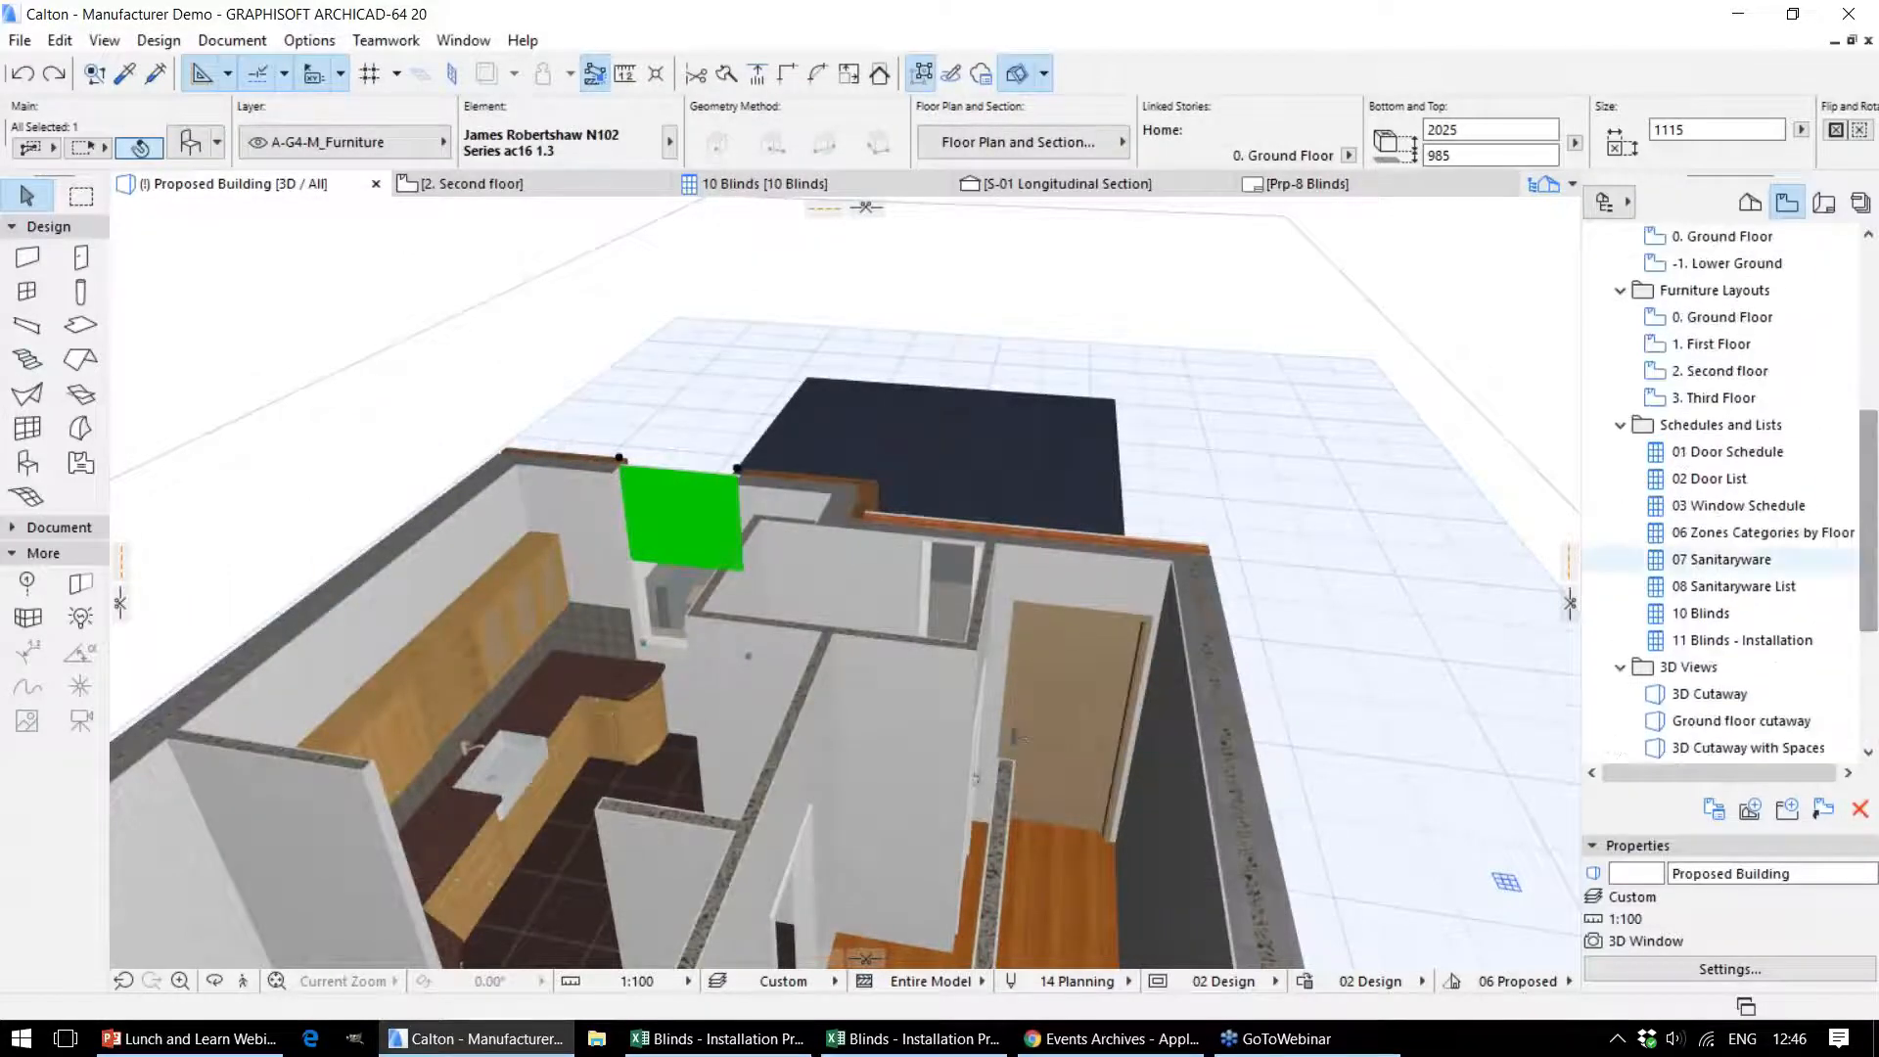
Open the 01 Door Schedule from the Navigator's Schedules list
left_click(1728, 451)
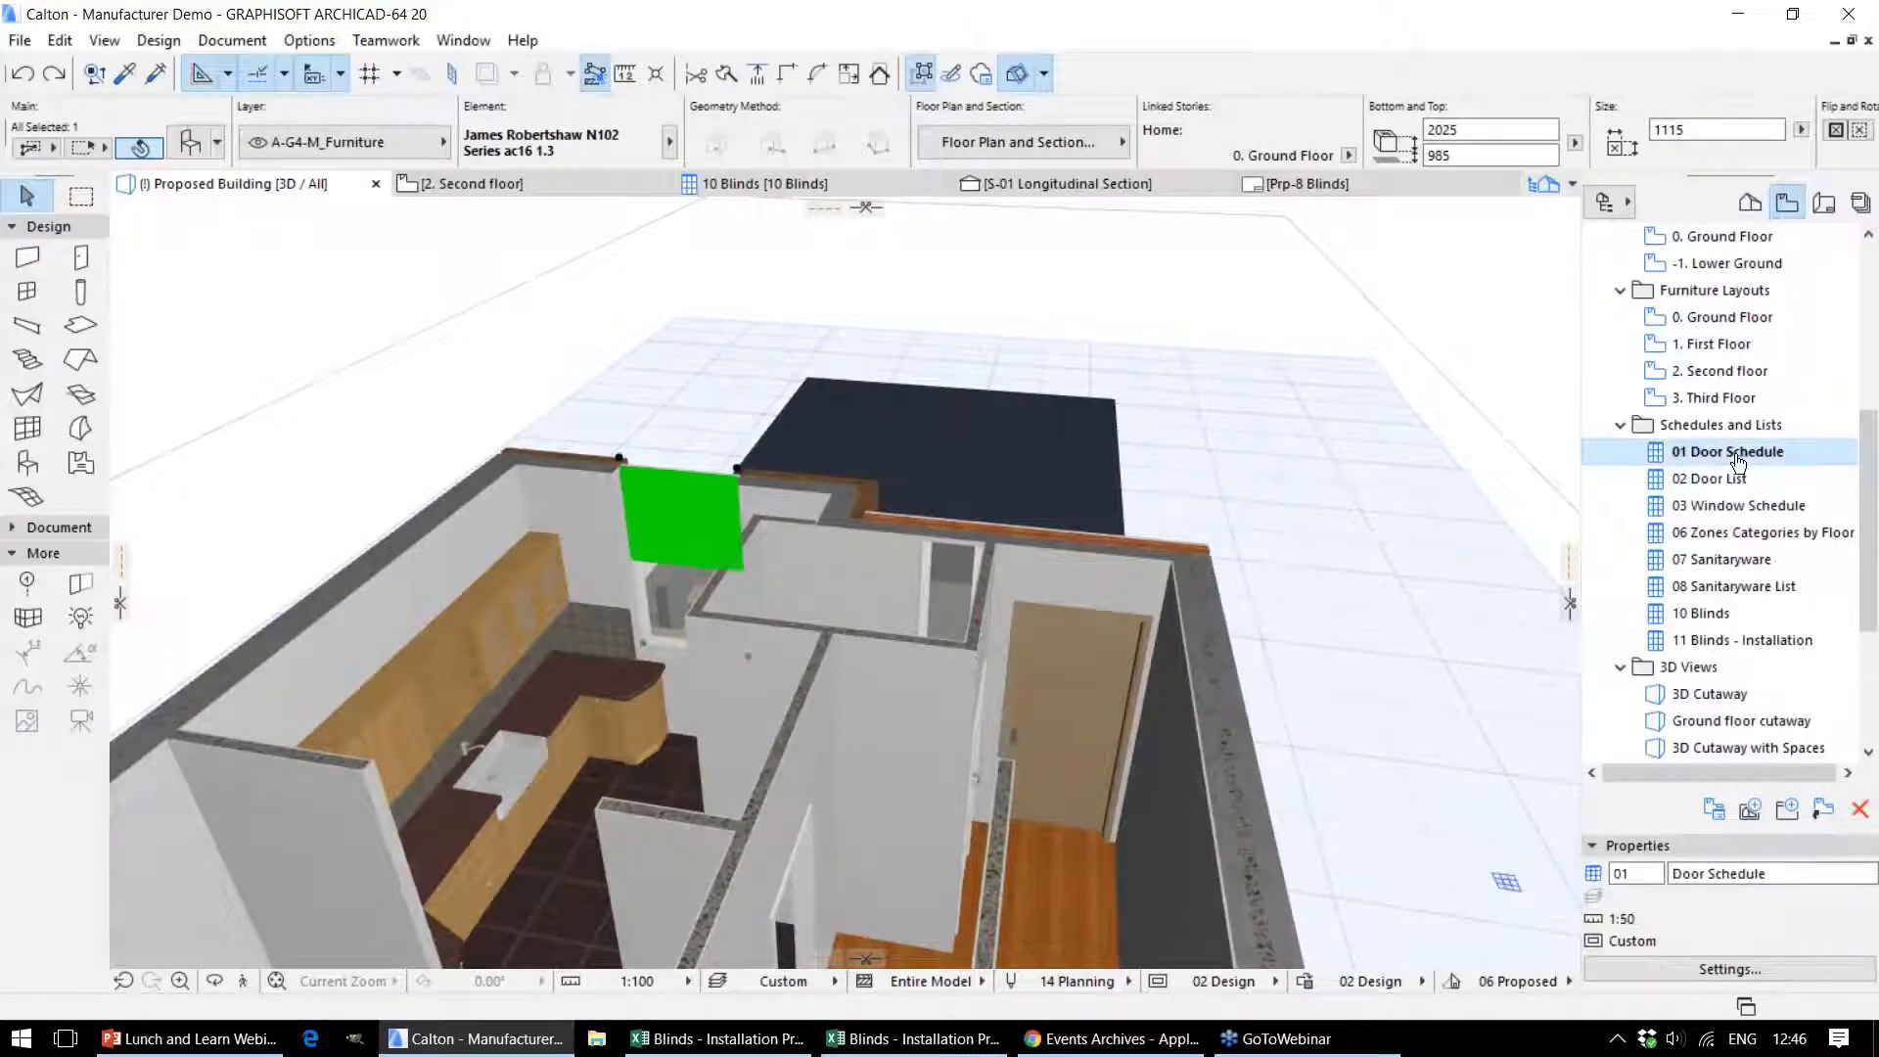
double_click(1728, 452)
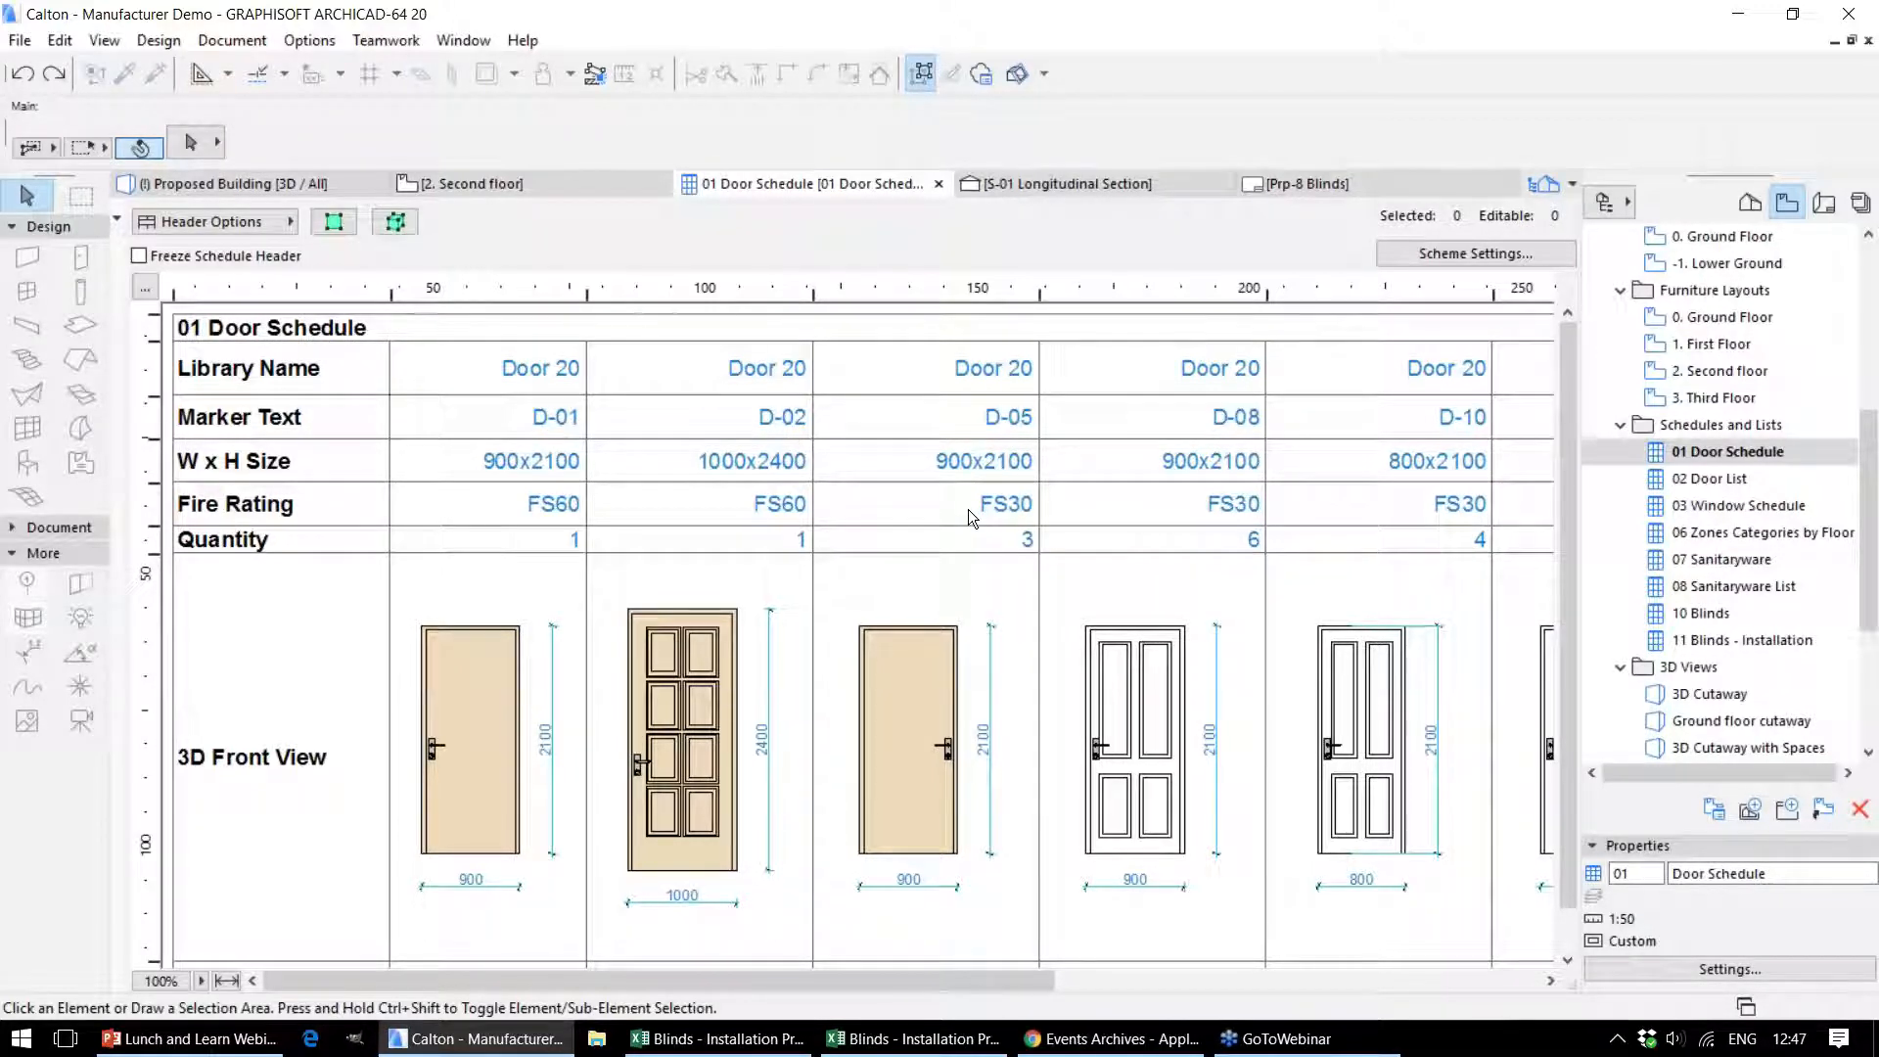
mouse_move(890, 560)
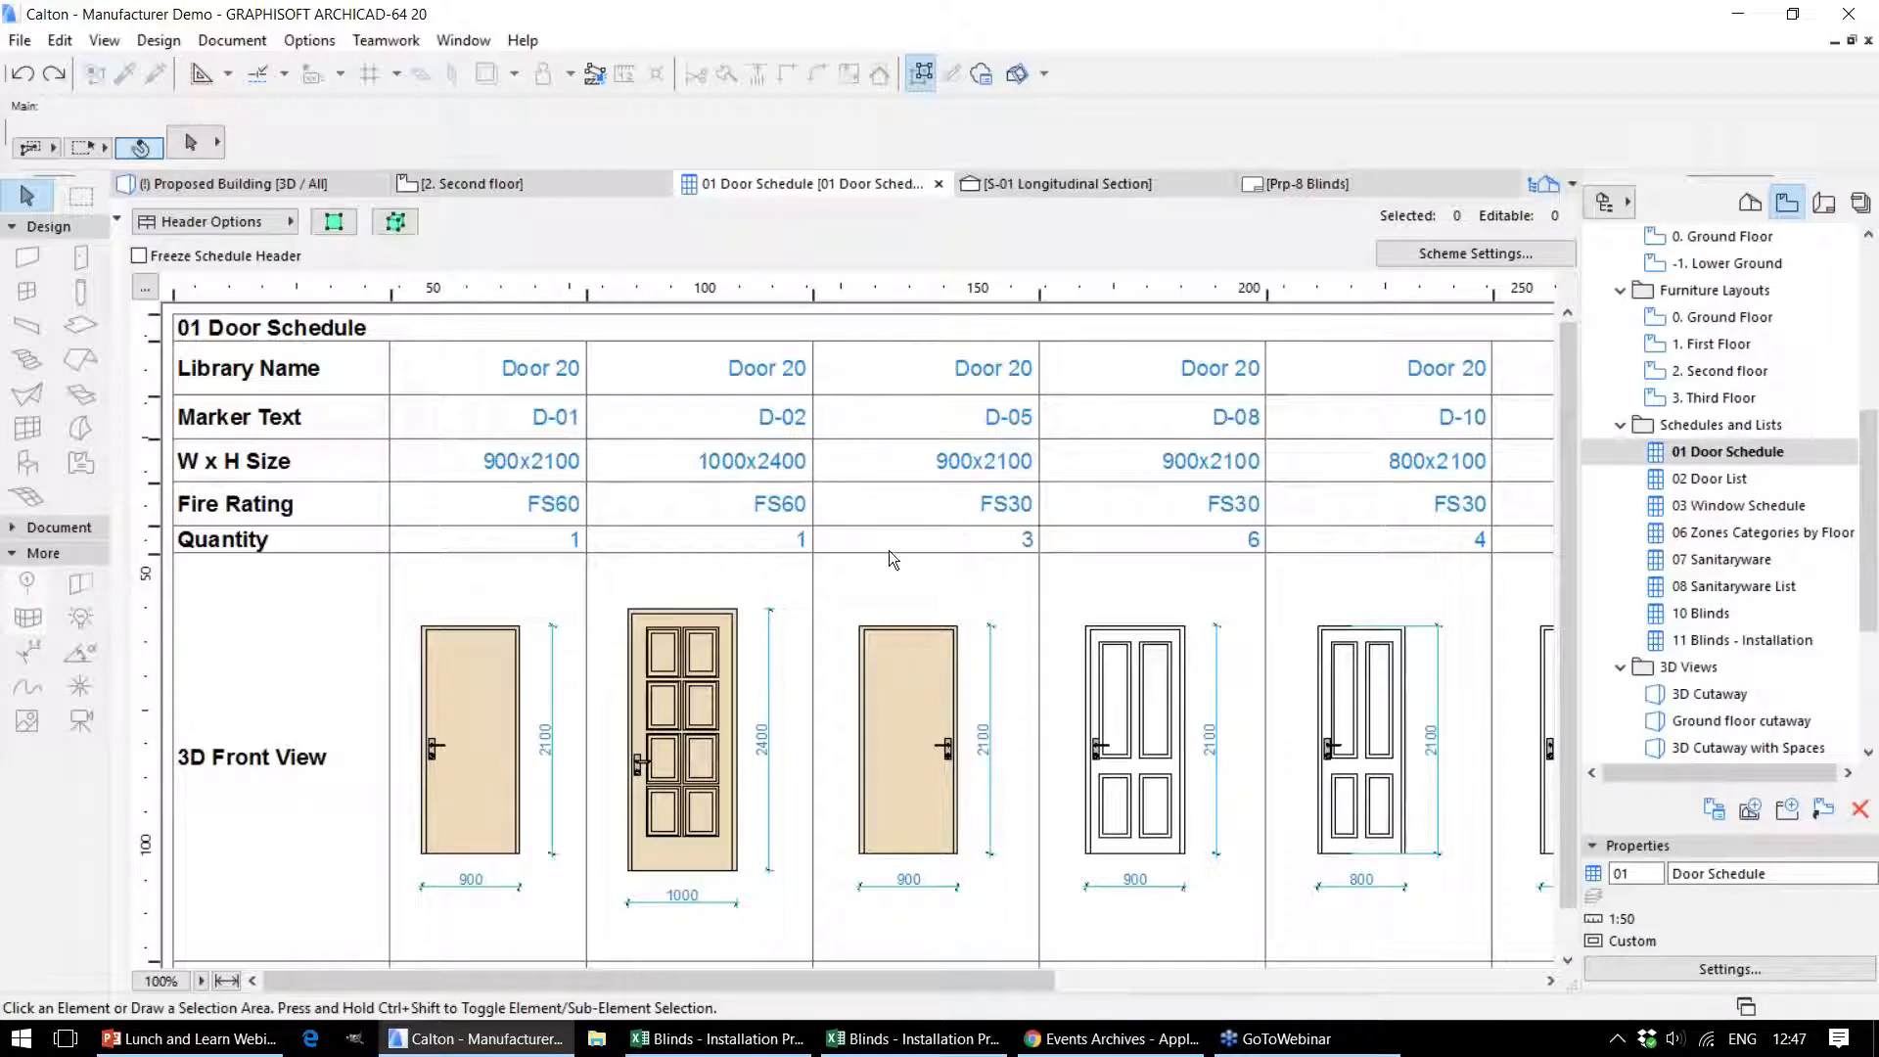
mouse_move(857, 638)
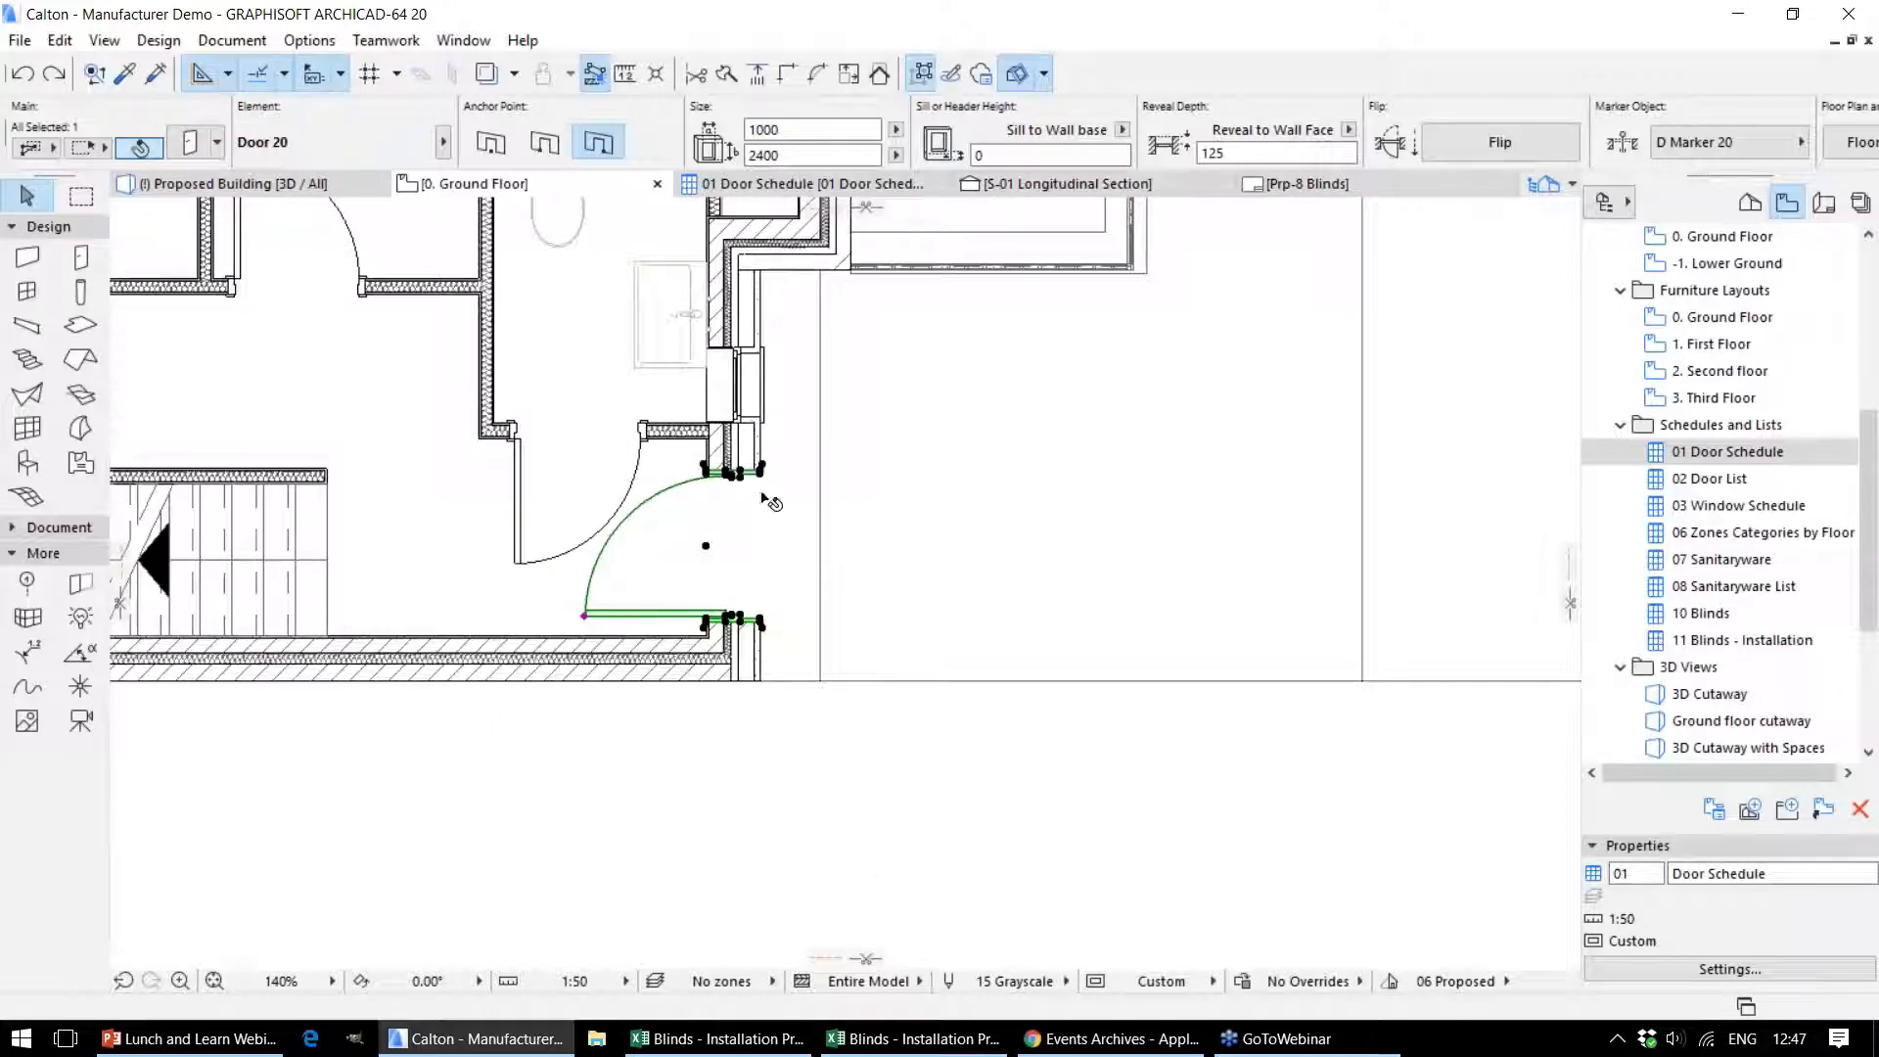
mouse_move(557, 397)
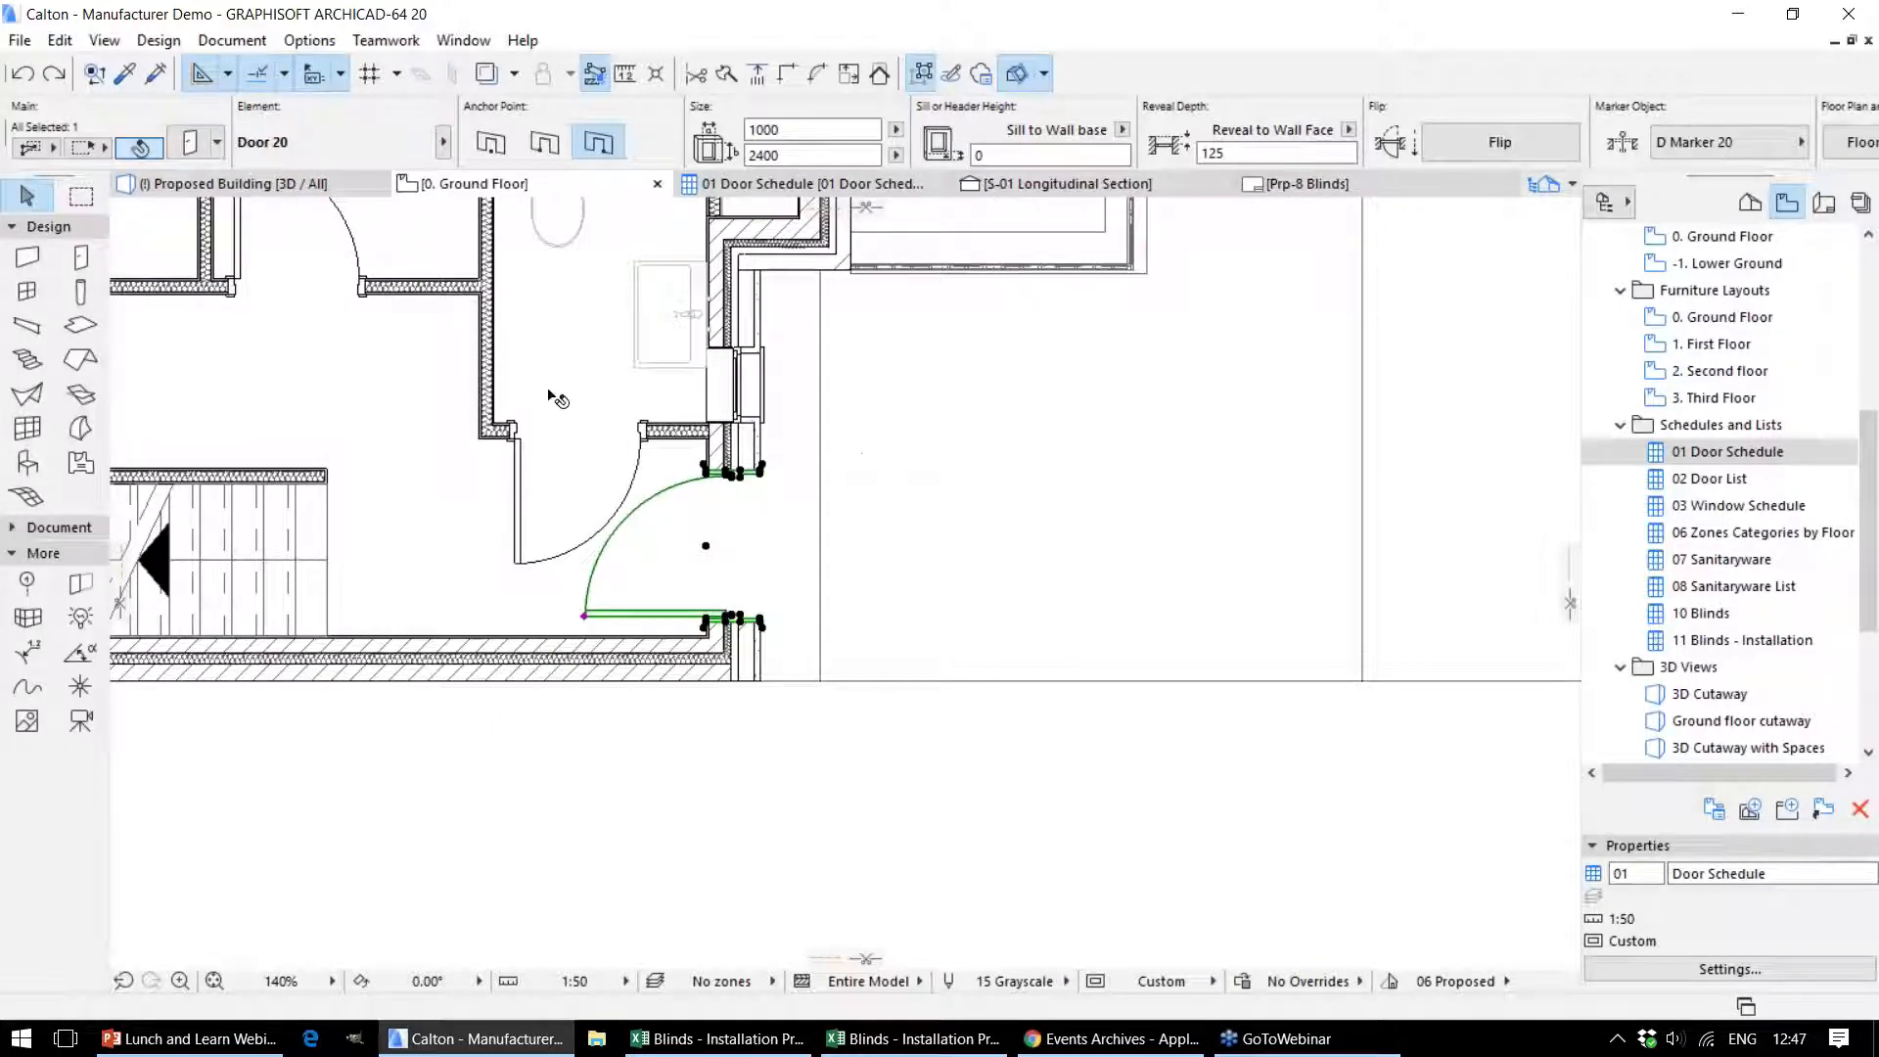
left_click(814, 184)
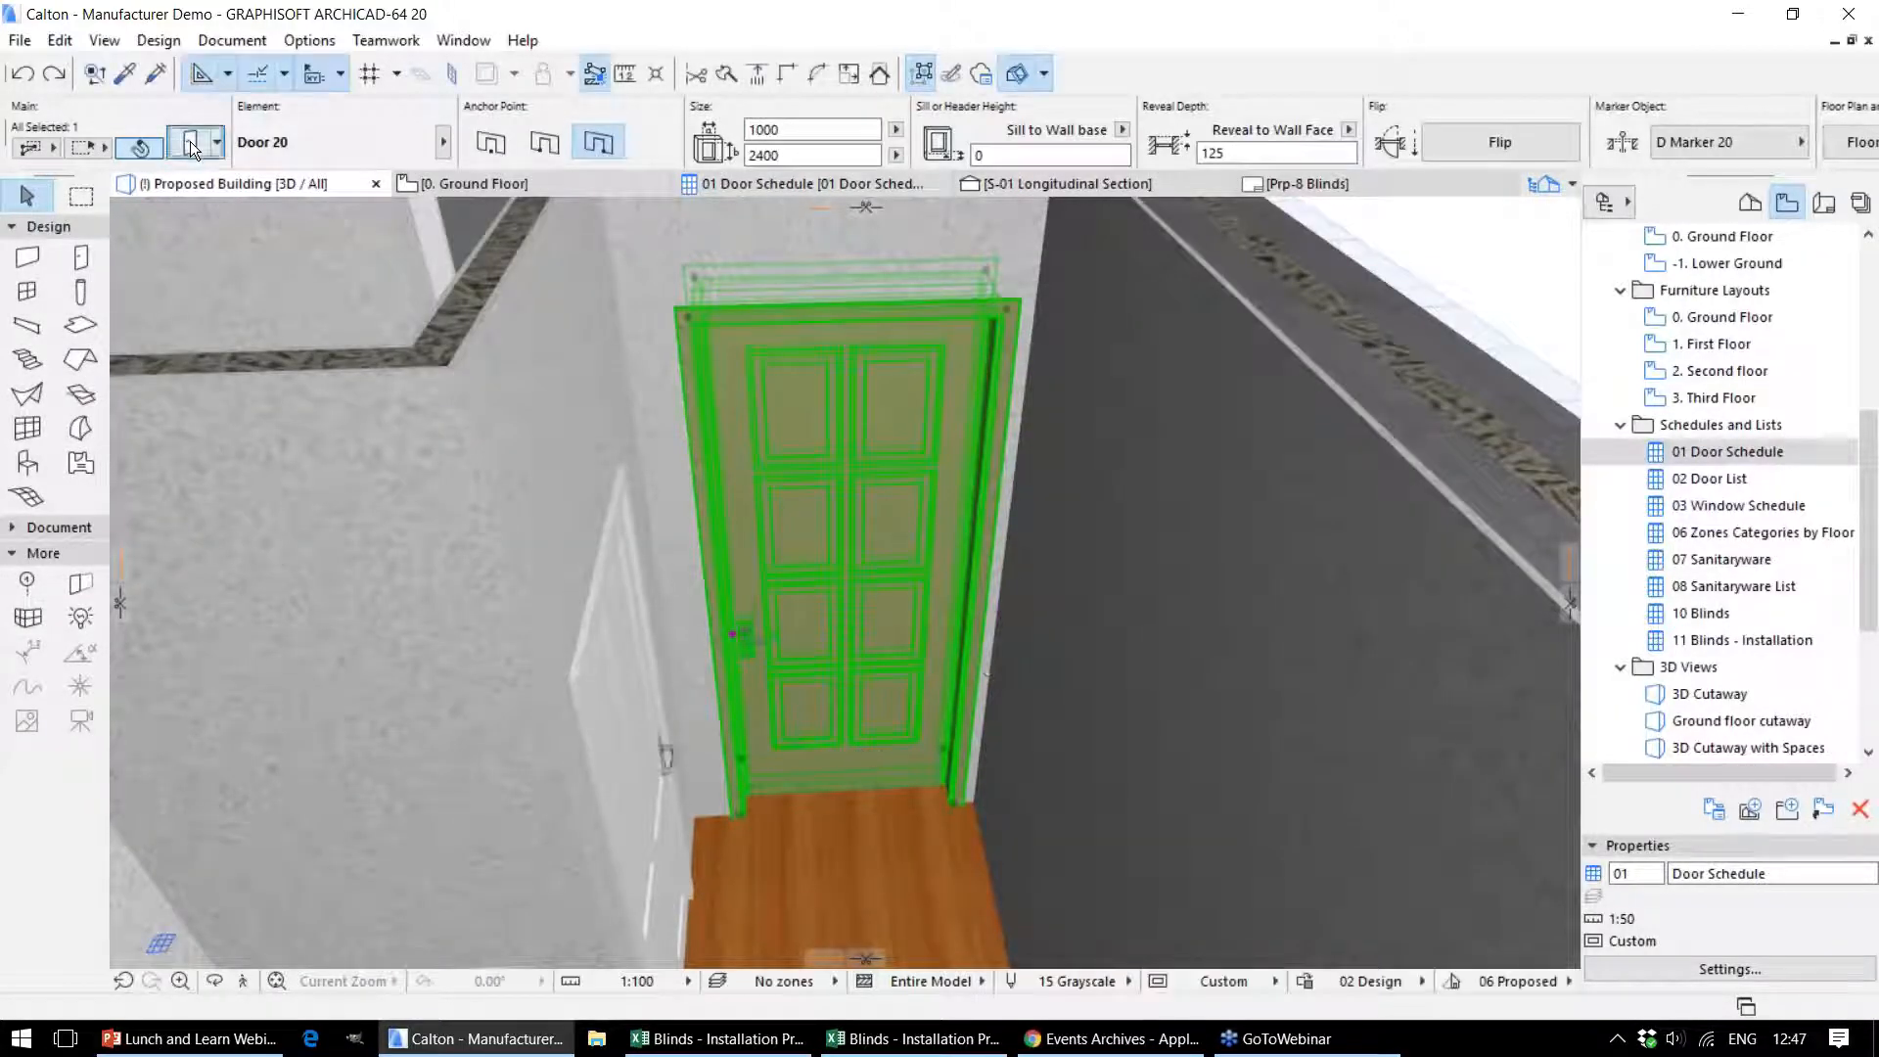
left_click(192, 147)
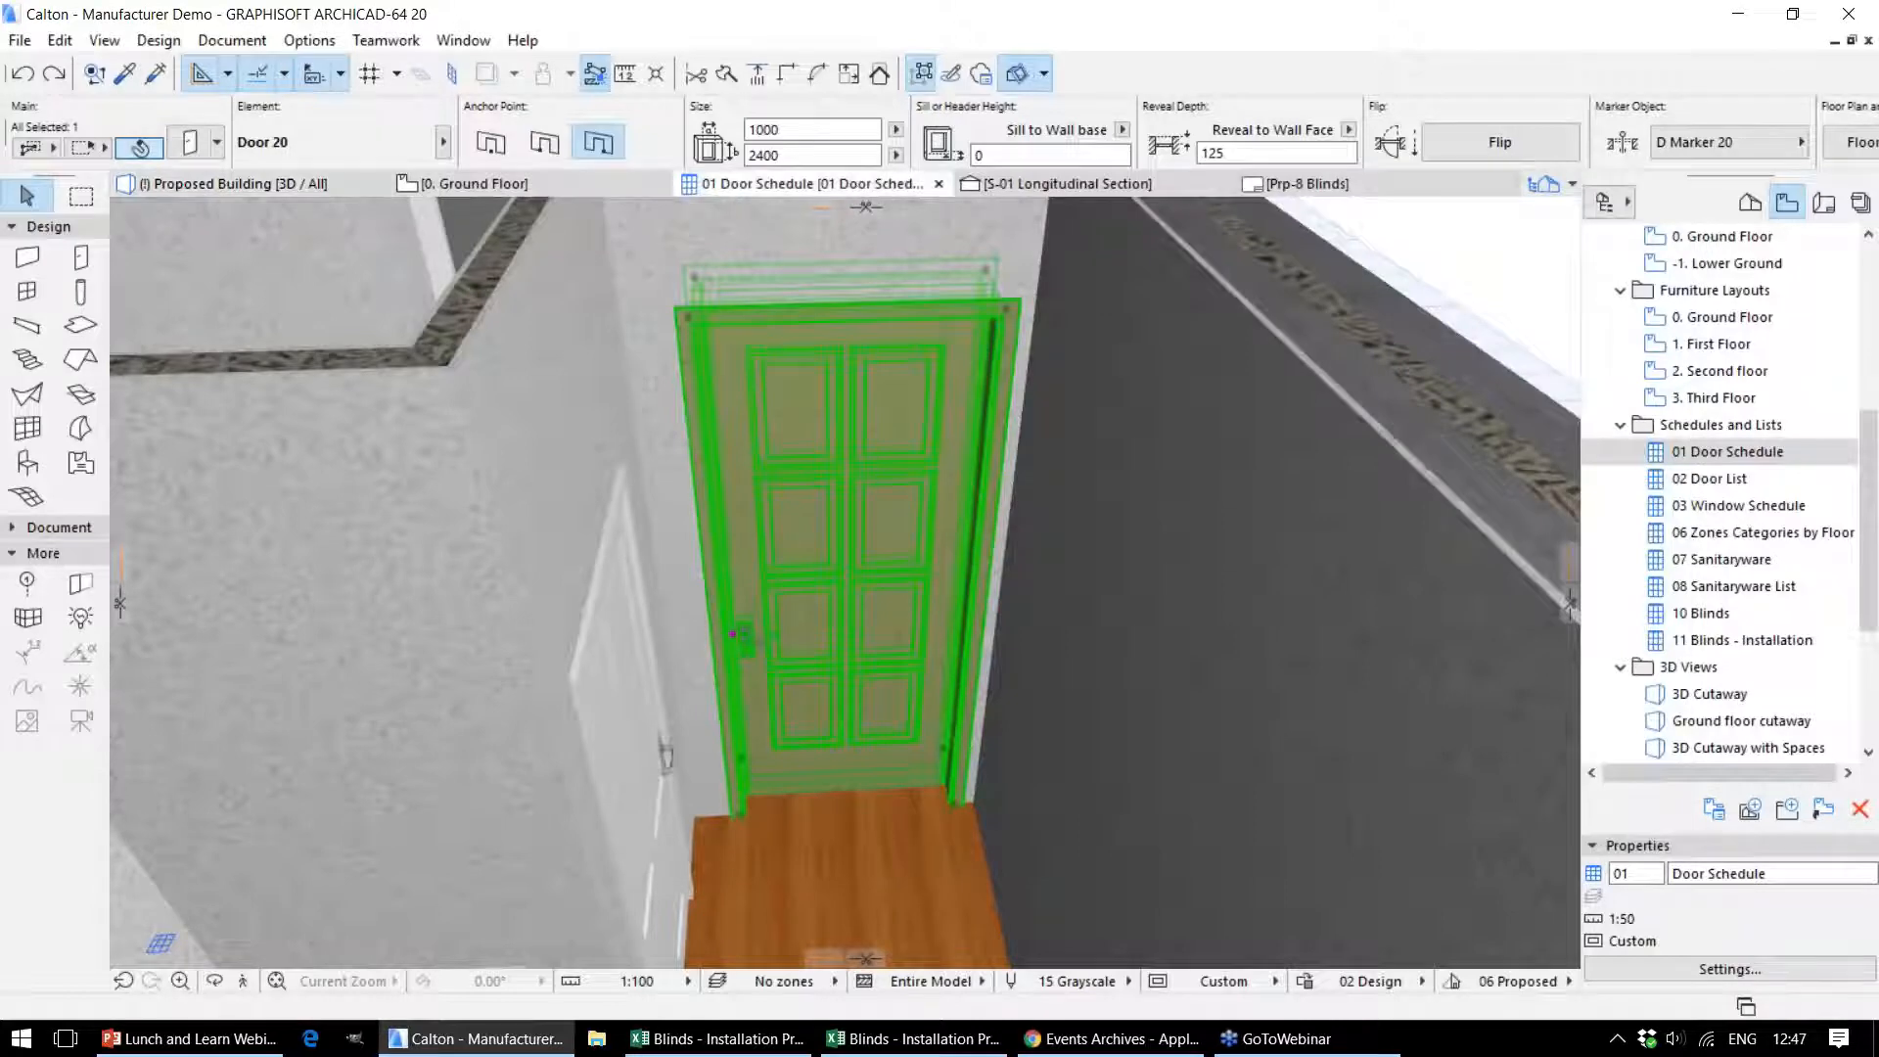
left_click(814, 184)
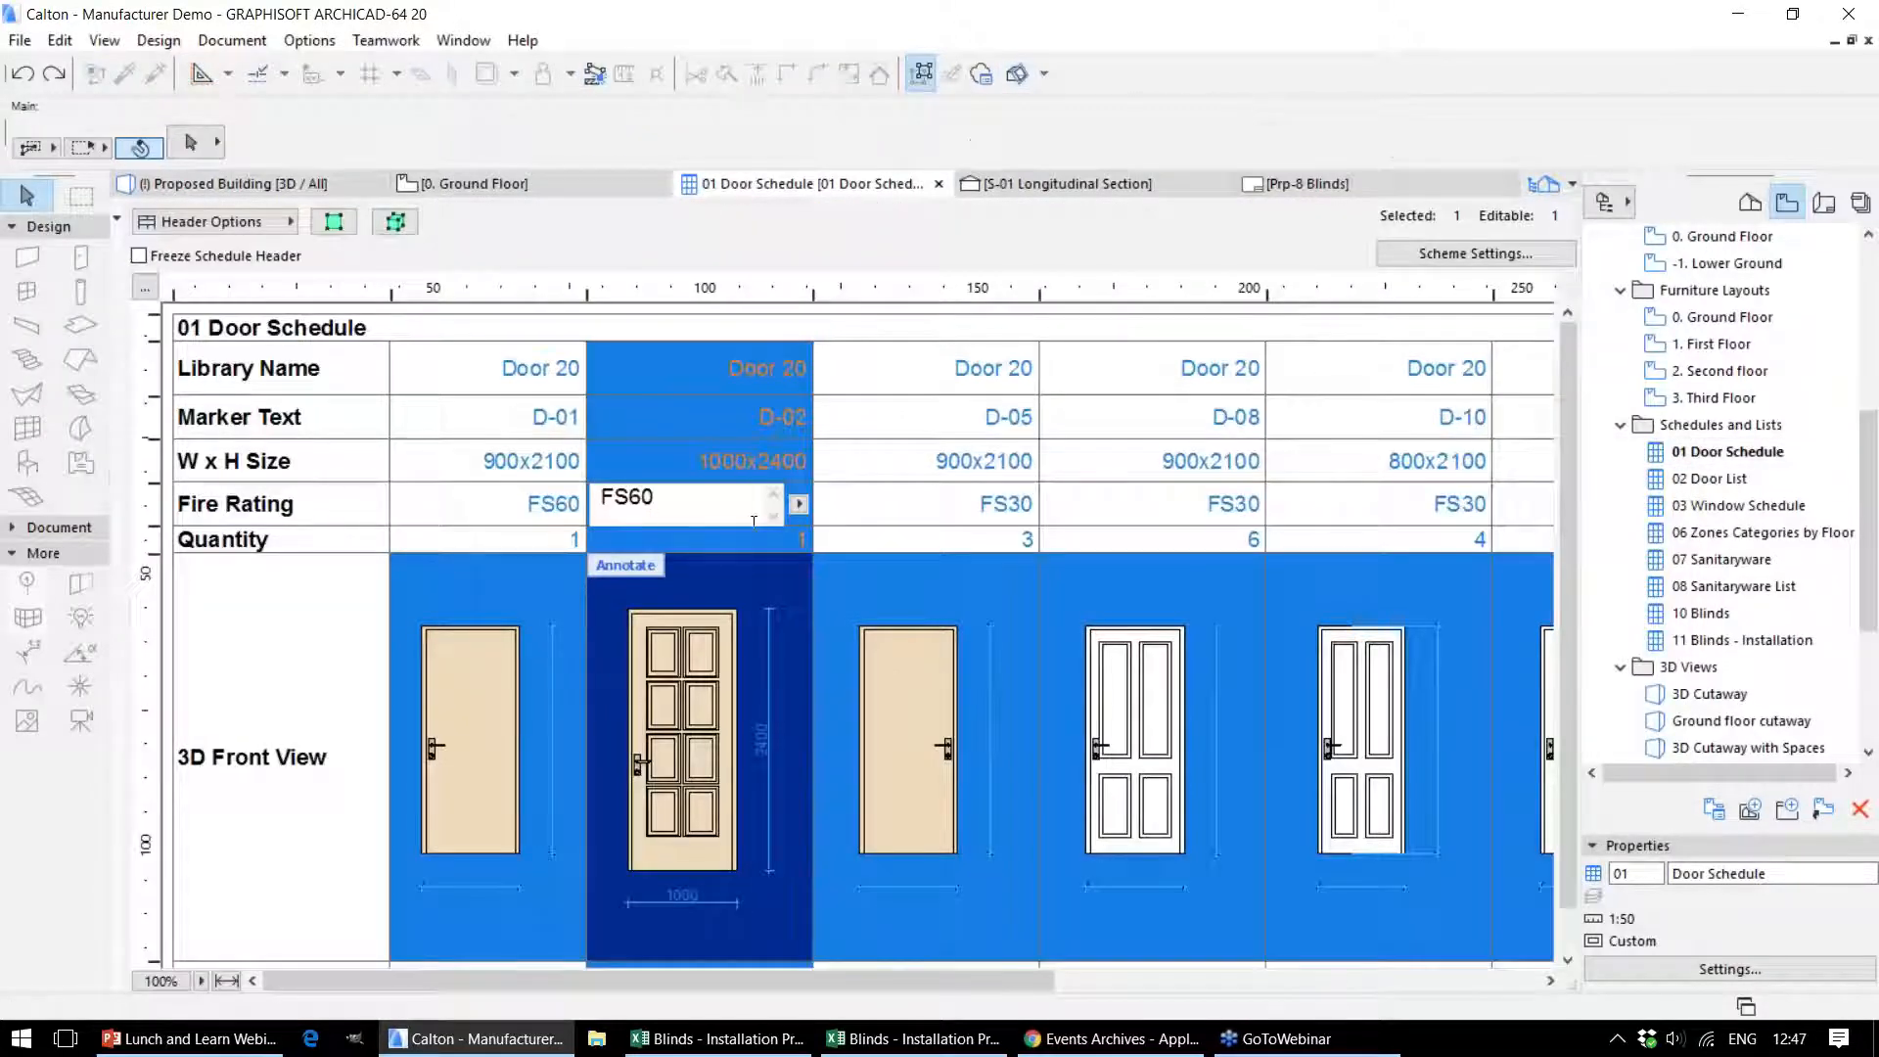
mouse_move(683, 483)
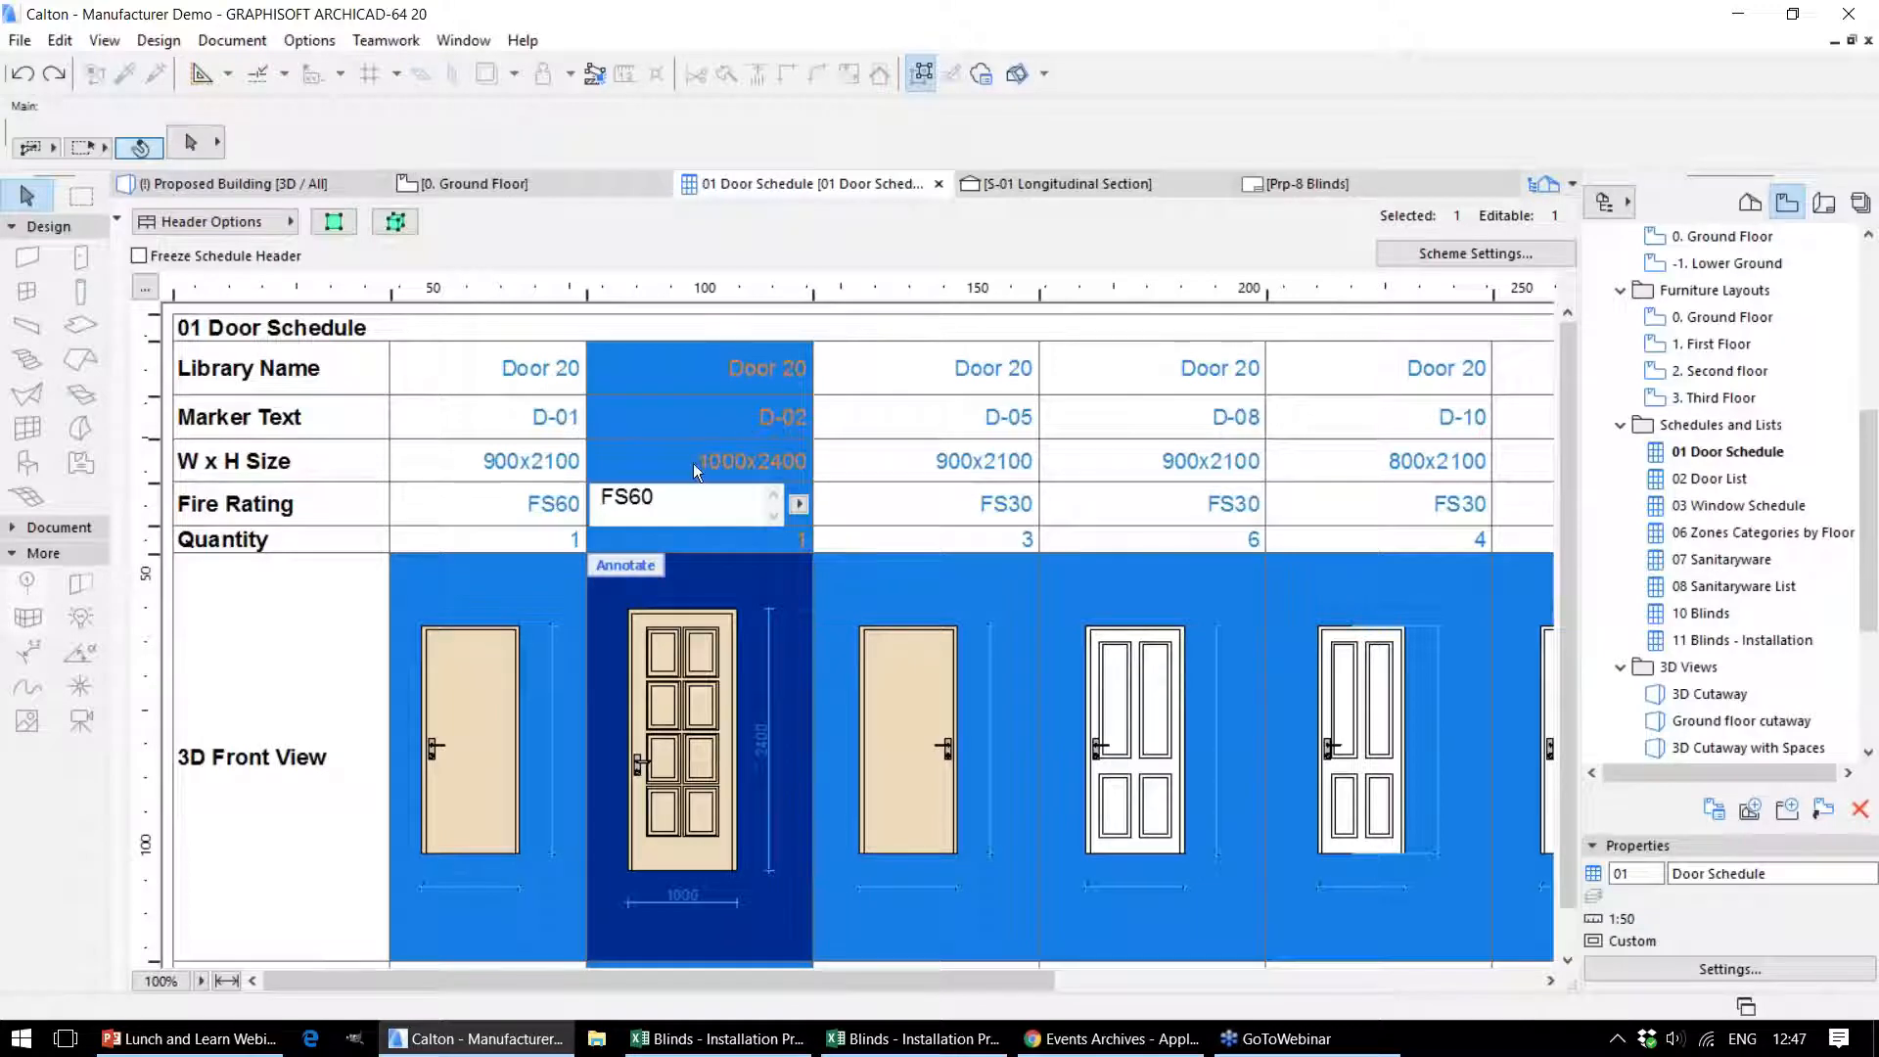
left_click(921, 503)
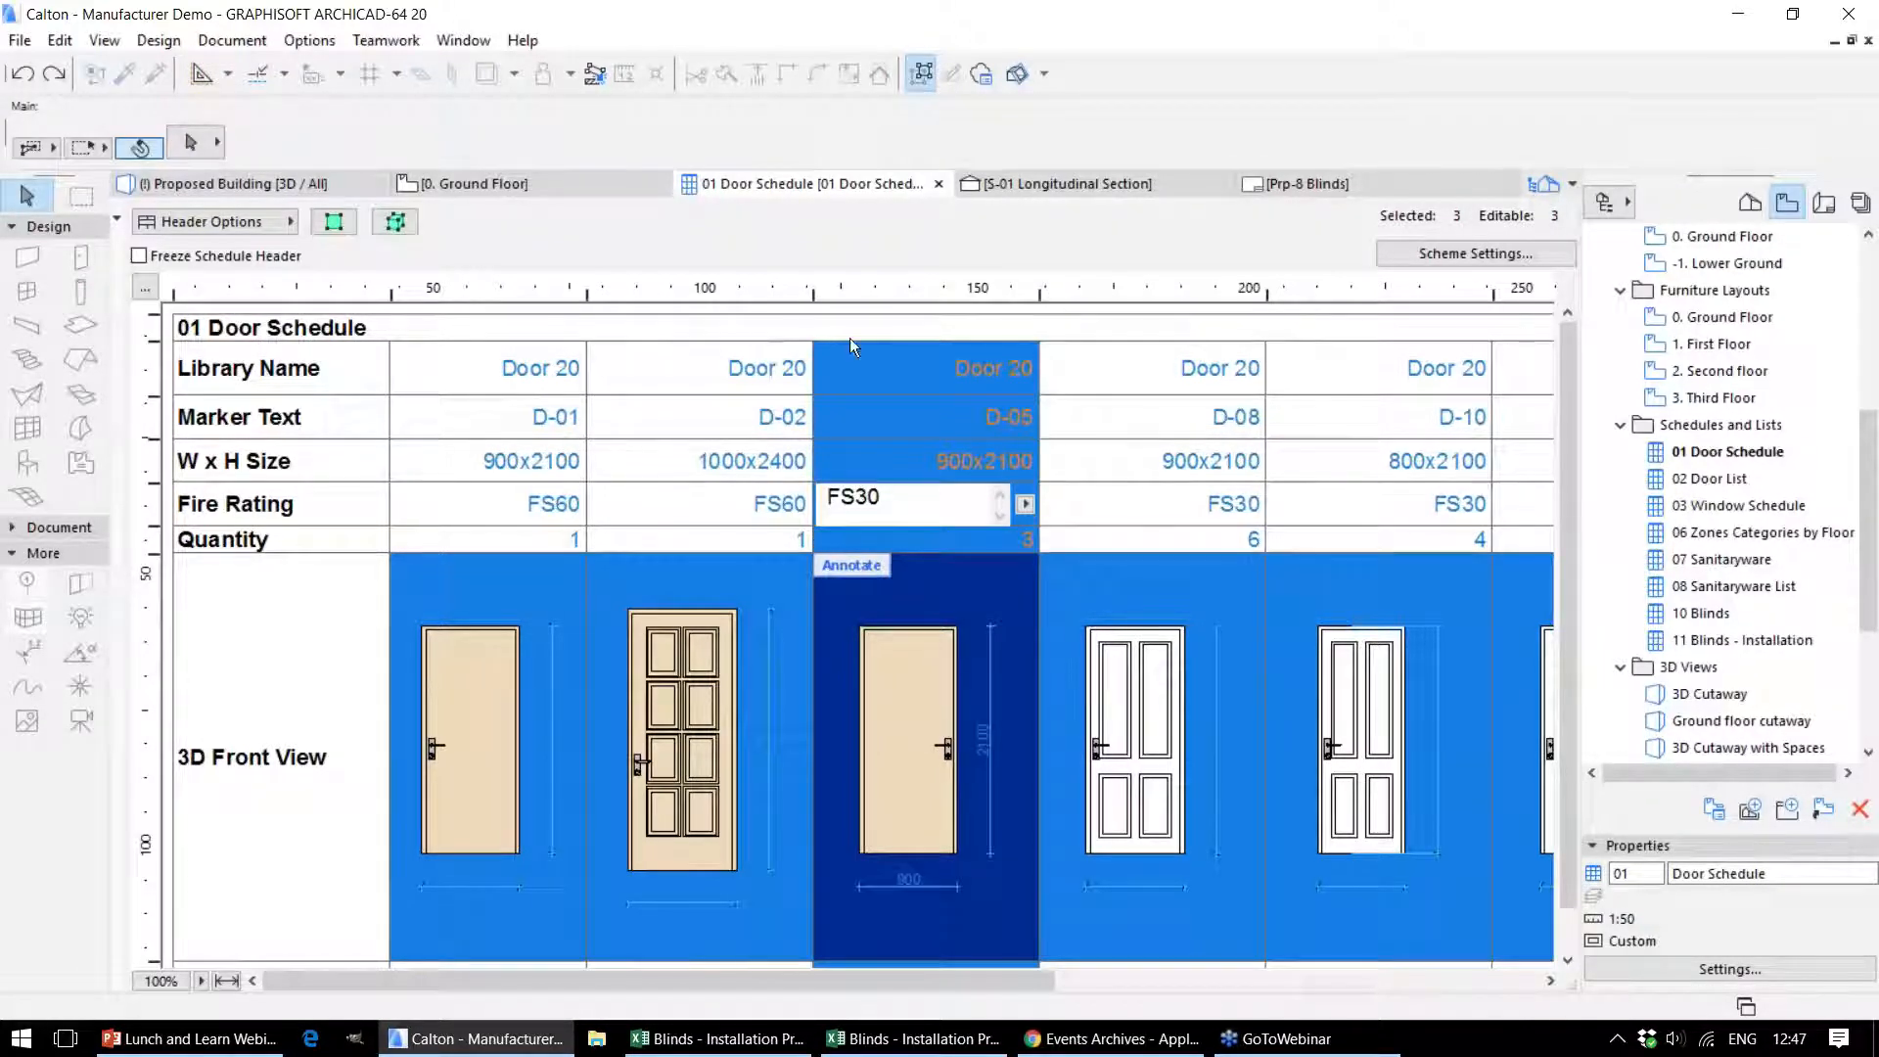
mouse_move(869, 429)
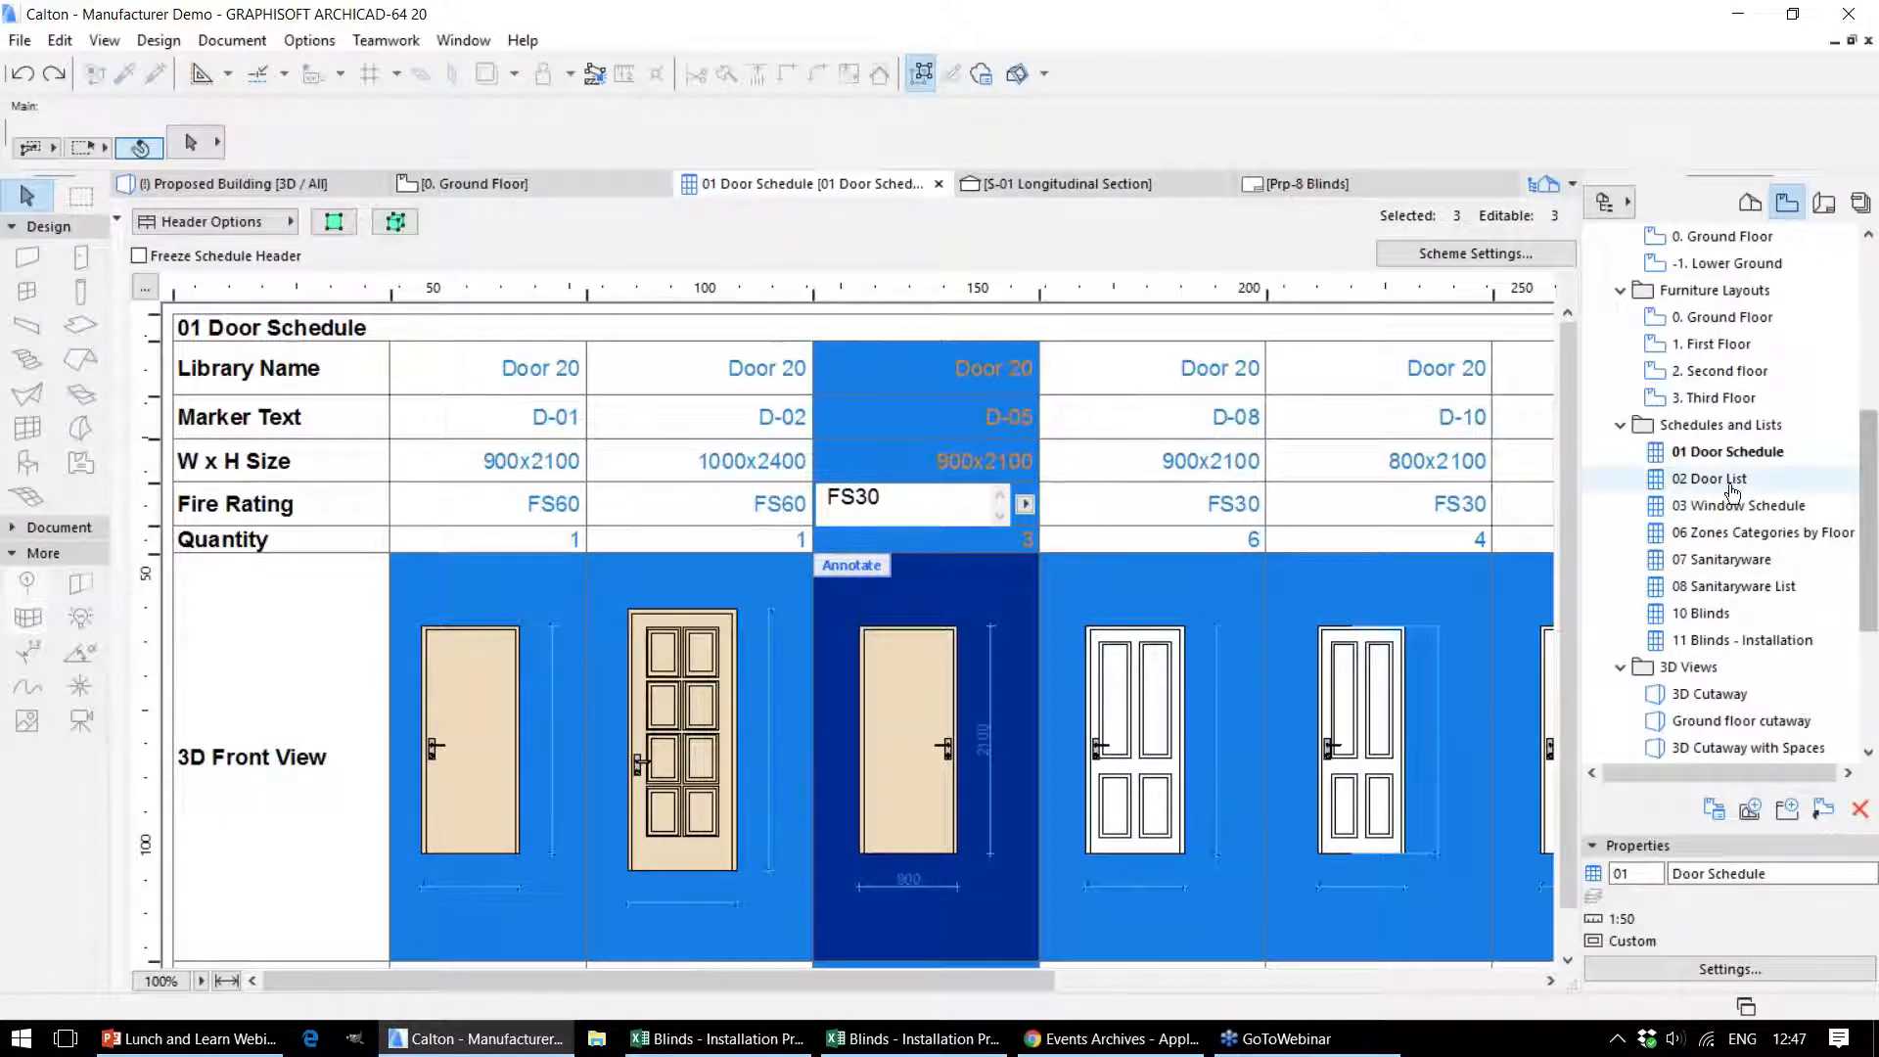
Open the 02 Door List and select the U-value cell of a D-05 door row
left_click(1707, 478)
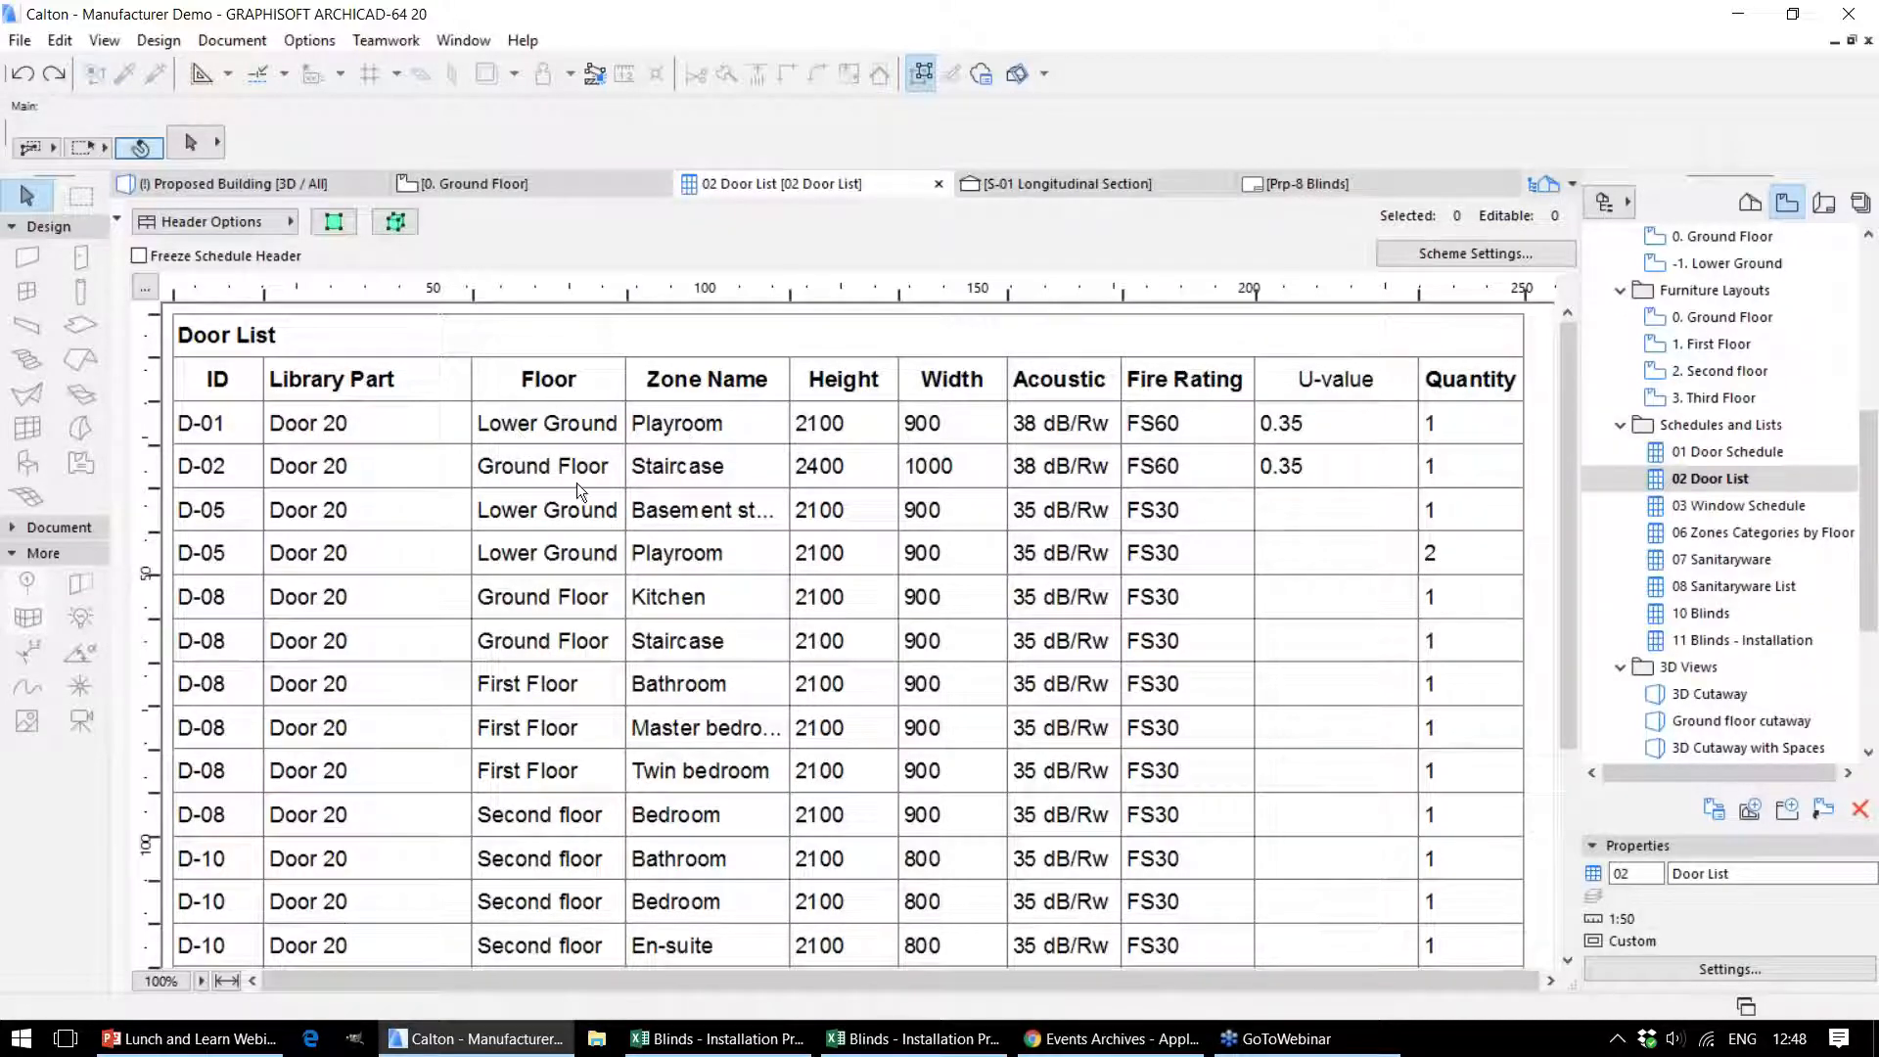
mouse_move(615, 431)
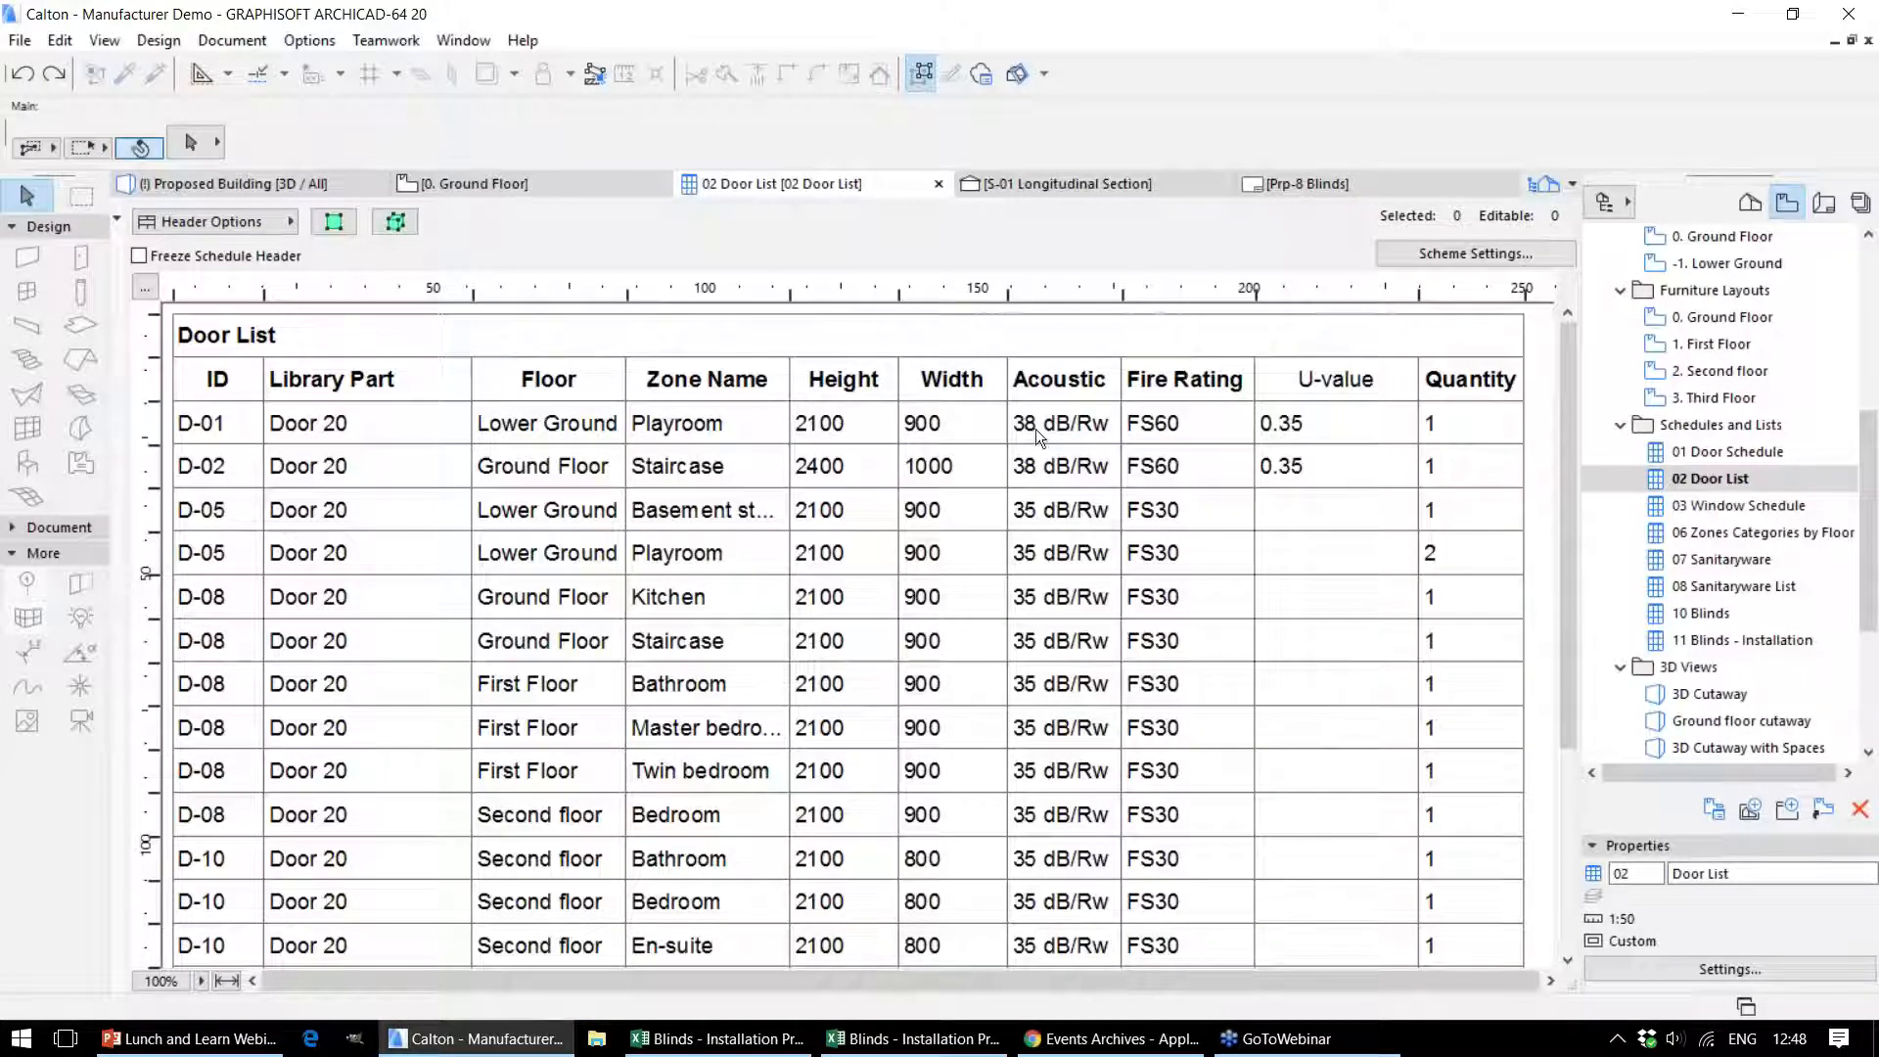
left_click(1332, 509)
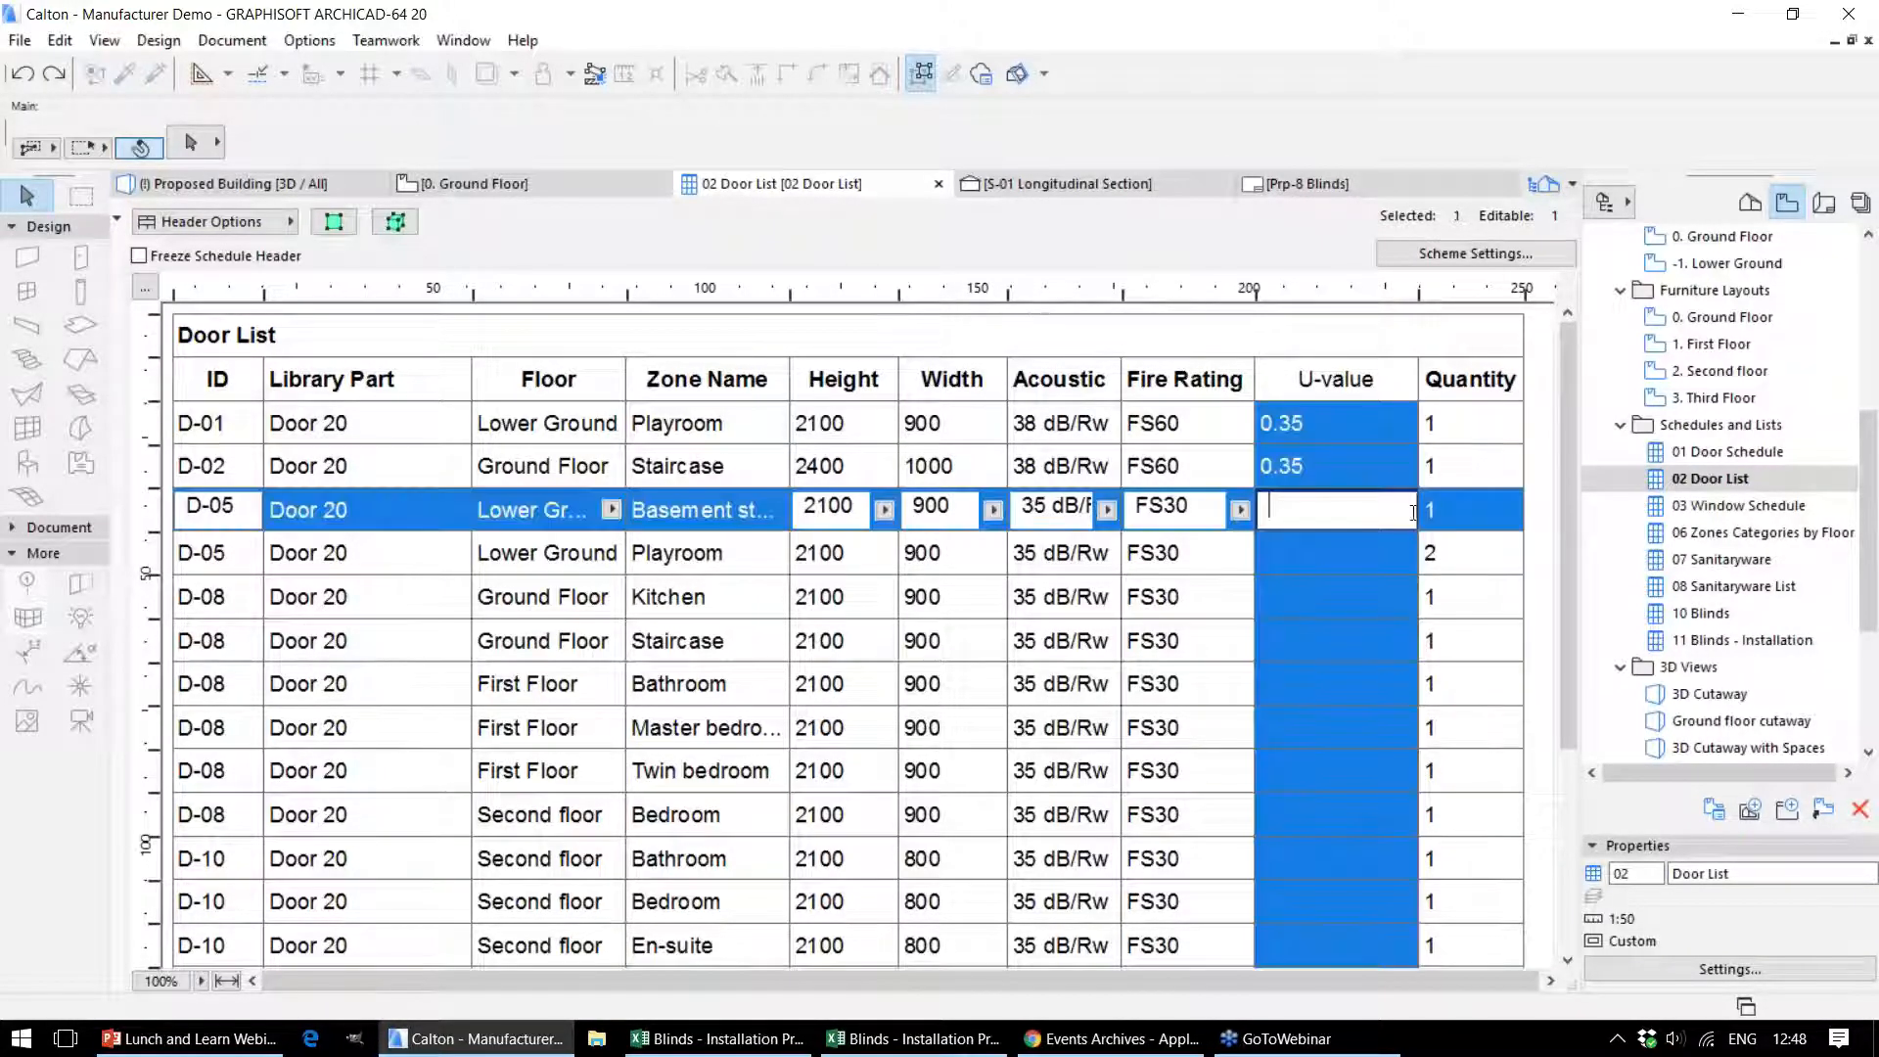
left_click(1738, 505)
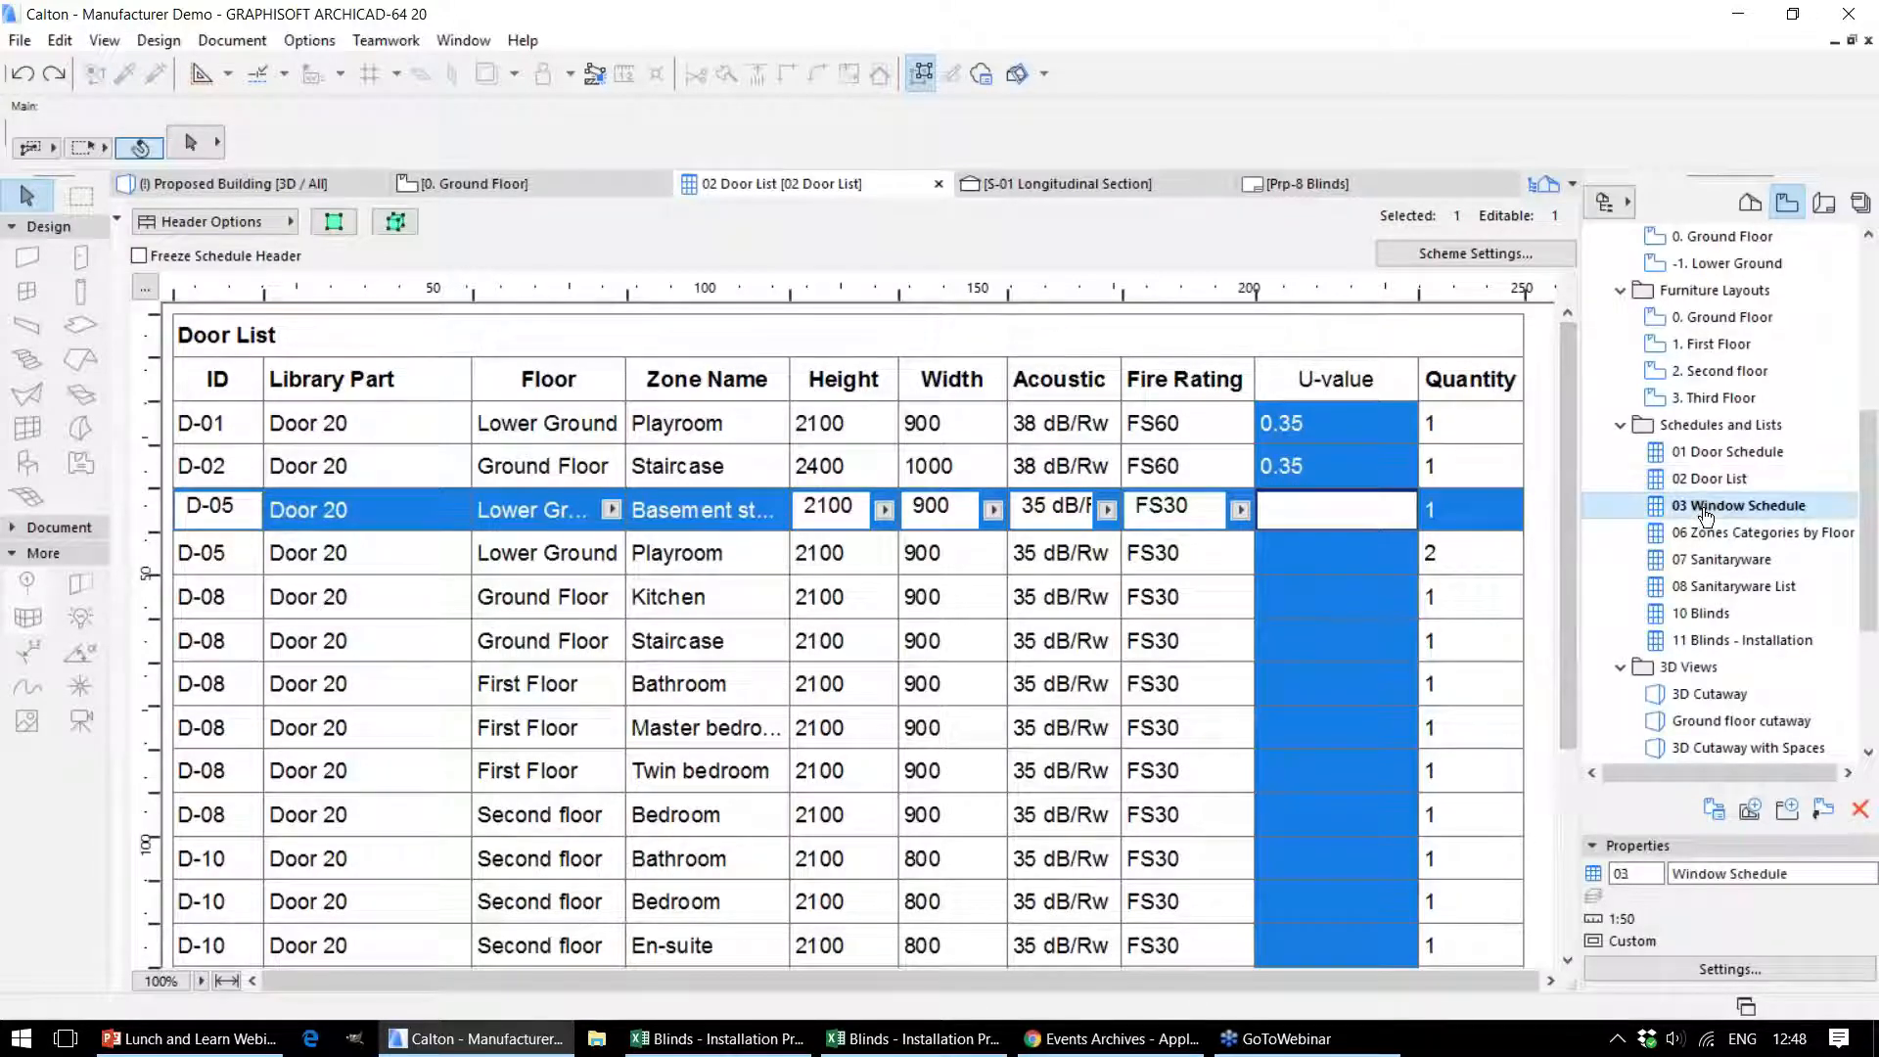
View the 03 Window Schedule, then the 06 Zones Categories by Floor room list
left_click(1738, 505)
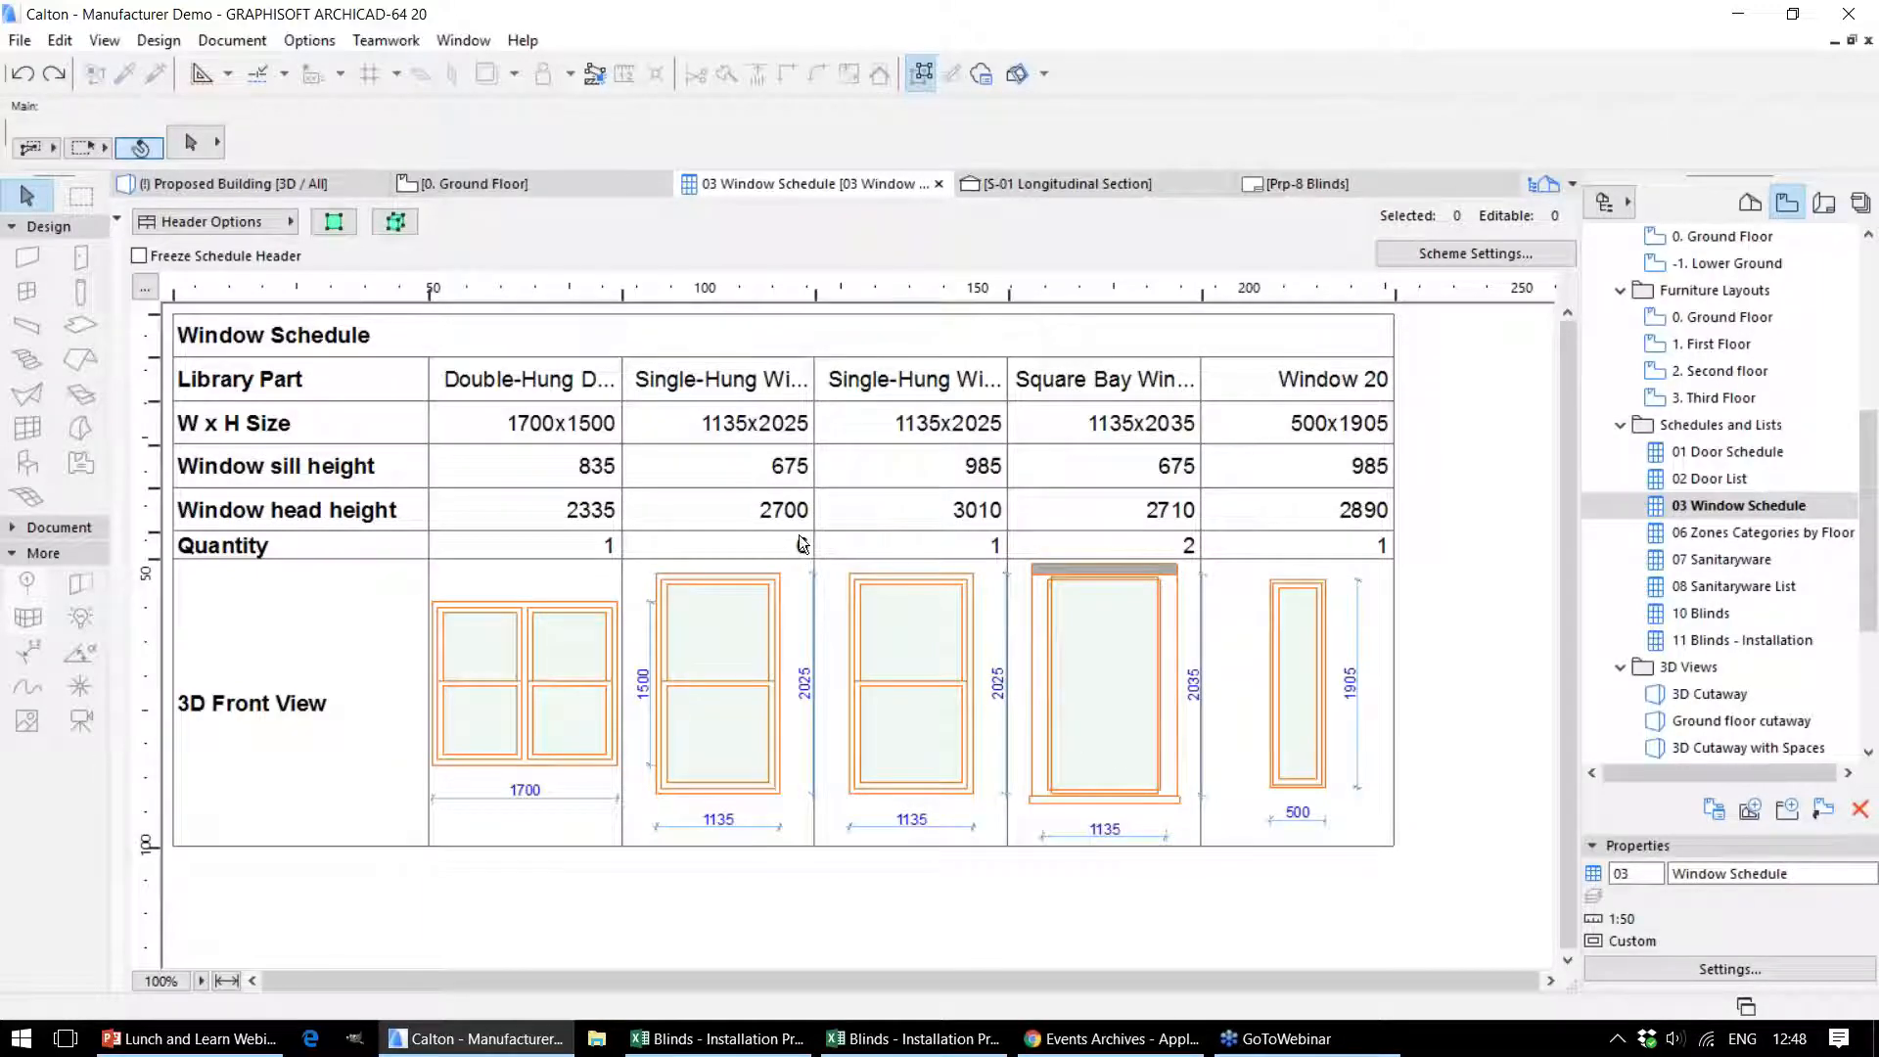
left_click(1762, 533)
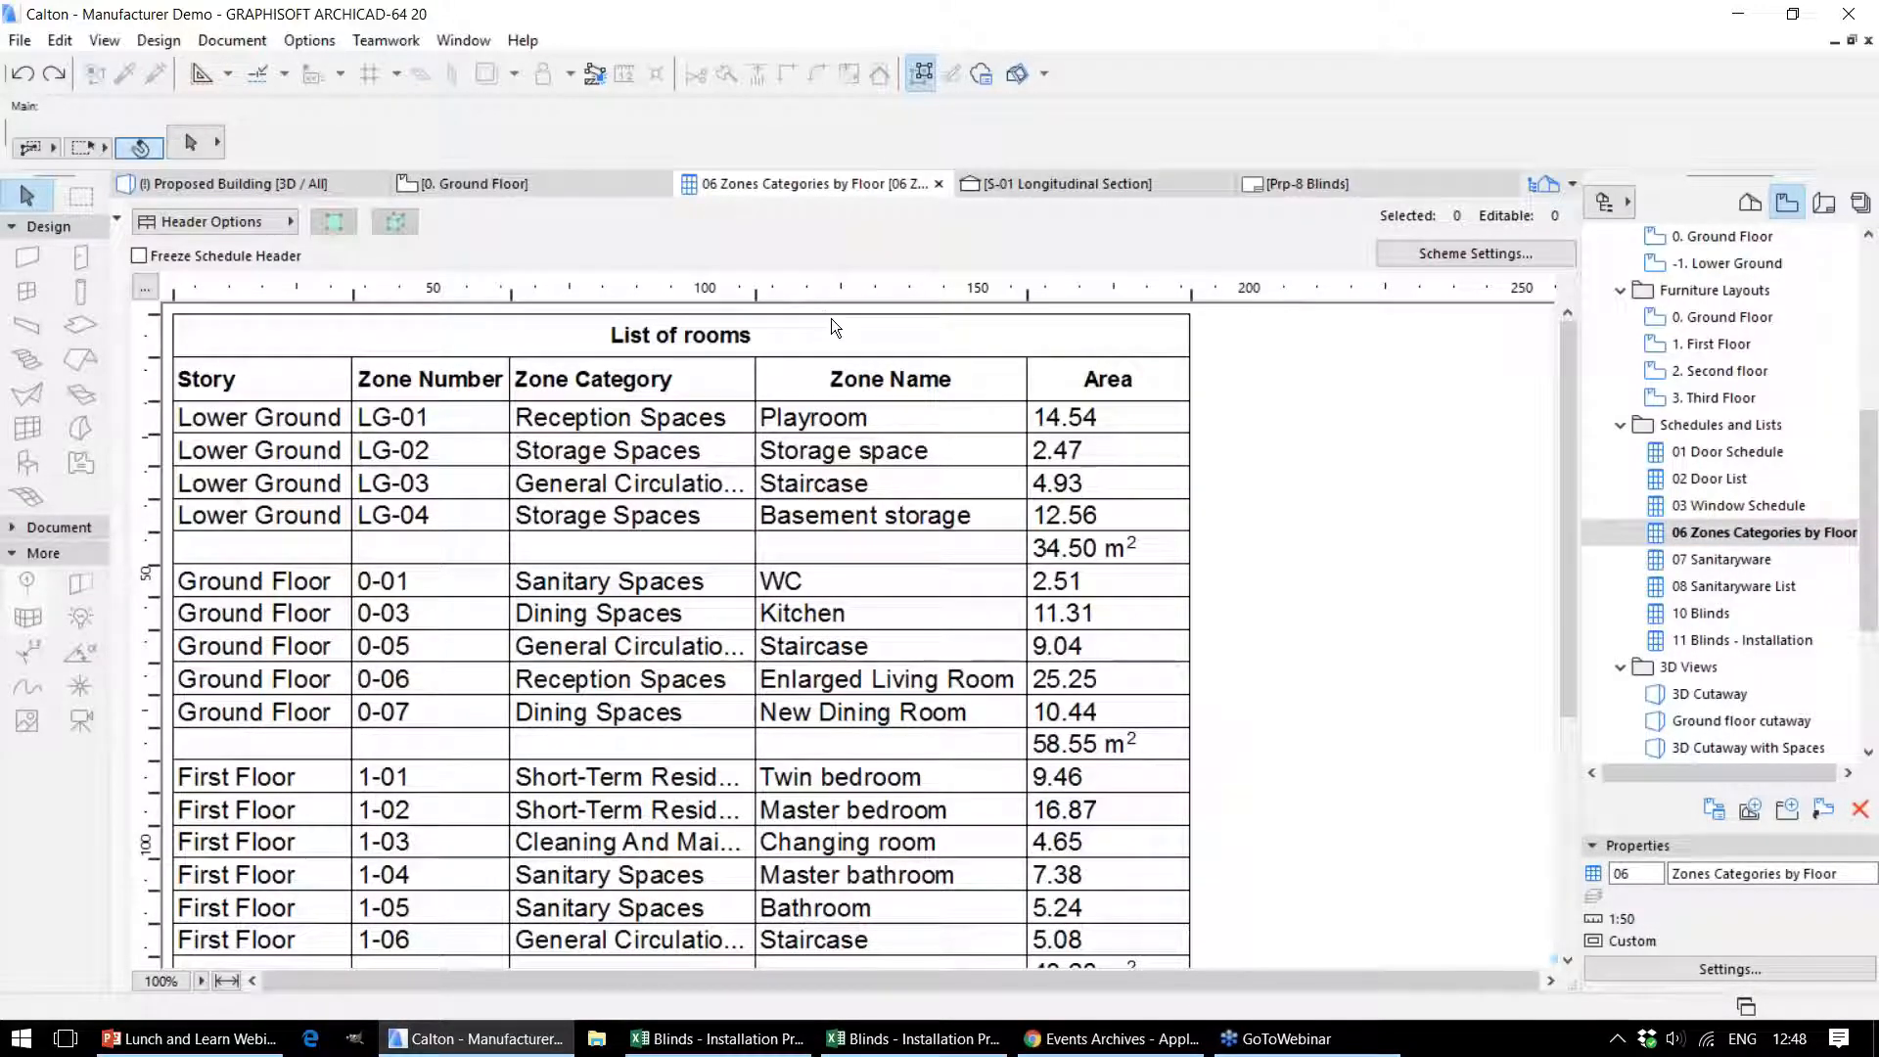
mouse_move(1178, 440)
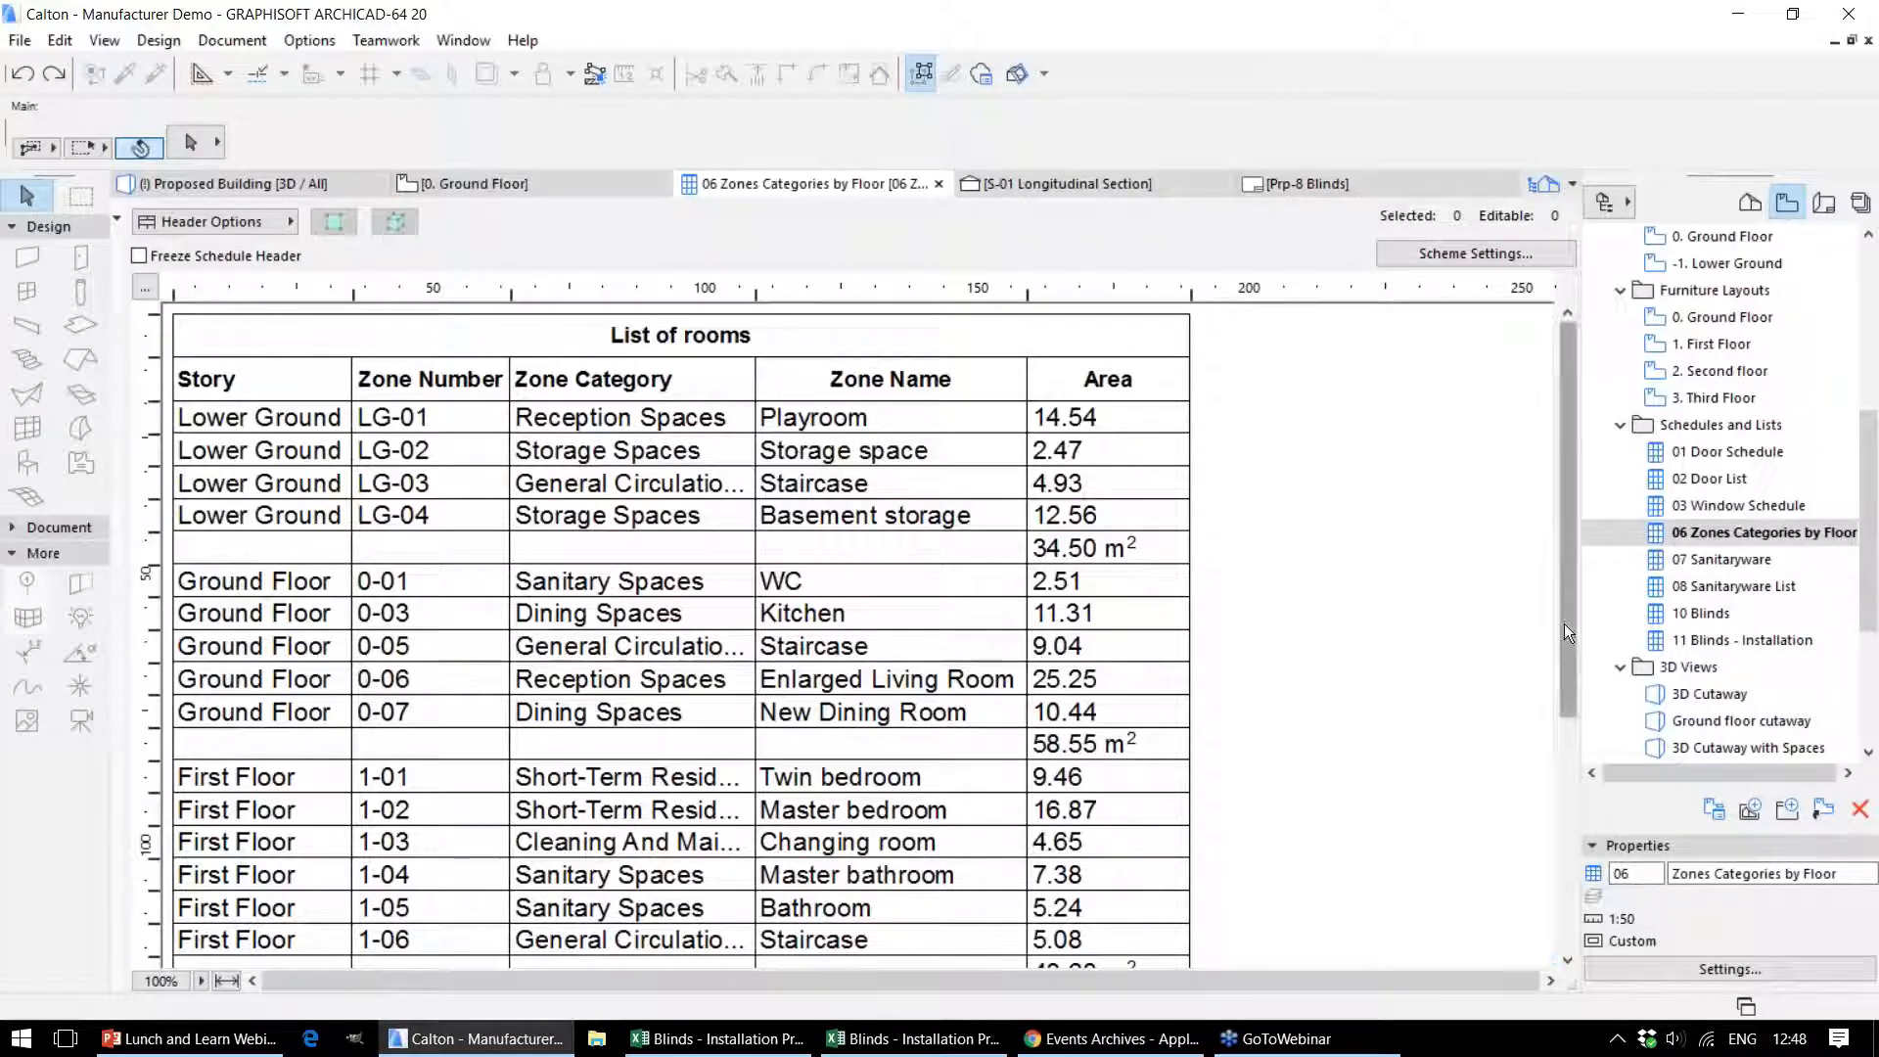
Open the 08 Sanitaryware List, then the 10 Blinds schedule of James Robertshaw blinds
scroll("down", 3)
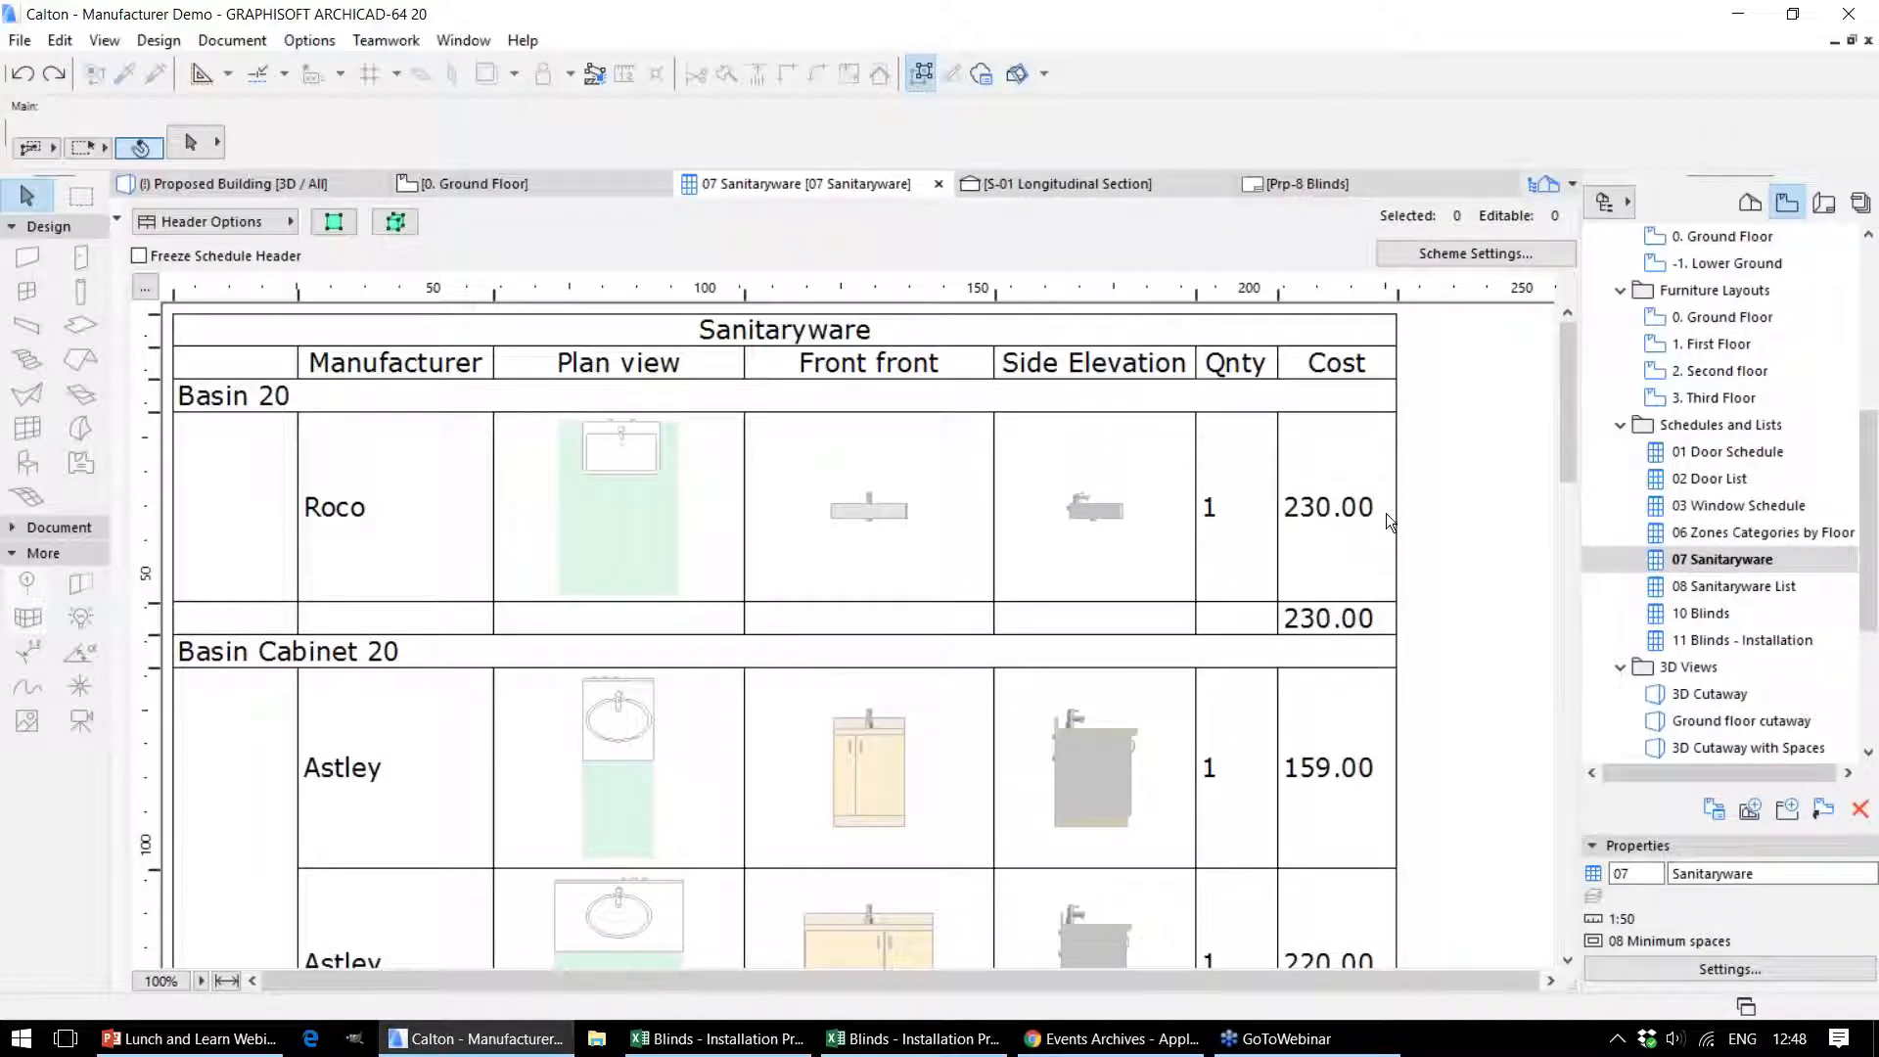
left_click(1734, 585)
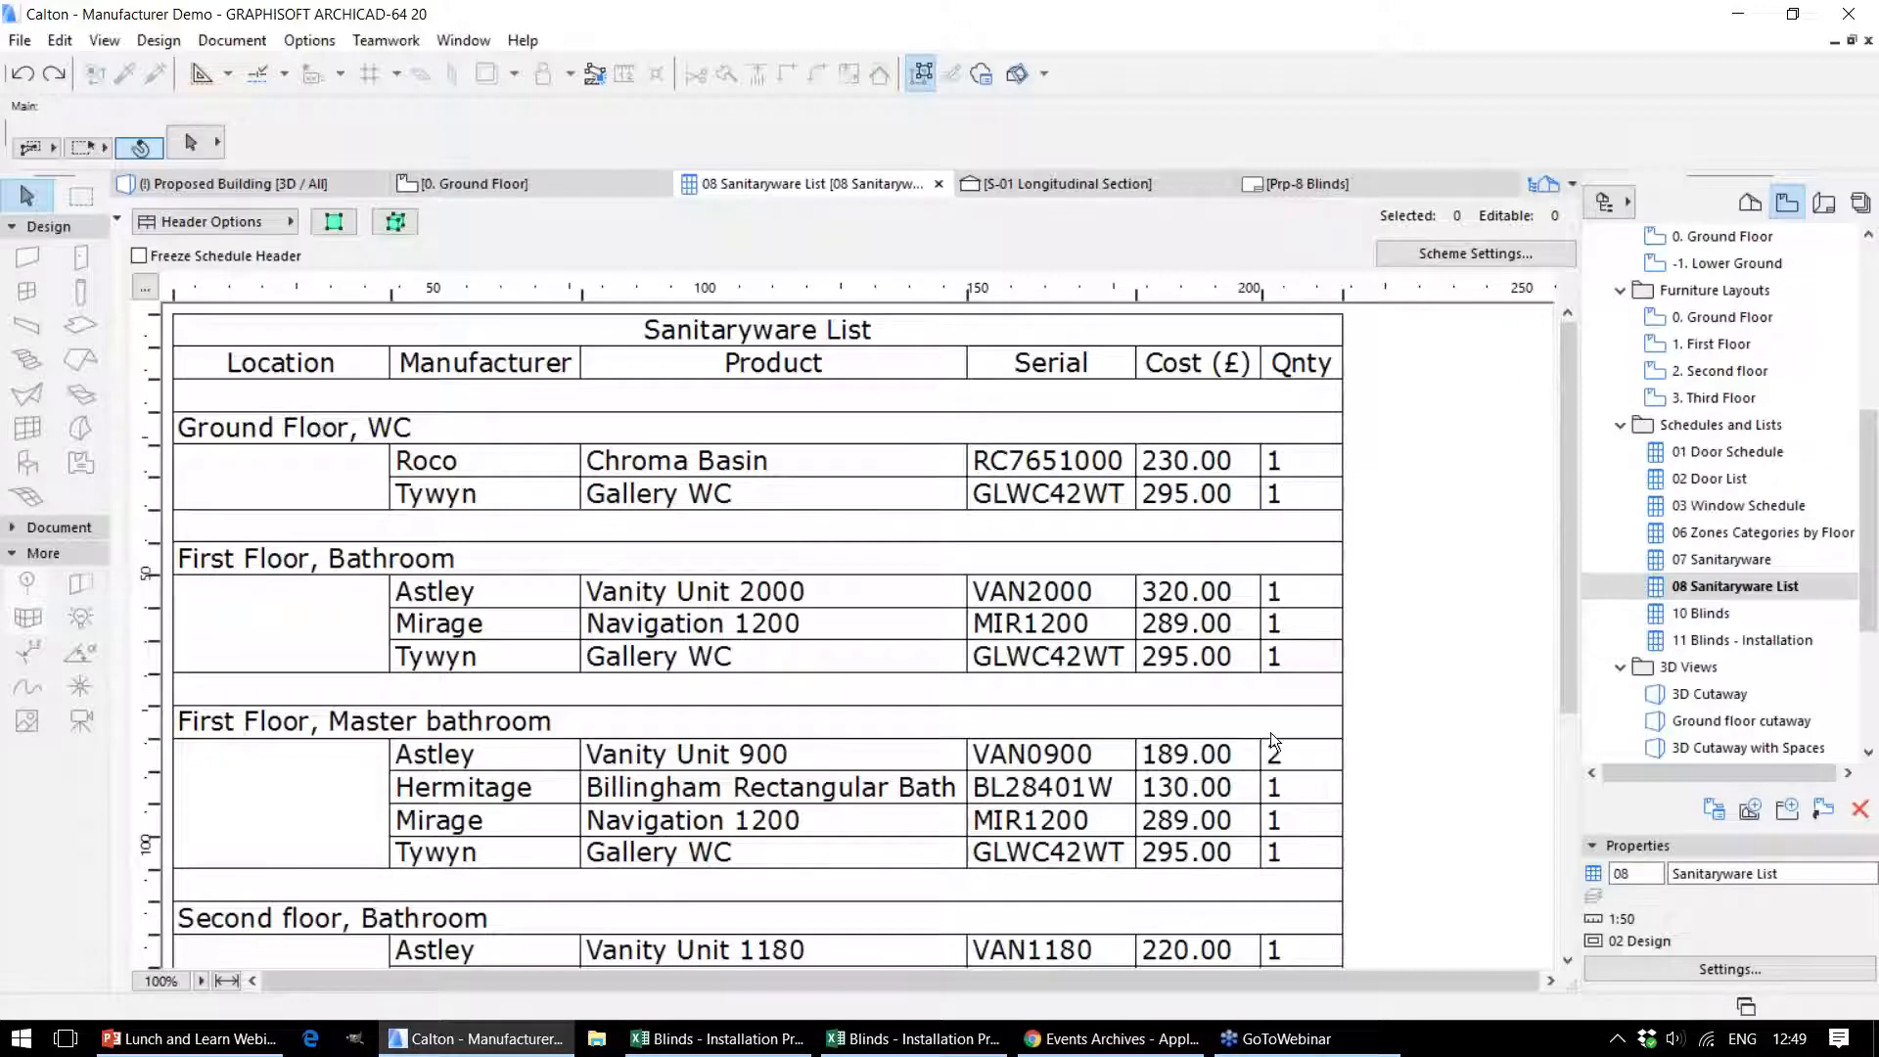
left_click(1701, 613)
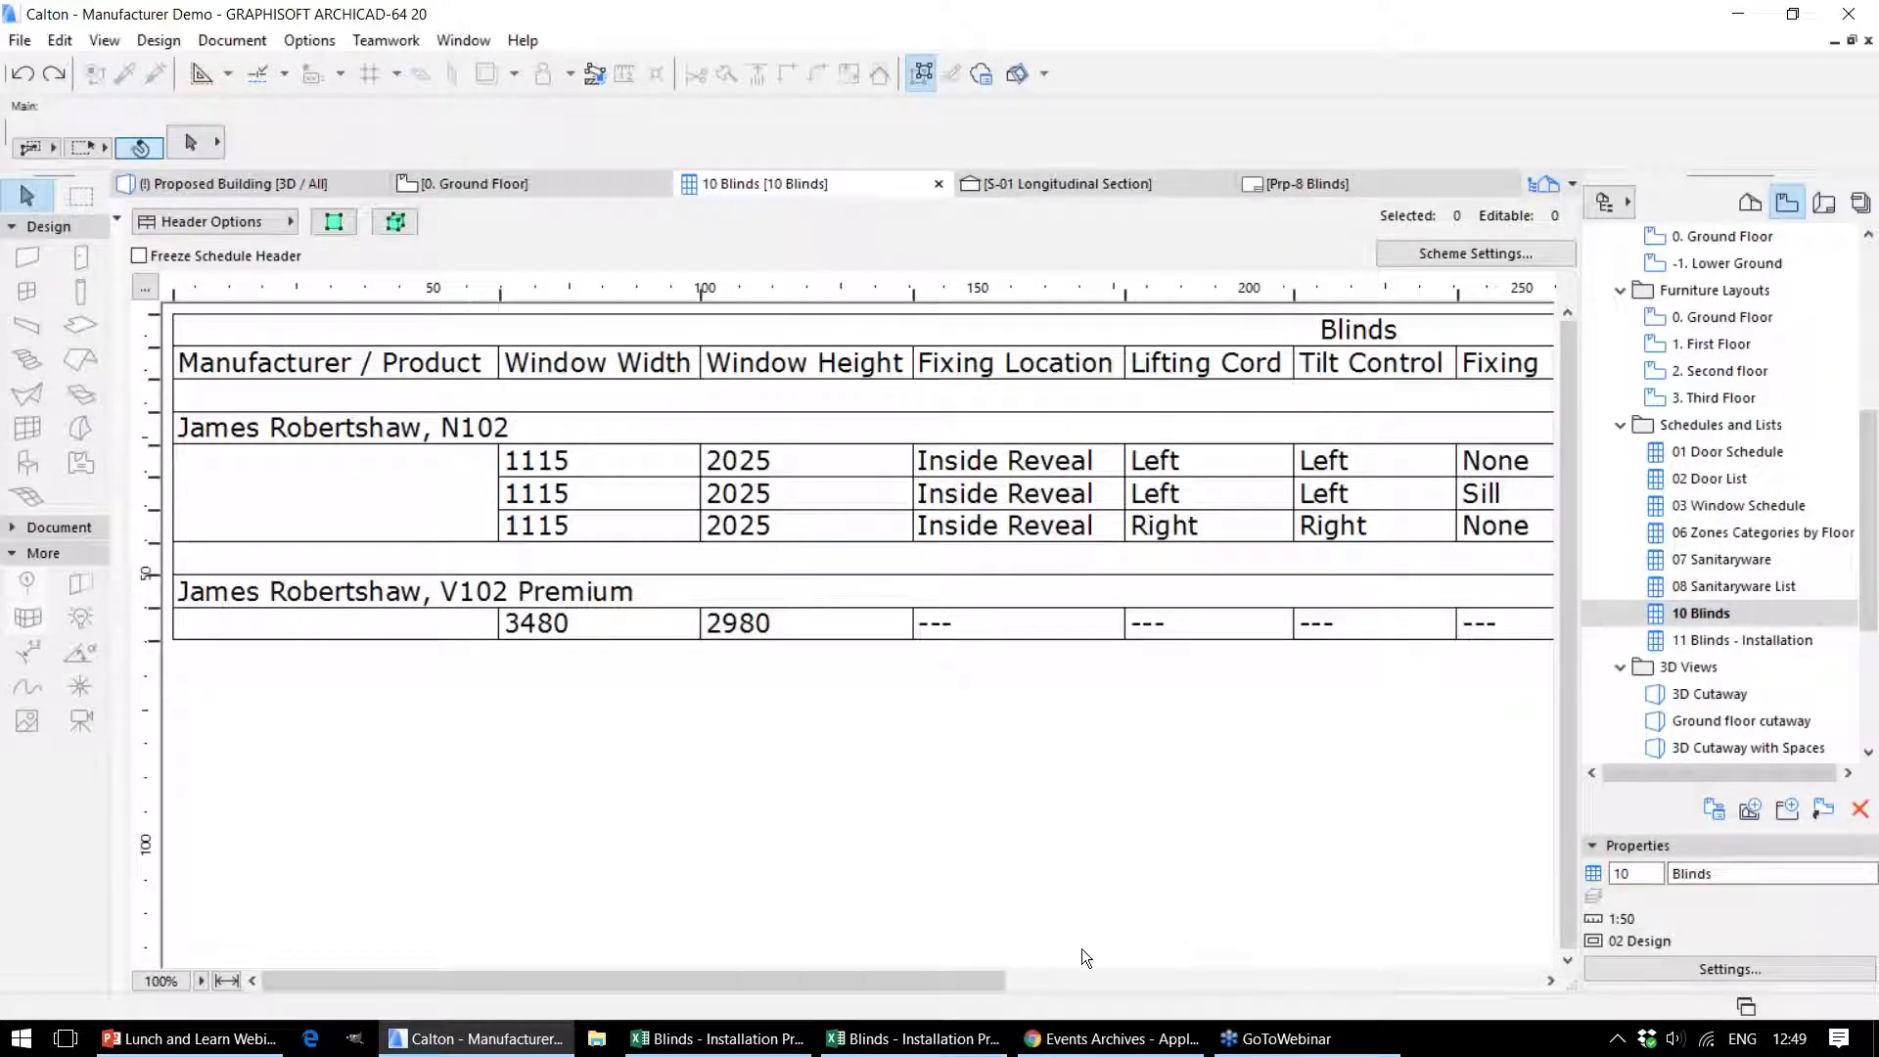
mouse_move(875, 938)
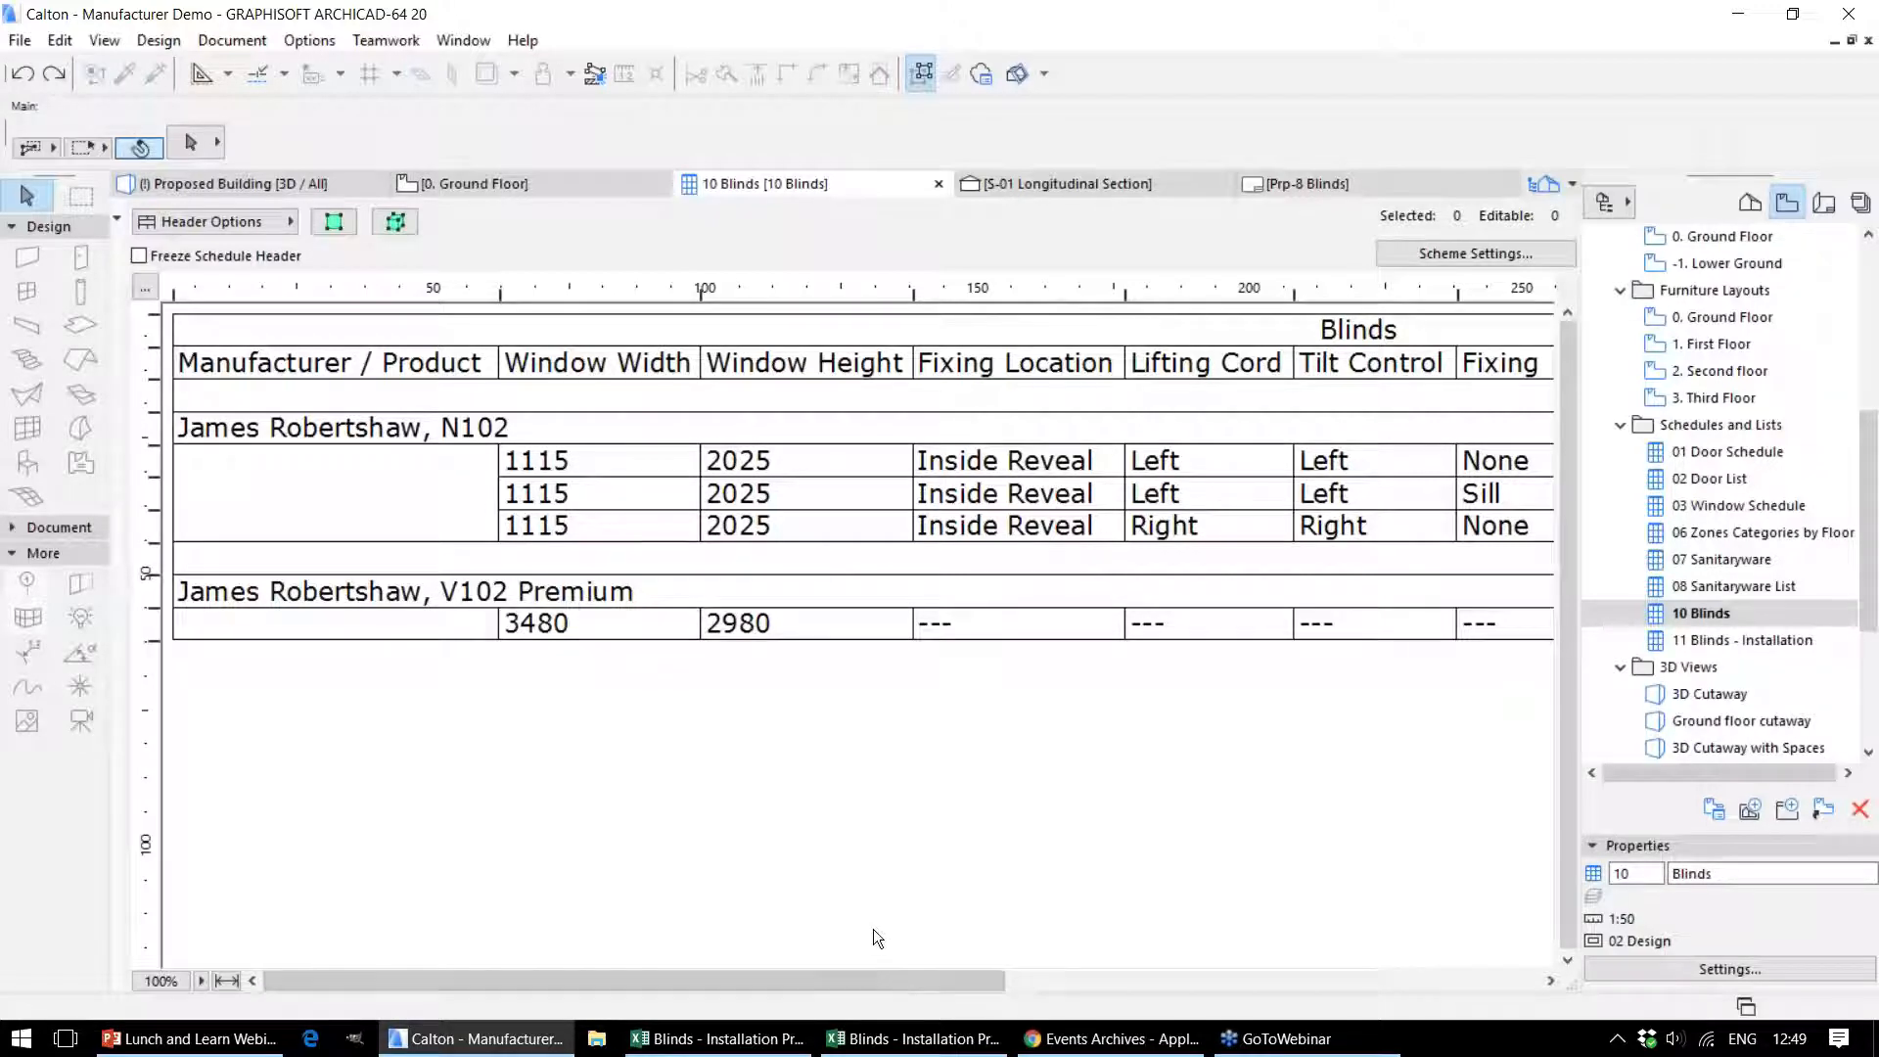
mouse_move(423, 428)
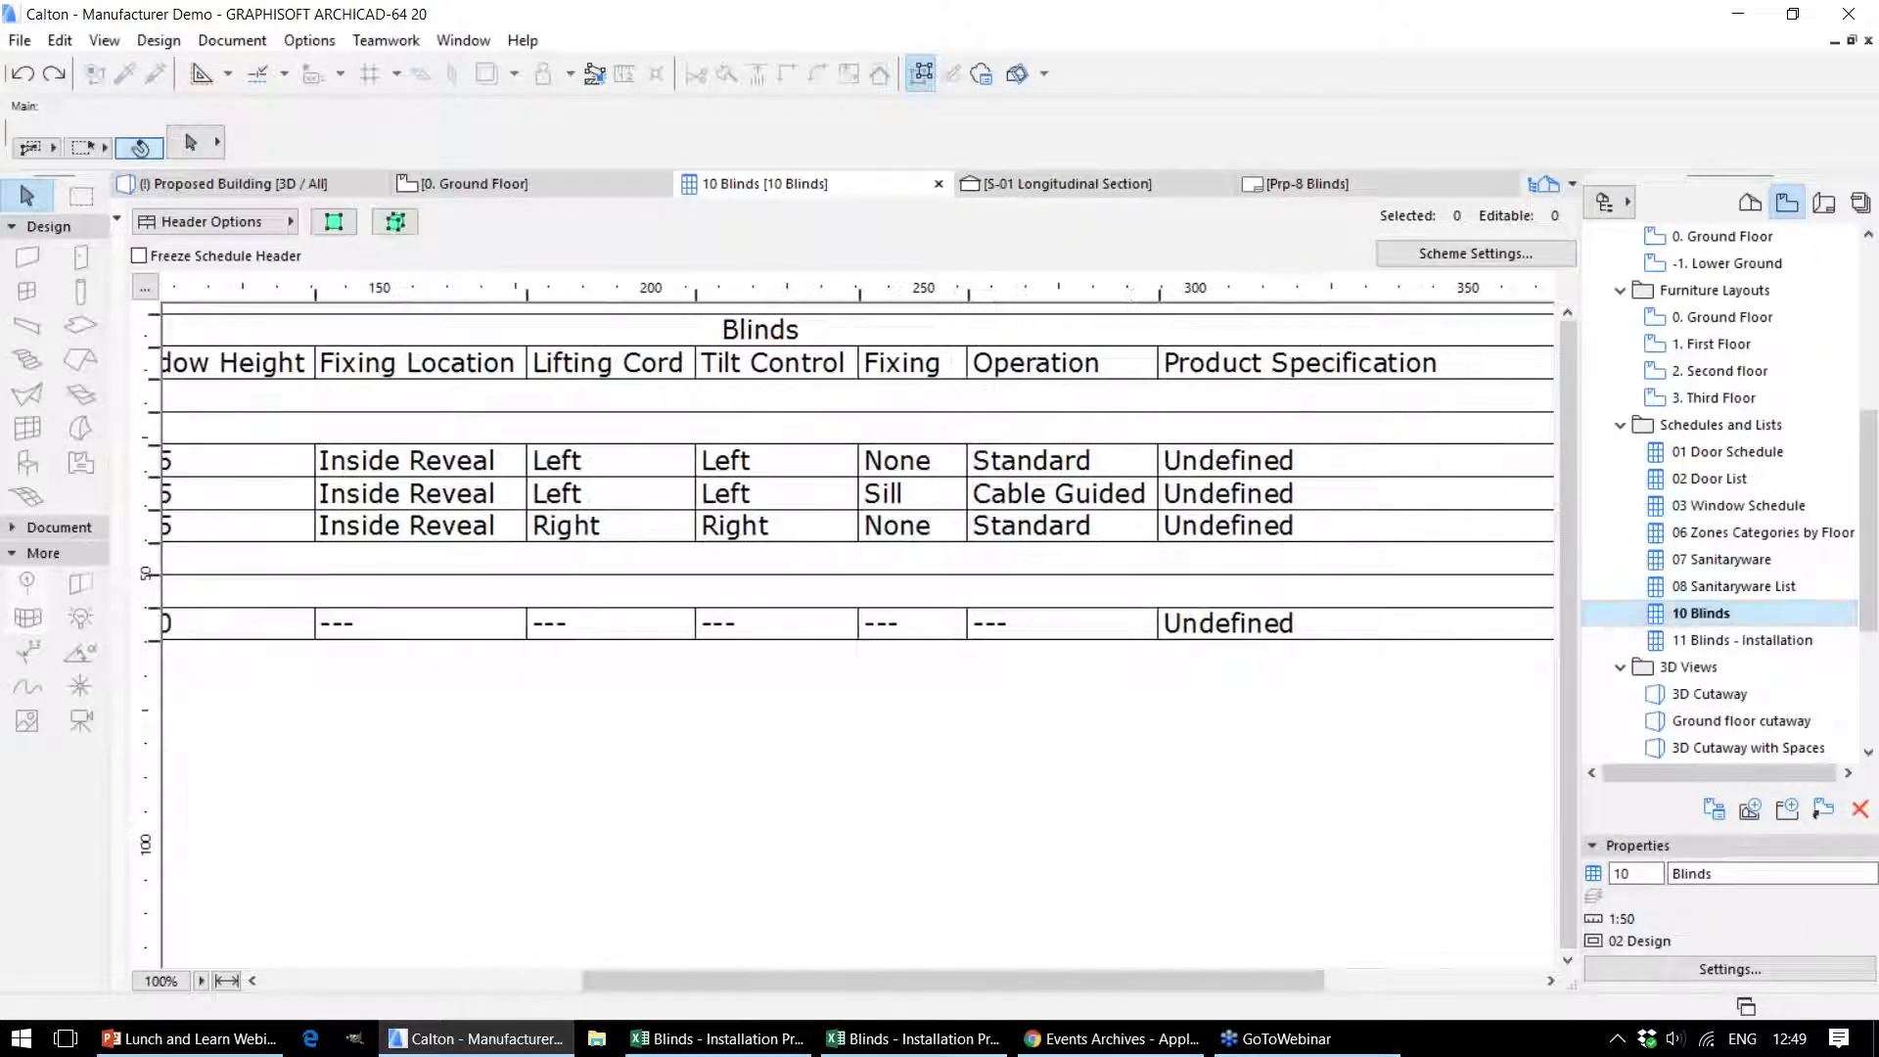
Switch to the 11 Blinds - Installation schedule with its undefined dates and warranties
left_click(1742, 638)
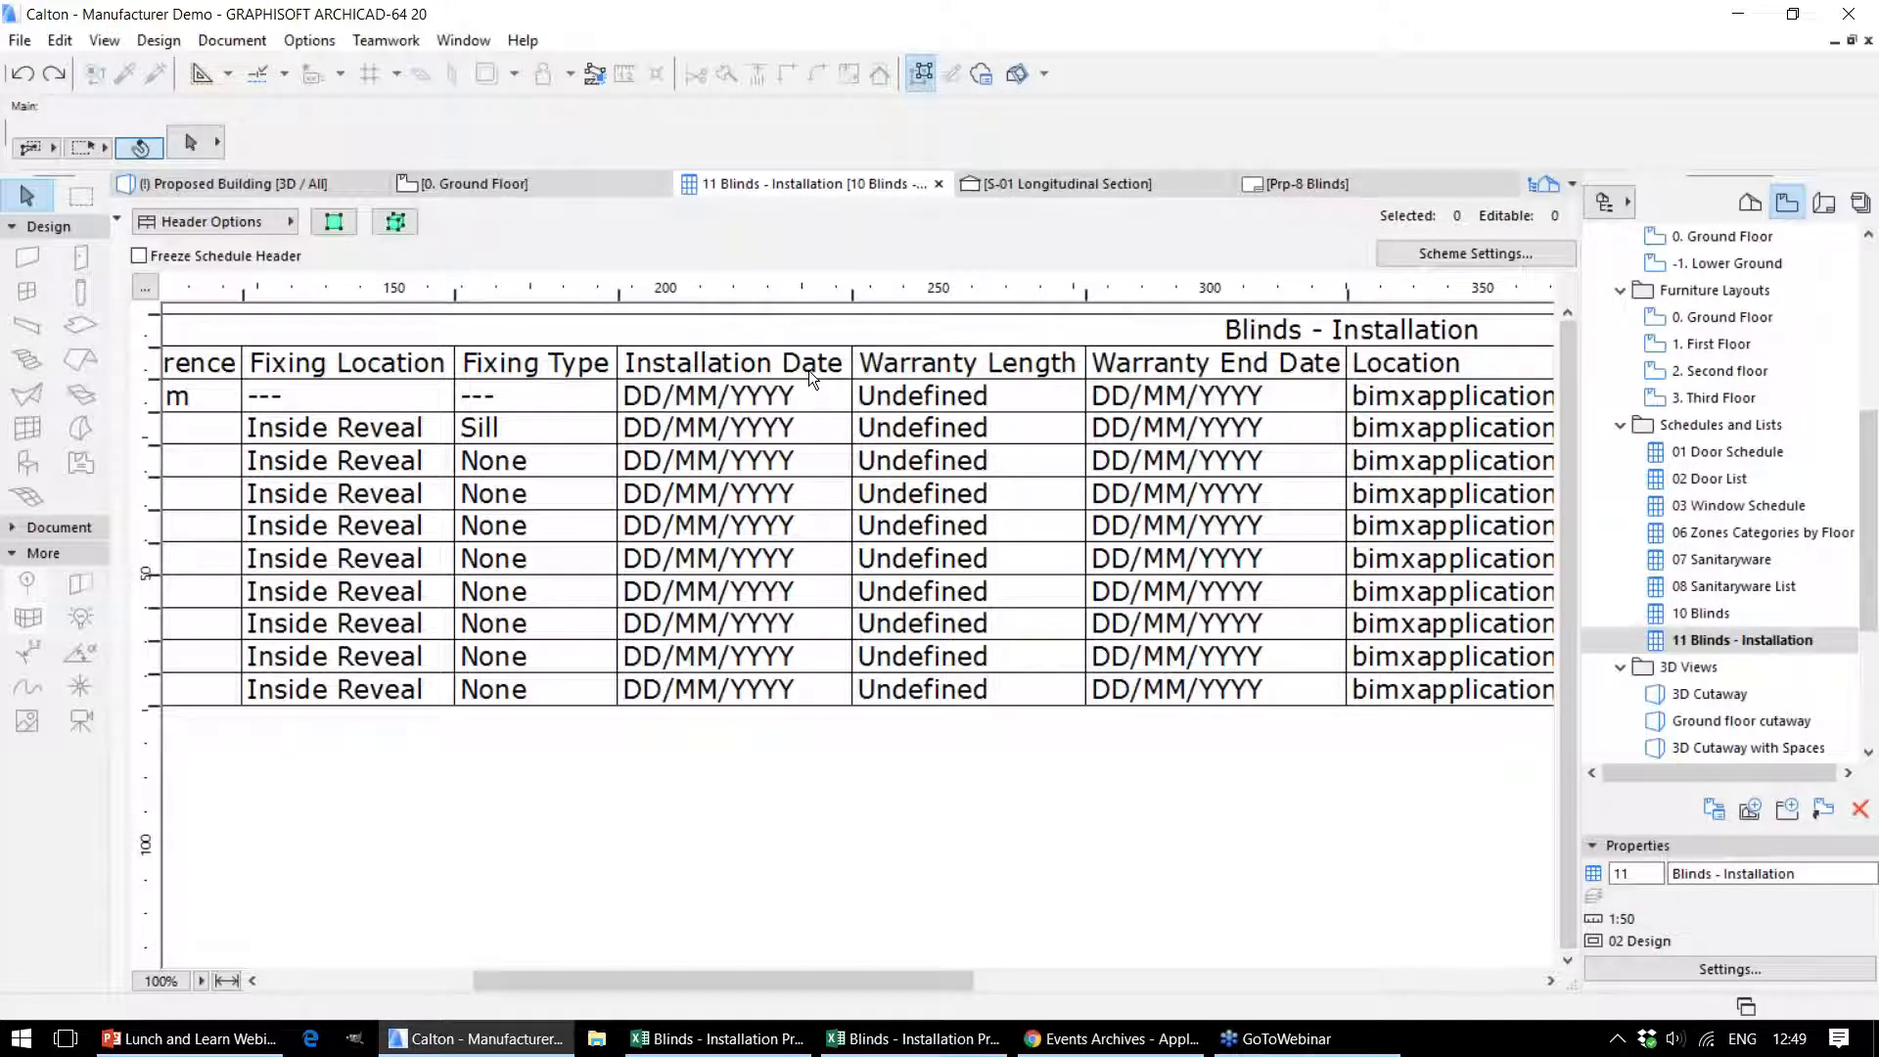
mouse_move(826, 525)
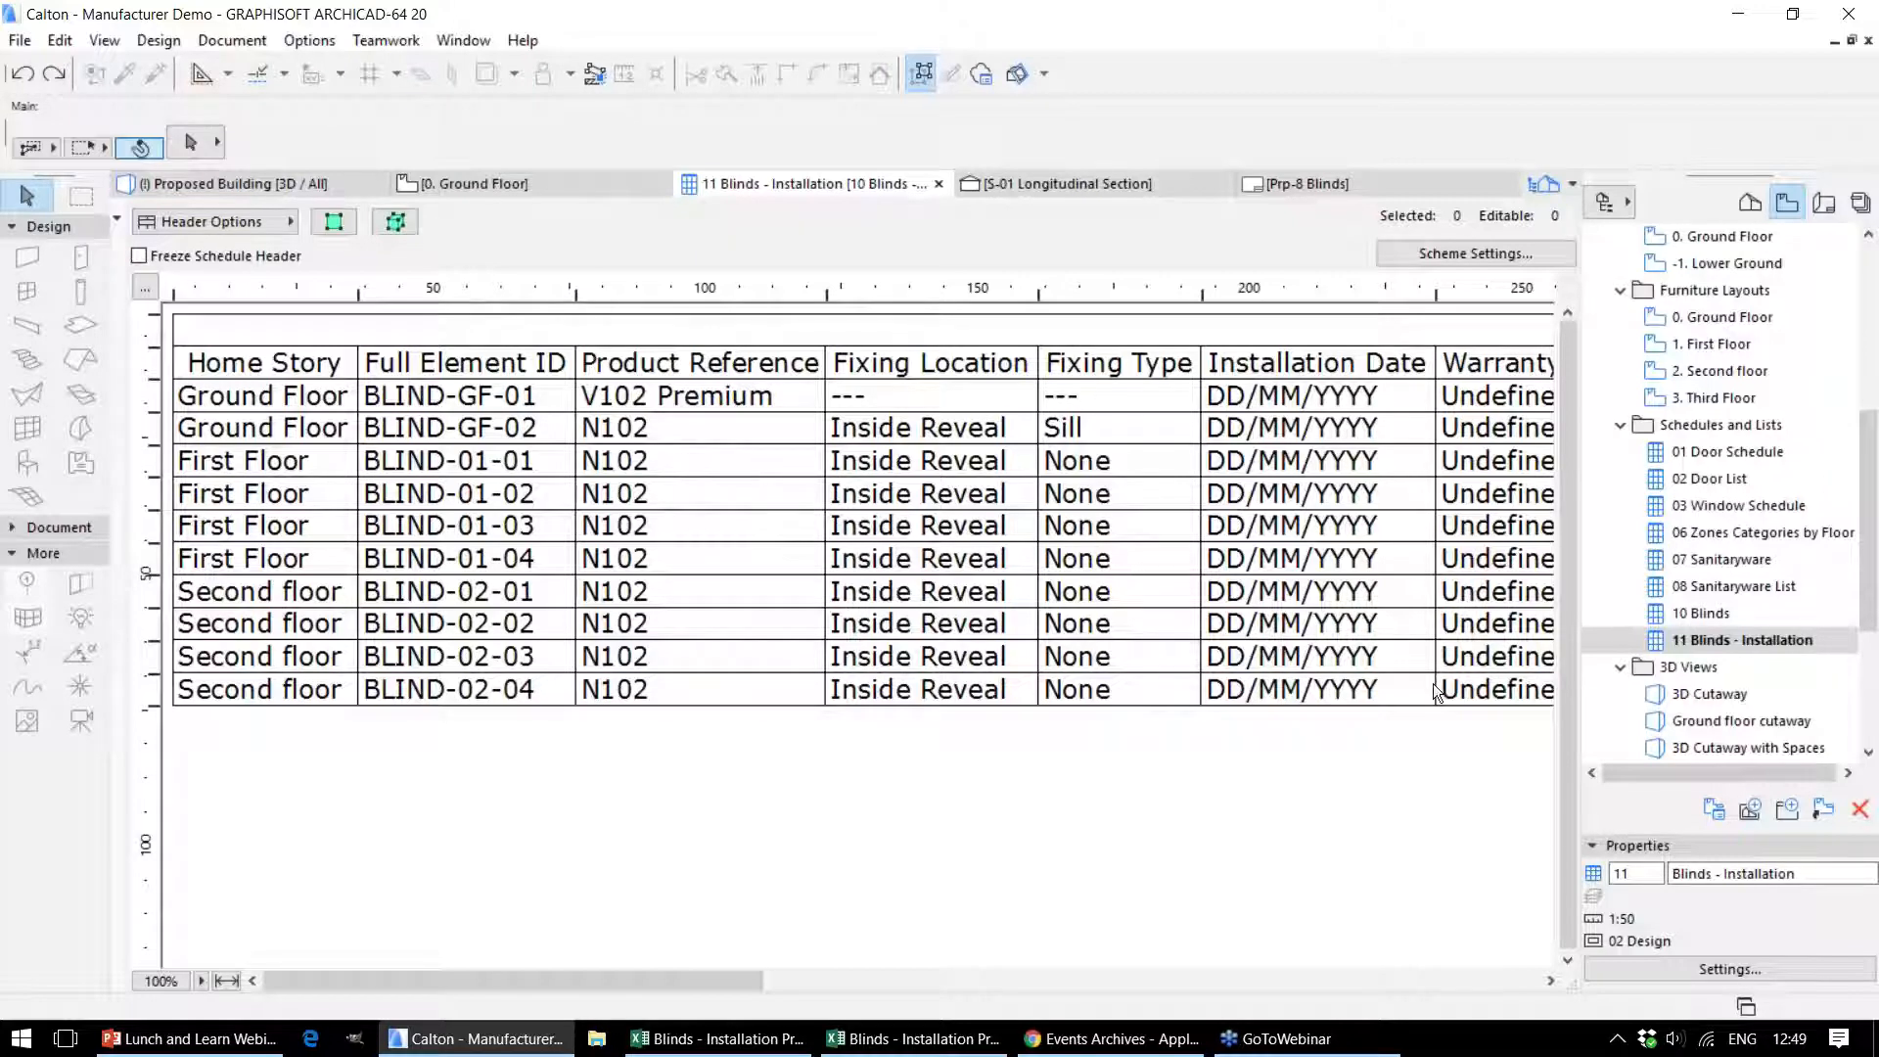
mouse_move(846, 671)
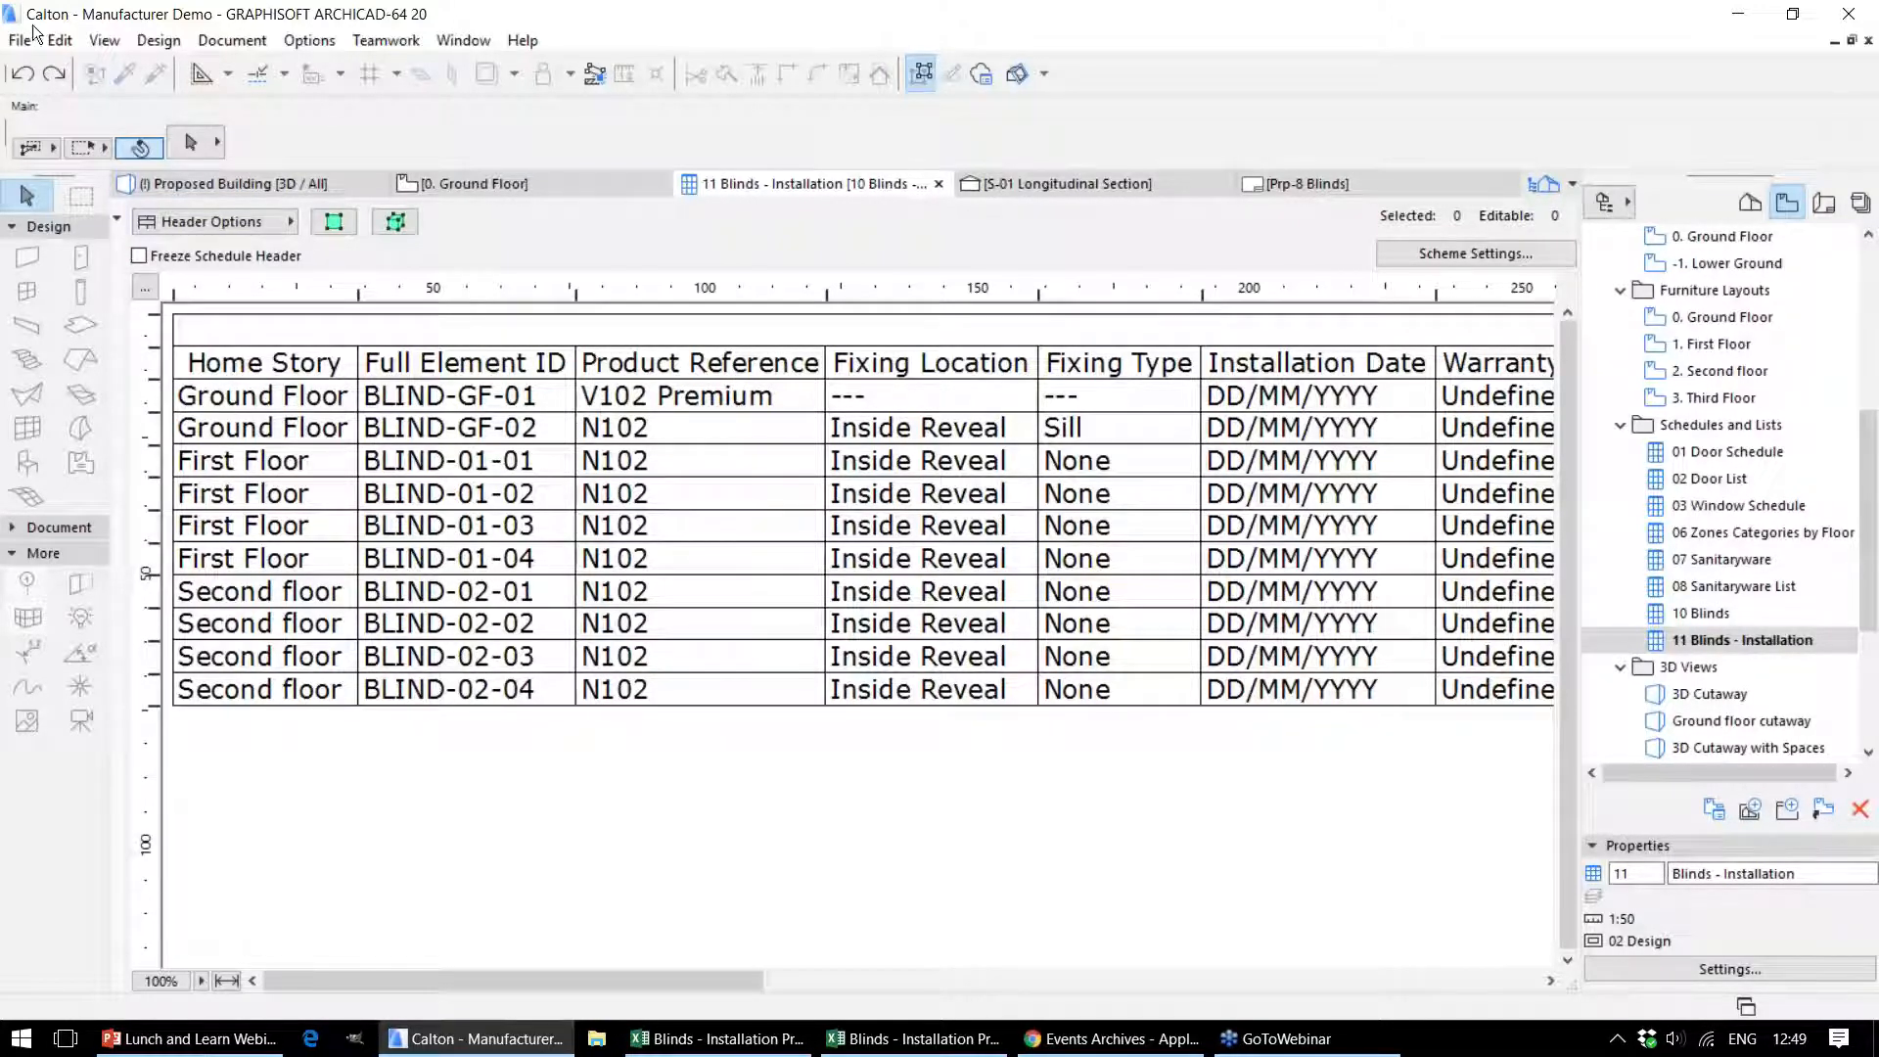
Export the schedule's property values via File > Interoperability > Element Properties
left_click(19, 39)
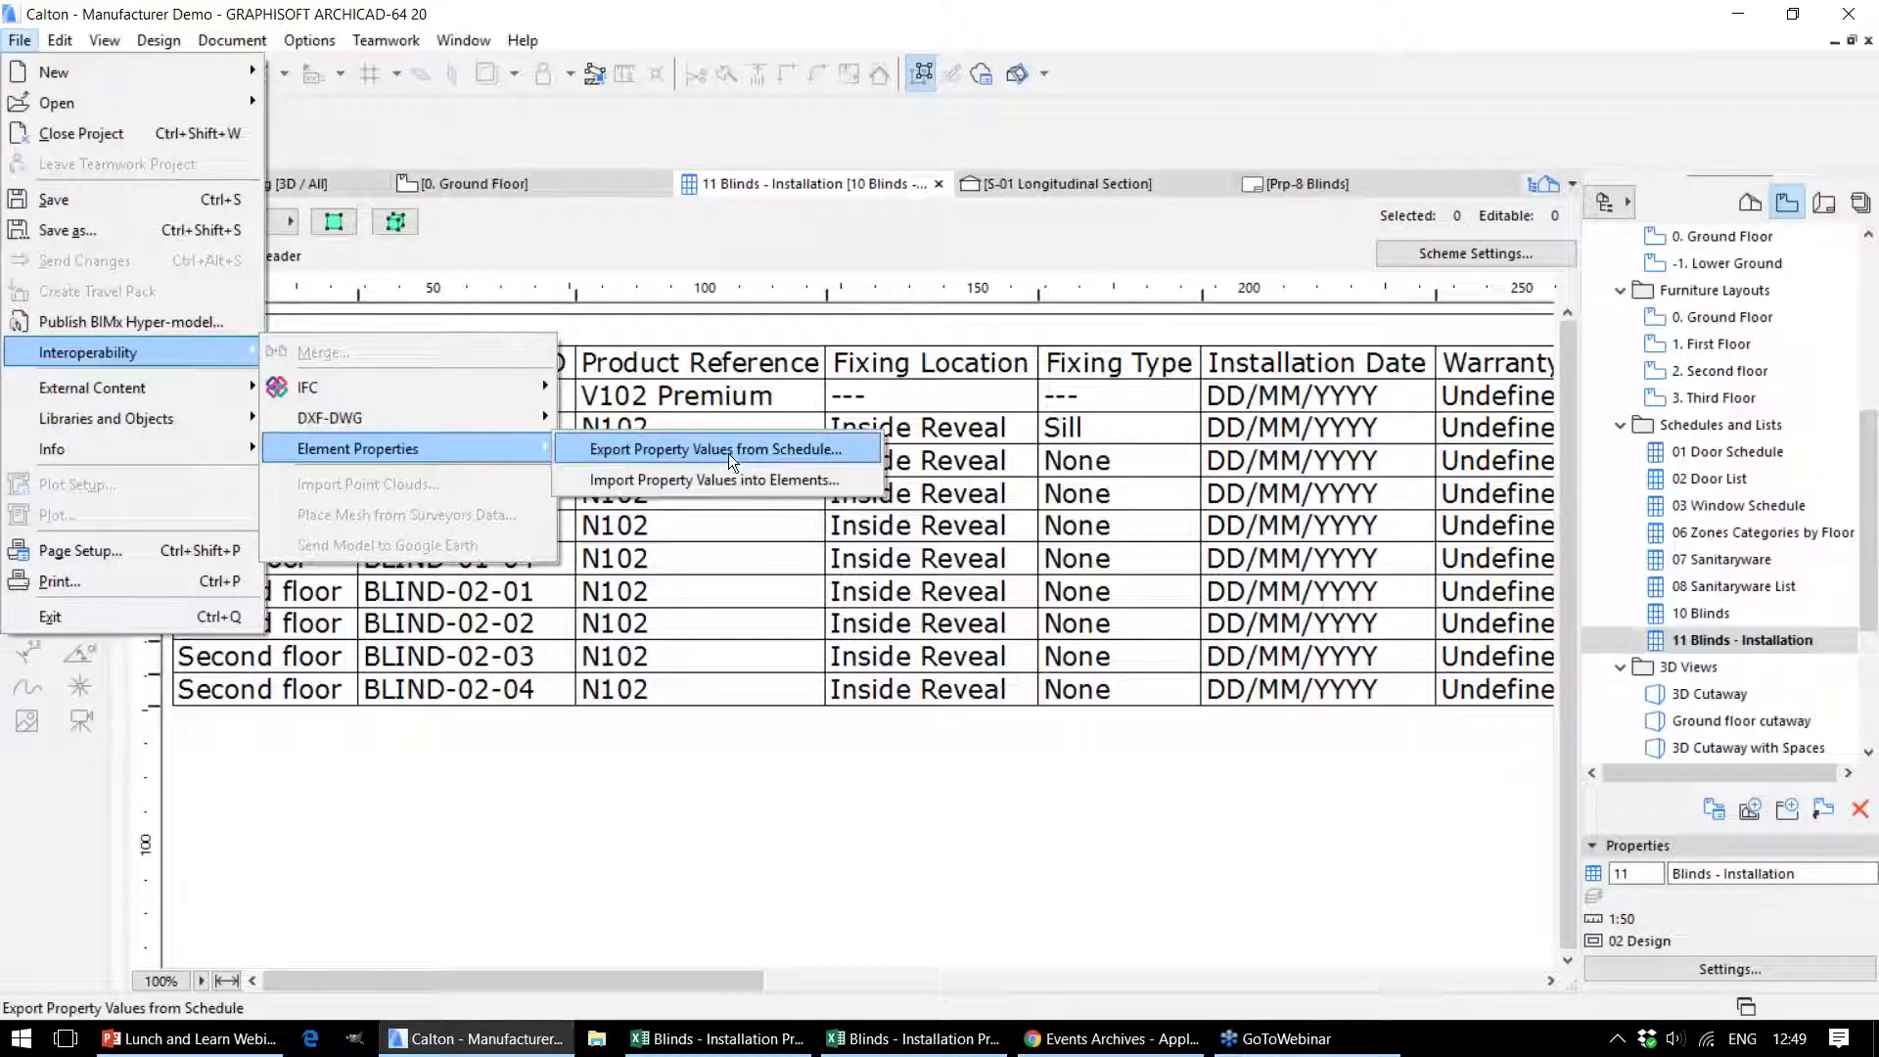
left_click(712, 449)
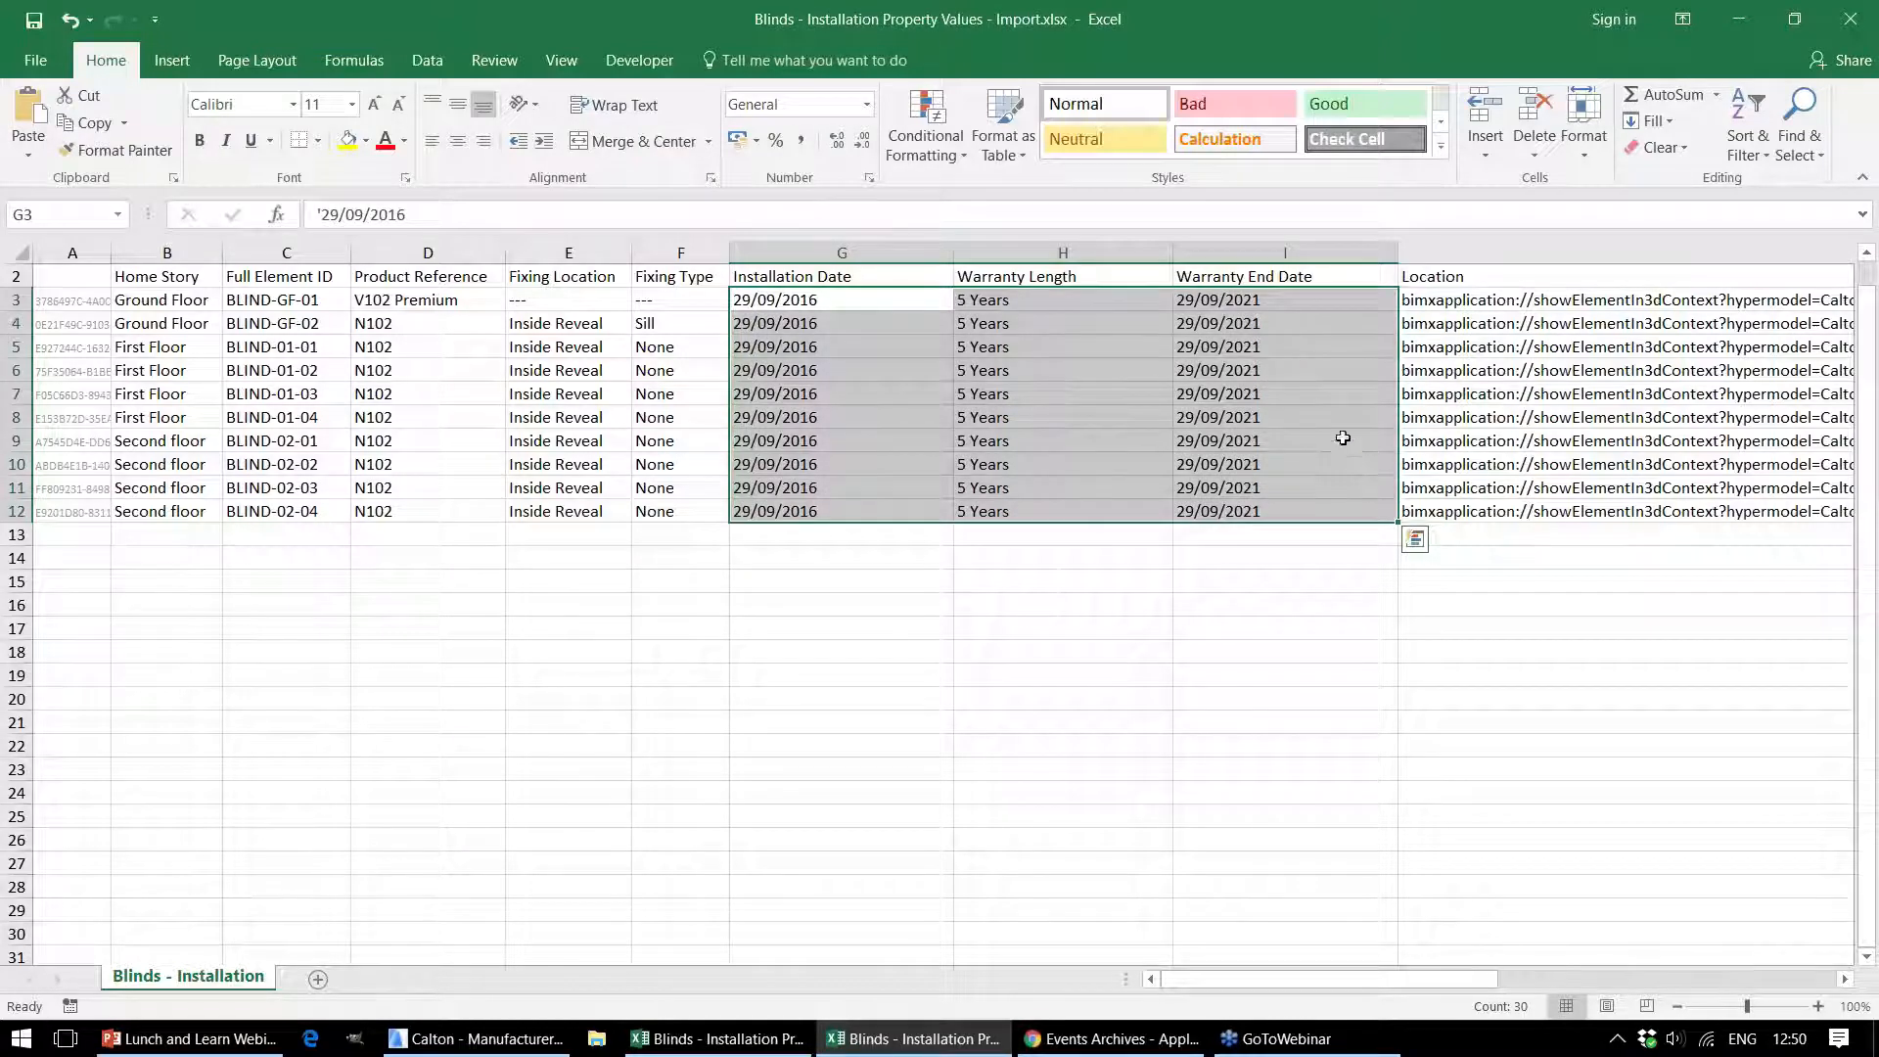
mouse_move(1298, 429)
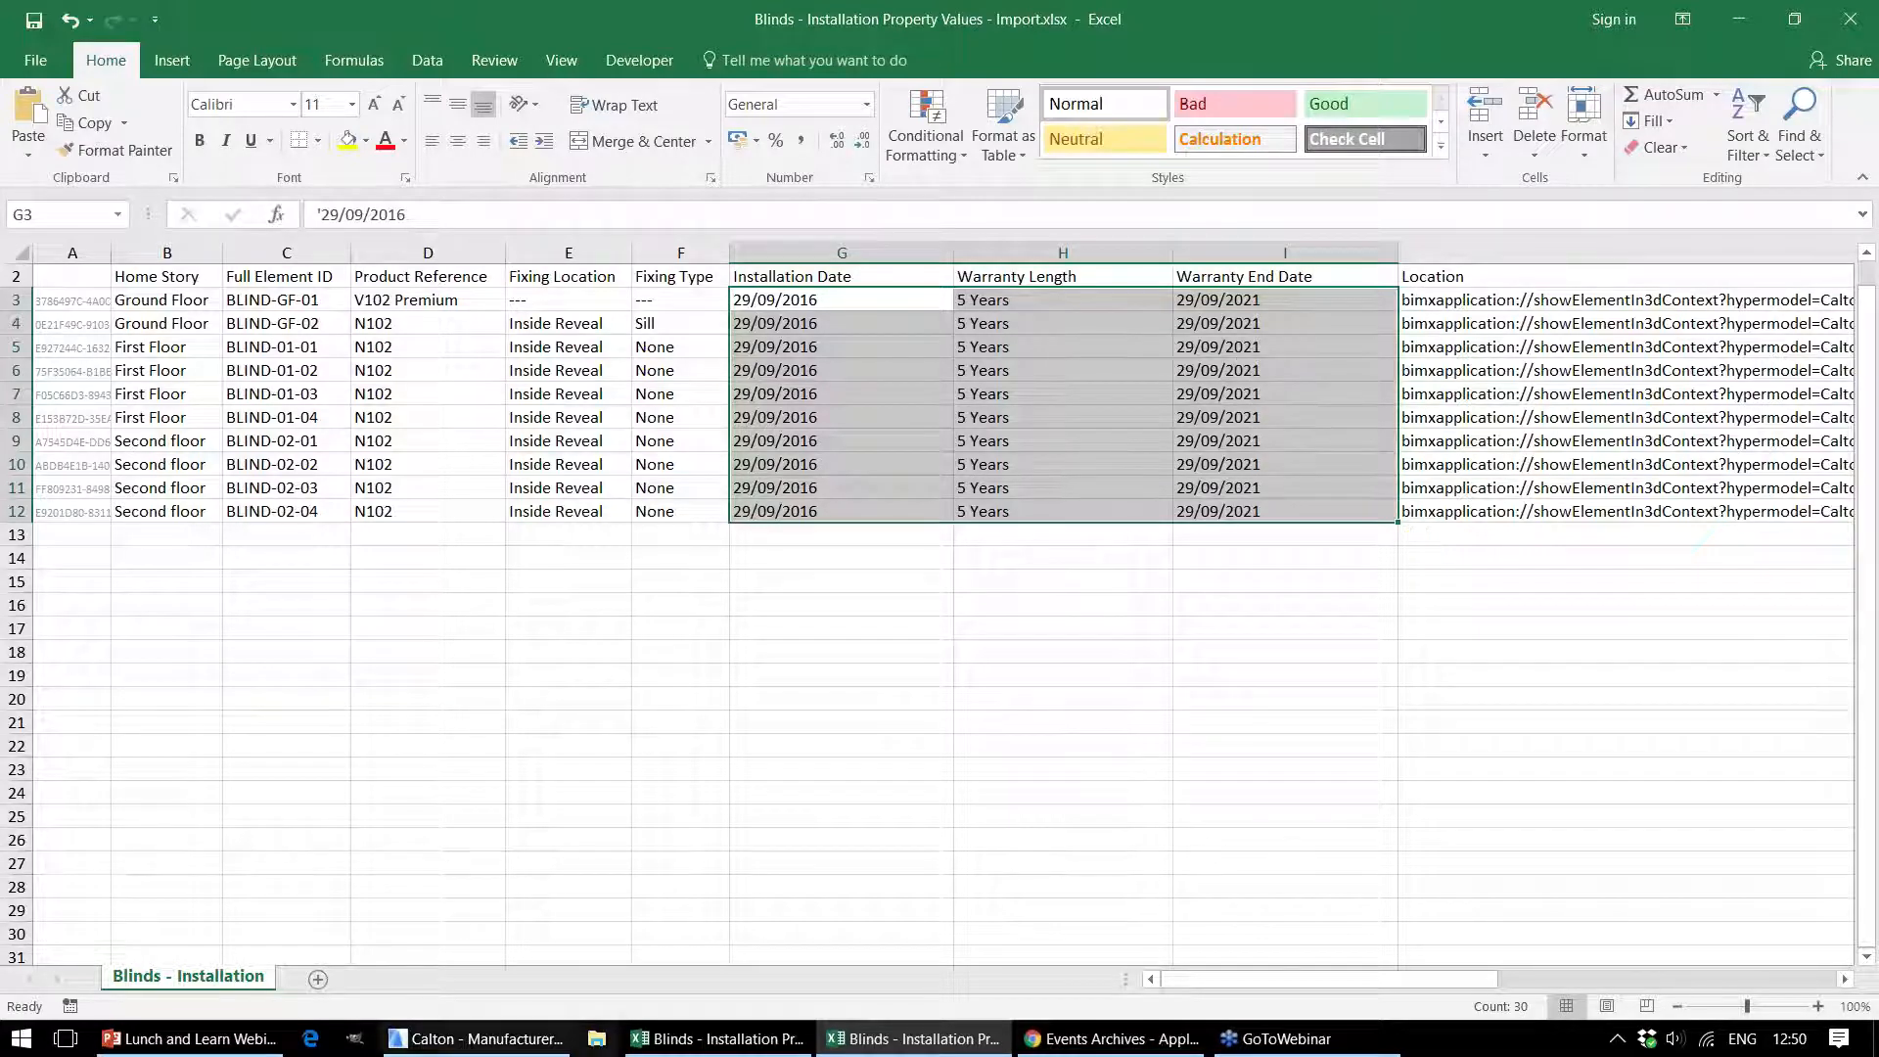
Import property values from the Import.xlsx workbook into the blinds, filling 29/09/2016 dates and 5-year warranties
left_click(478, 1037)
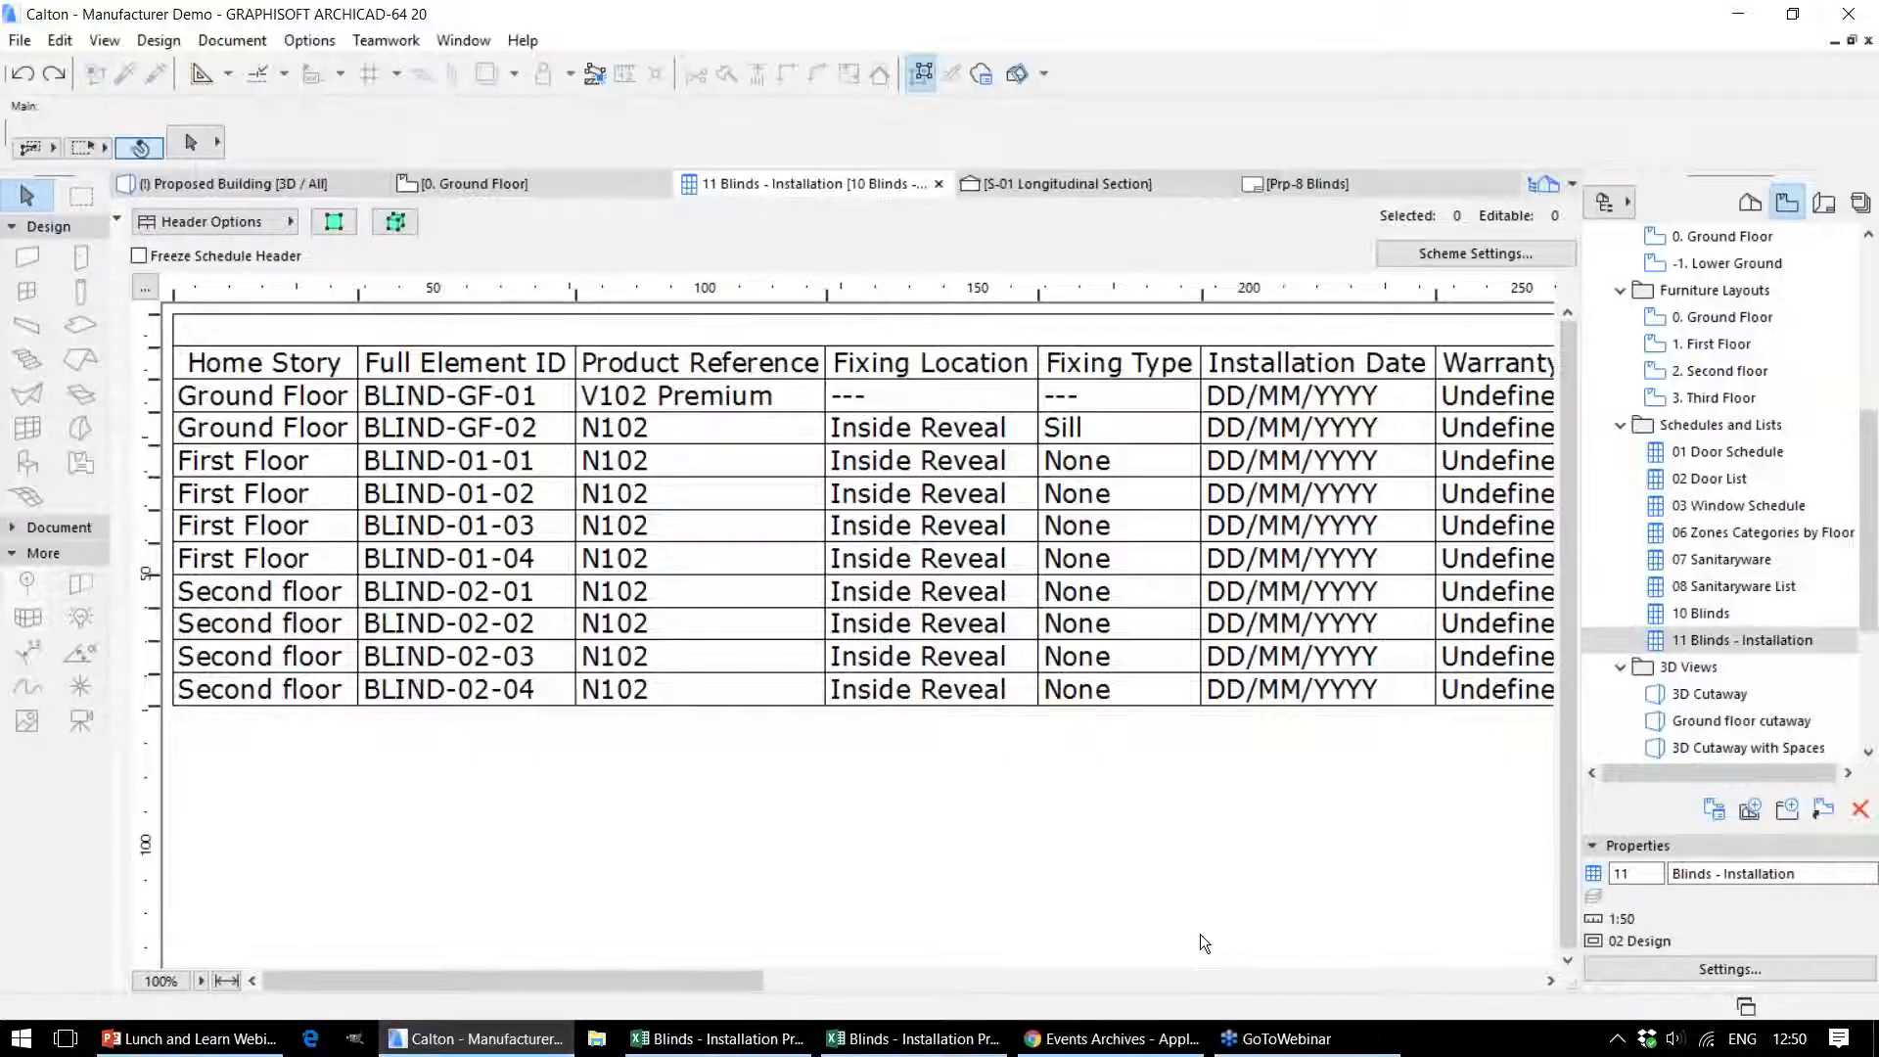
left_click(17, 39)
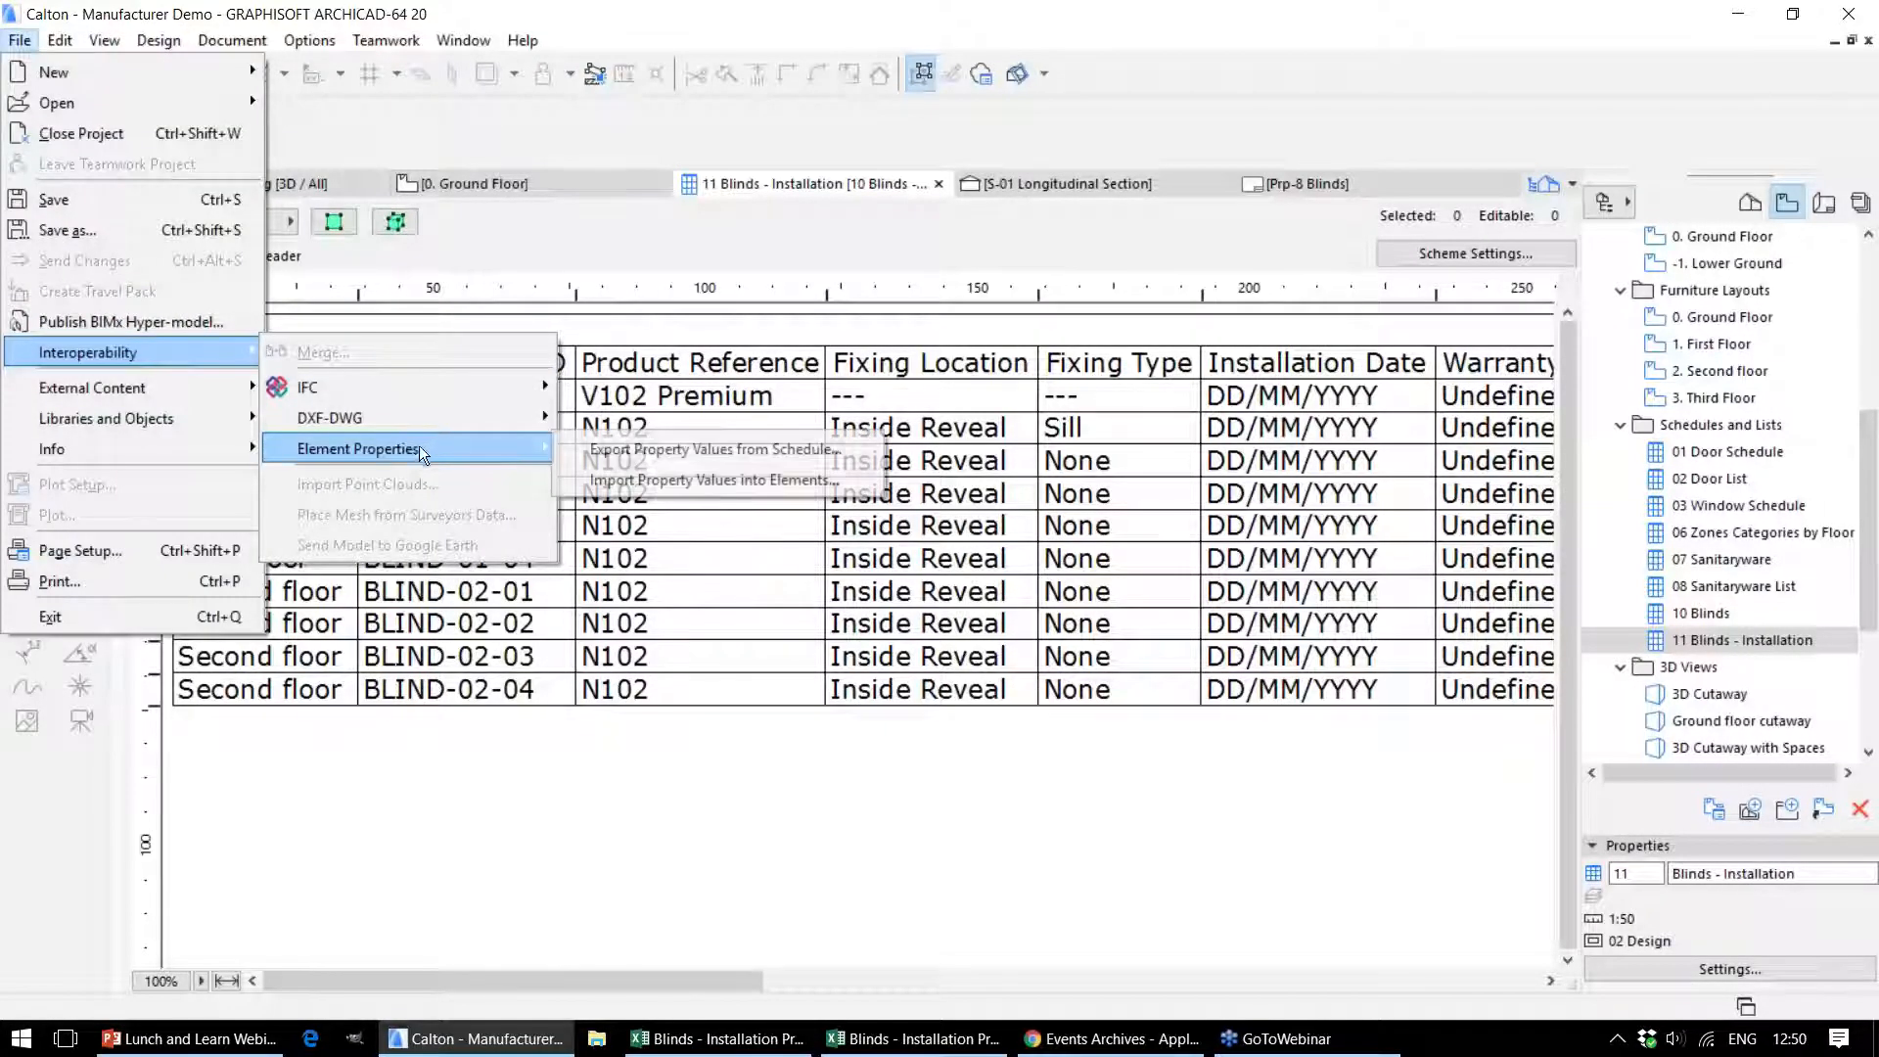
left_click(713, 480)
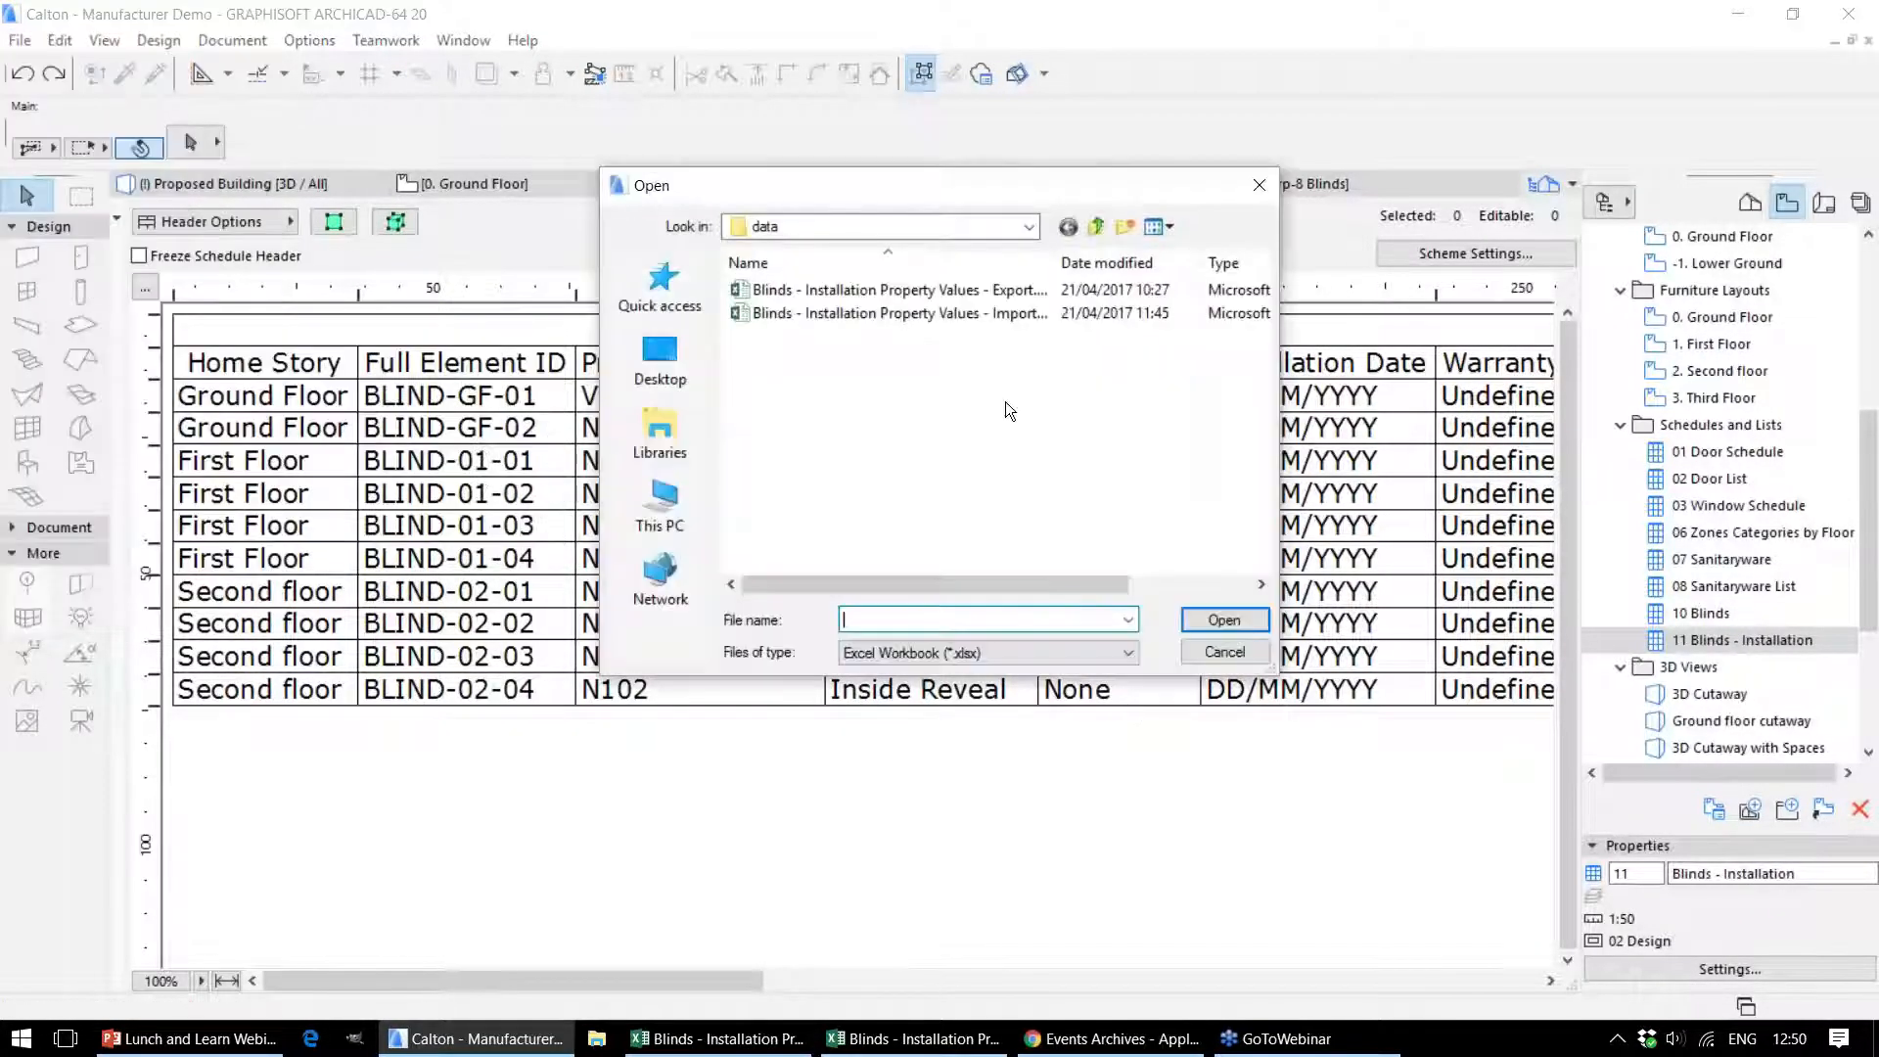
left_click(894, 313)
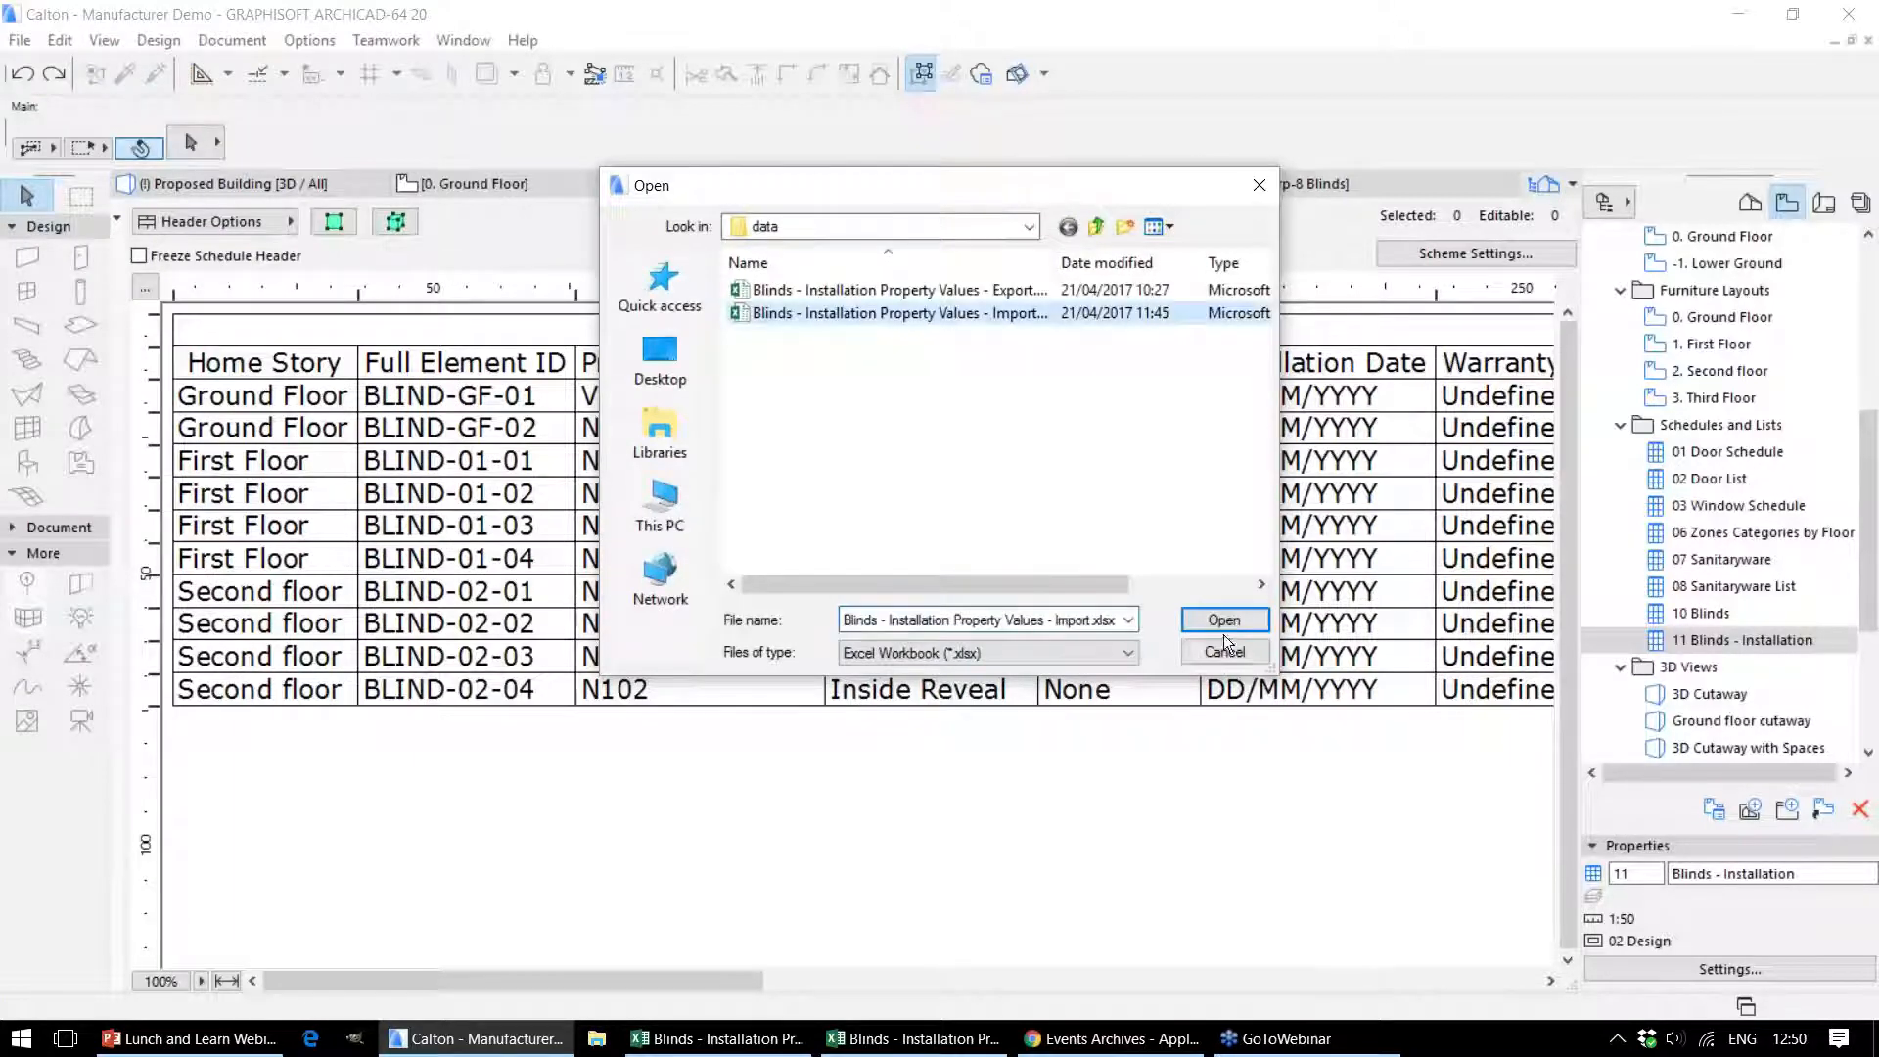
left_click(1223, 620)
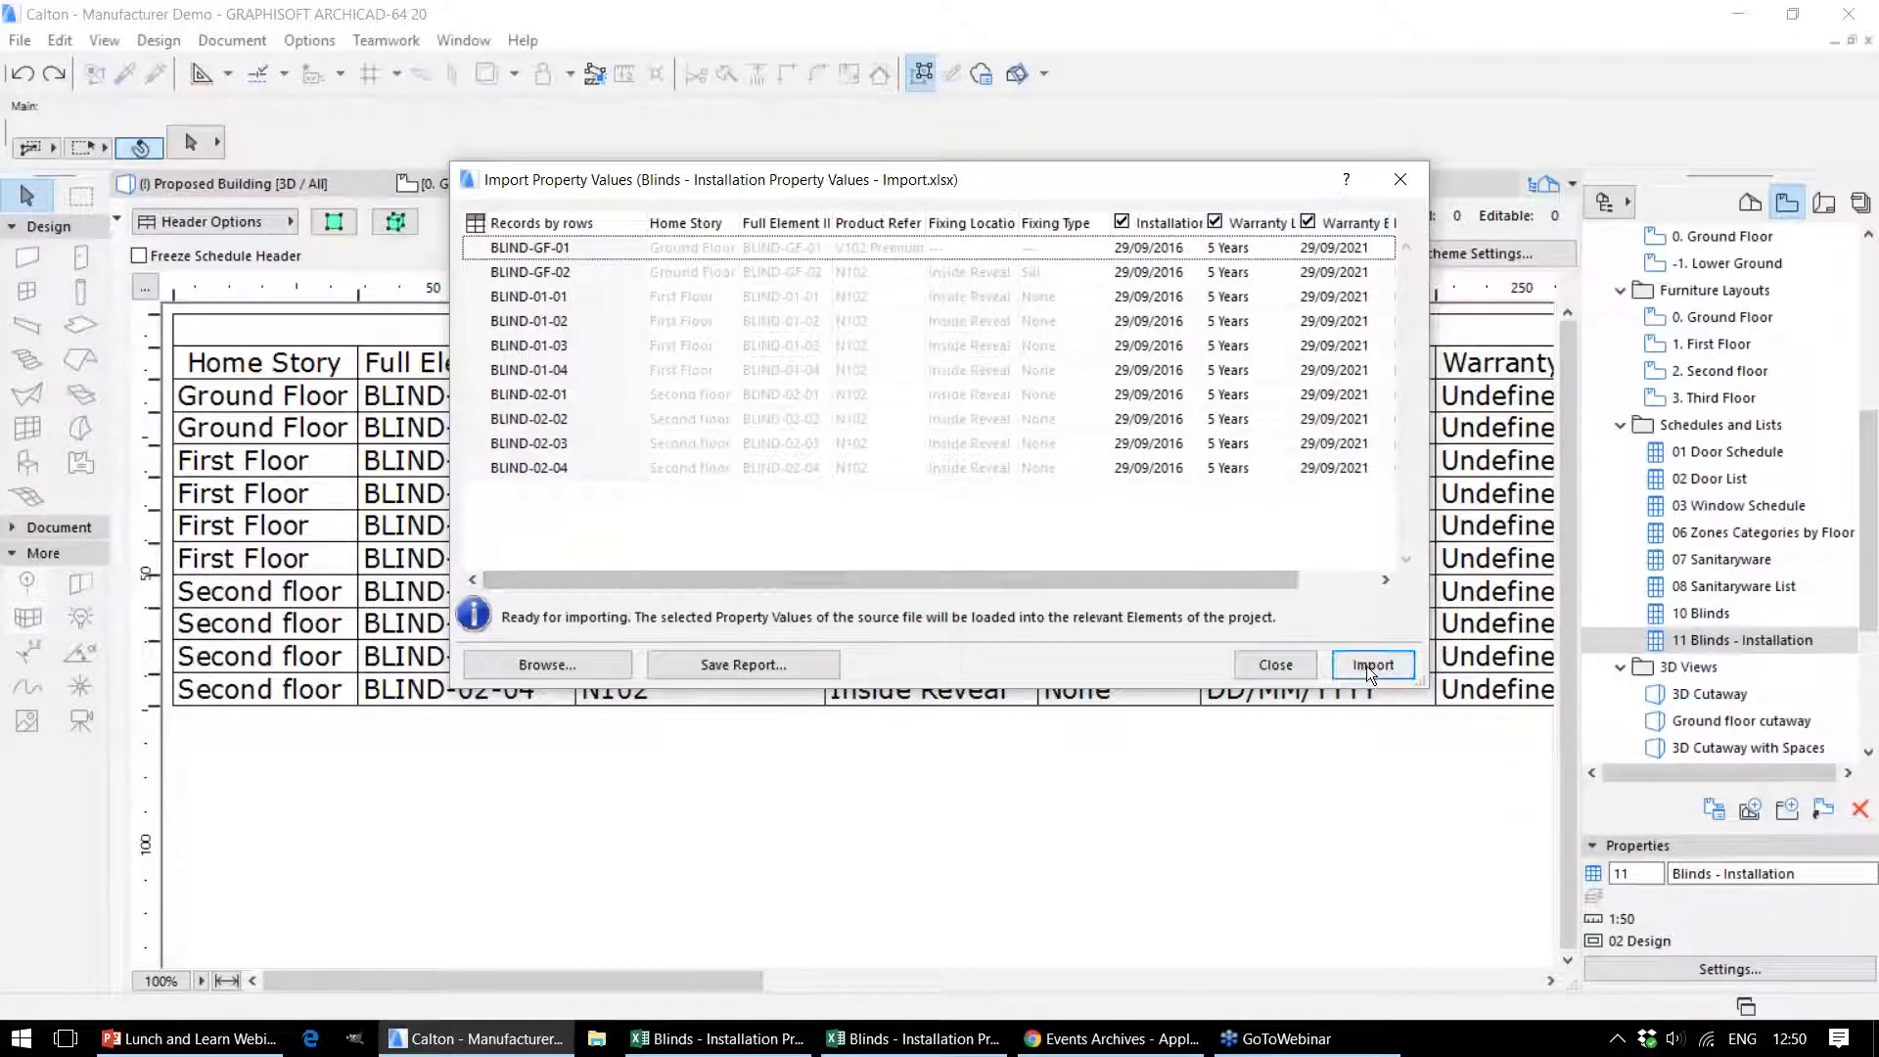
left_click(1372, 665)
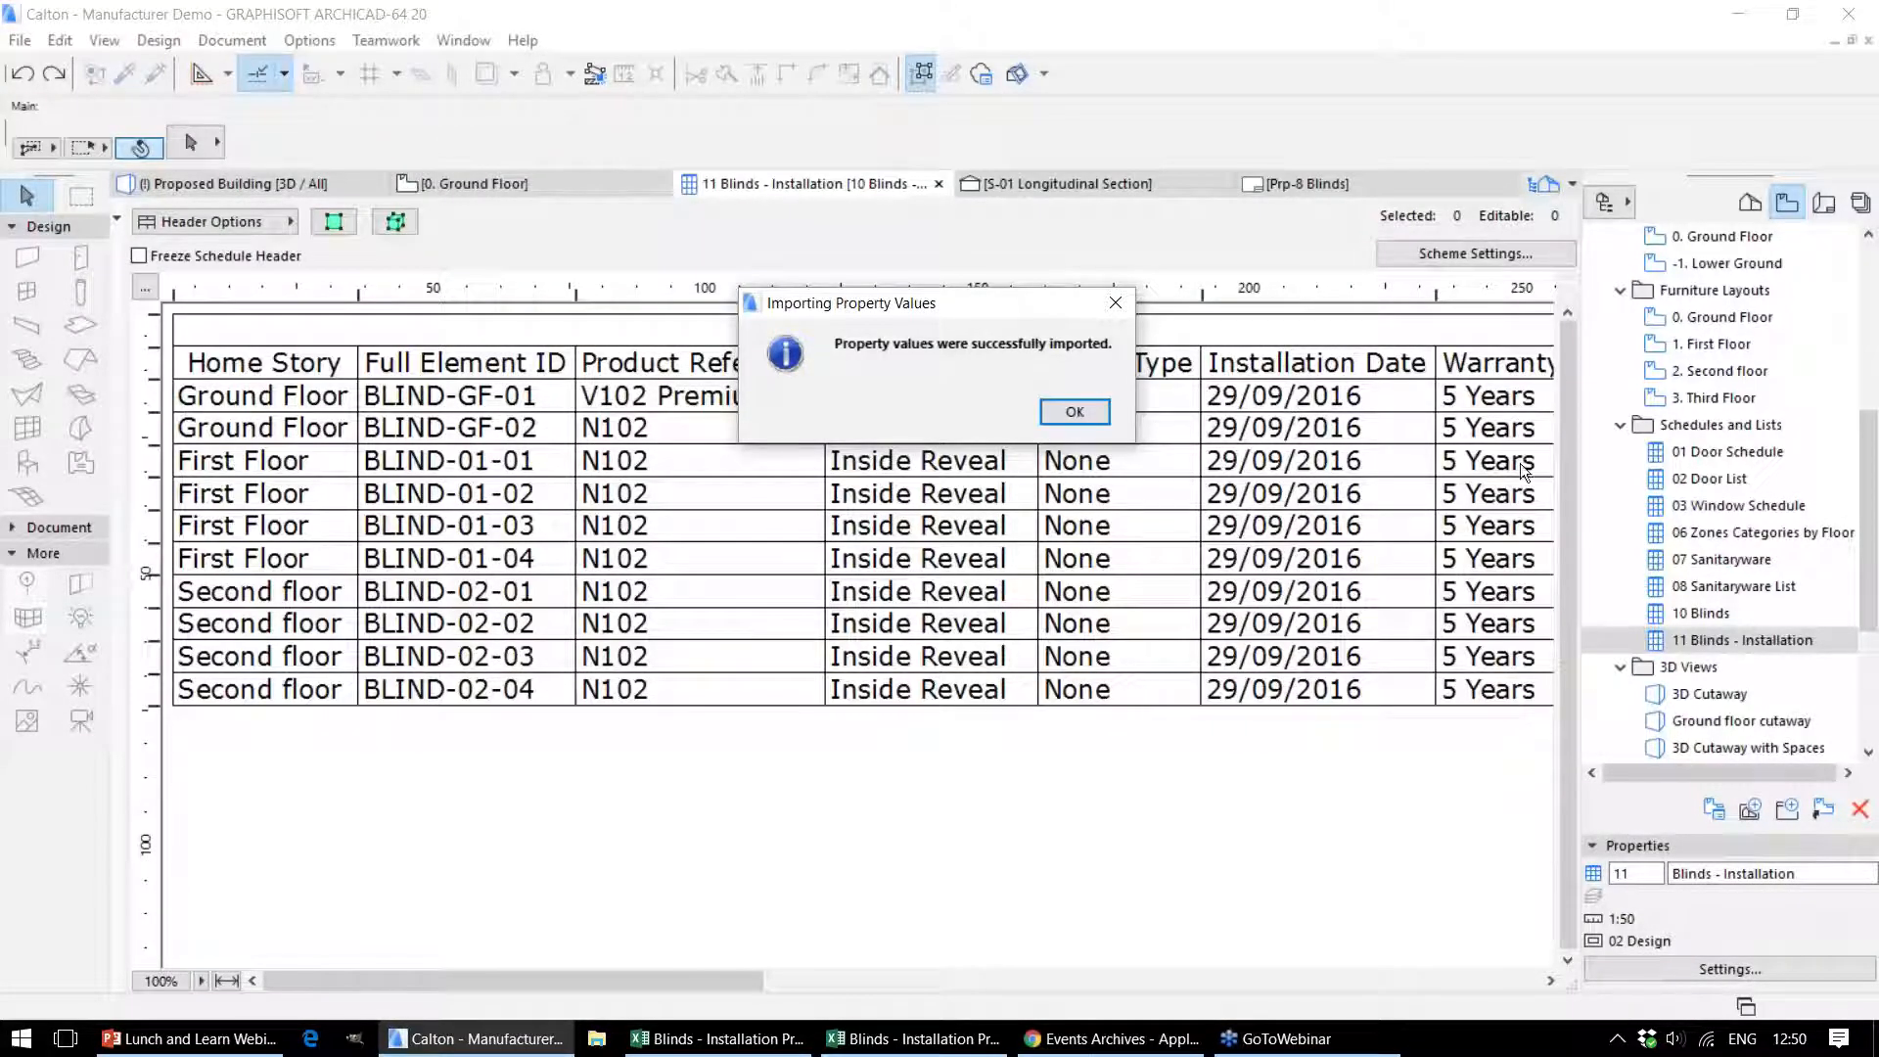
Dismiss the import message and check BLIND-GF-01's Categories and Properties for the imported date and warranty
left_click(1072, 411)
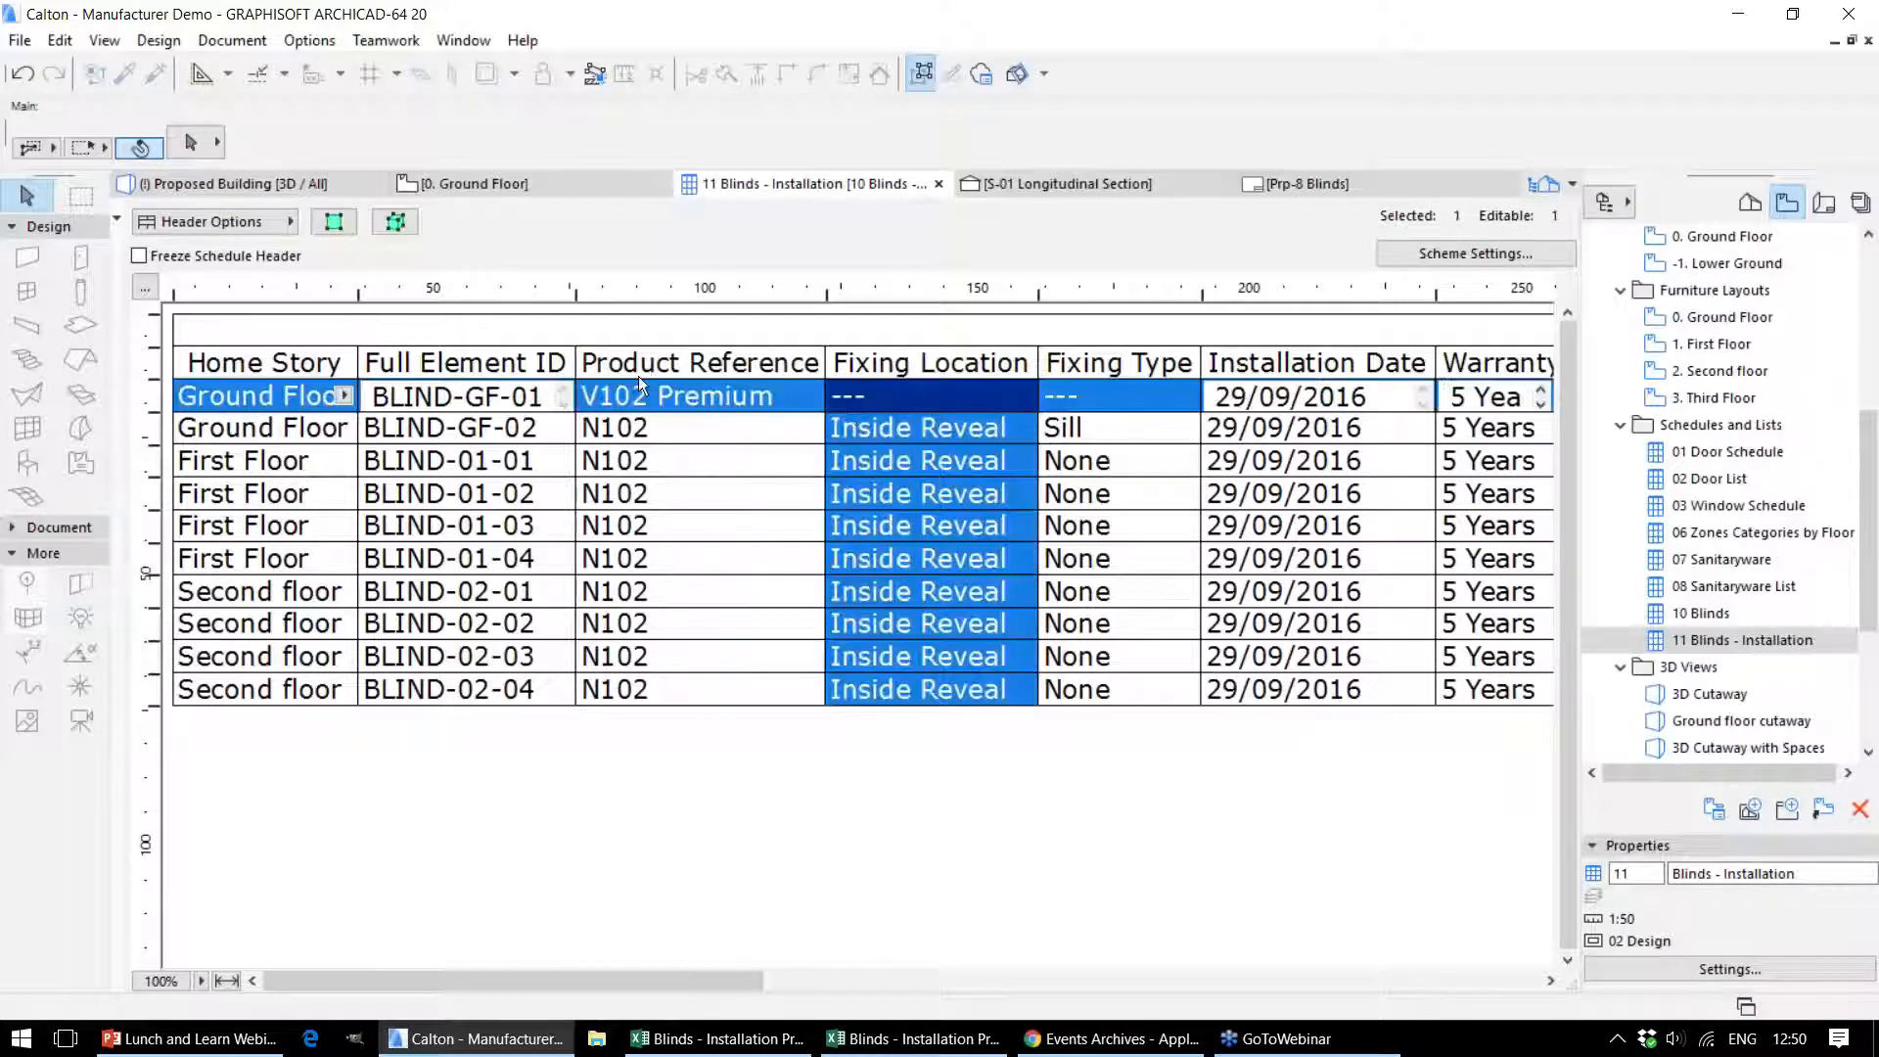
left_click(227, 184)
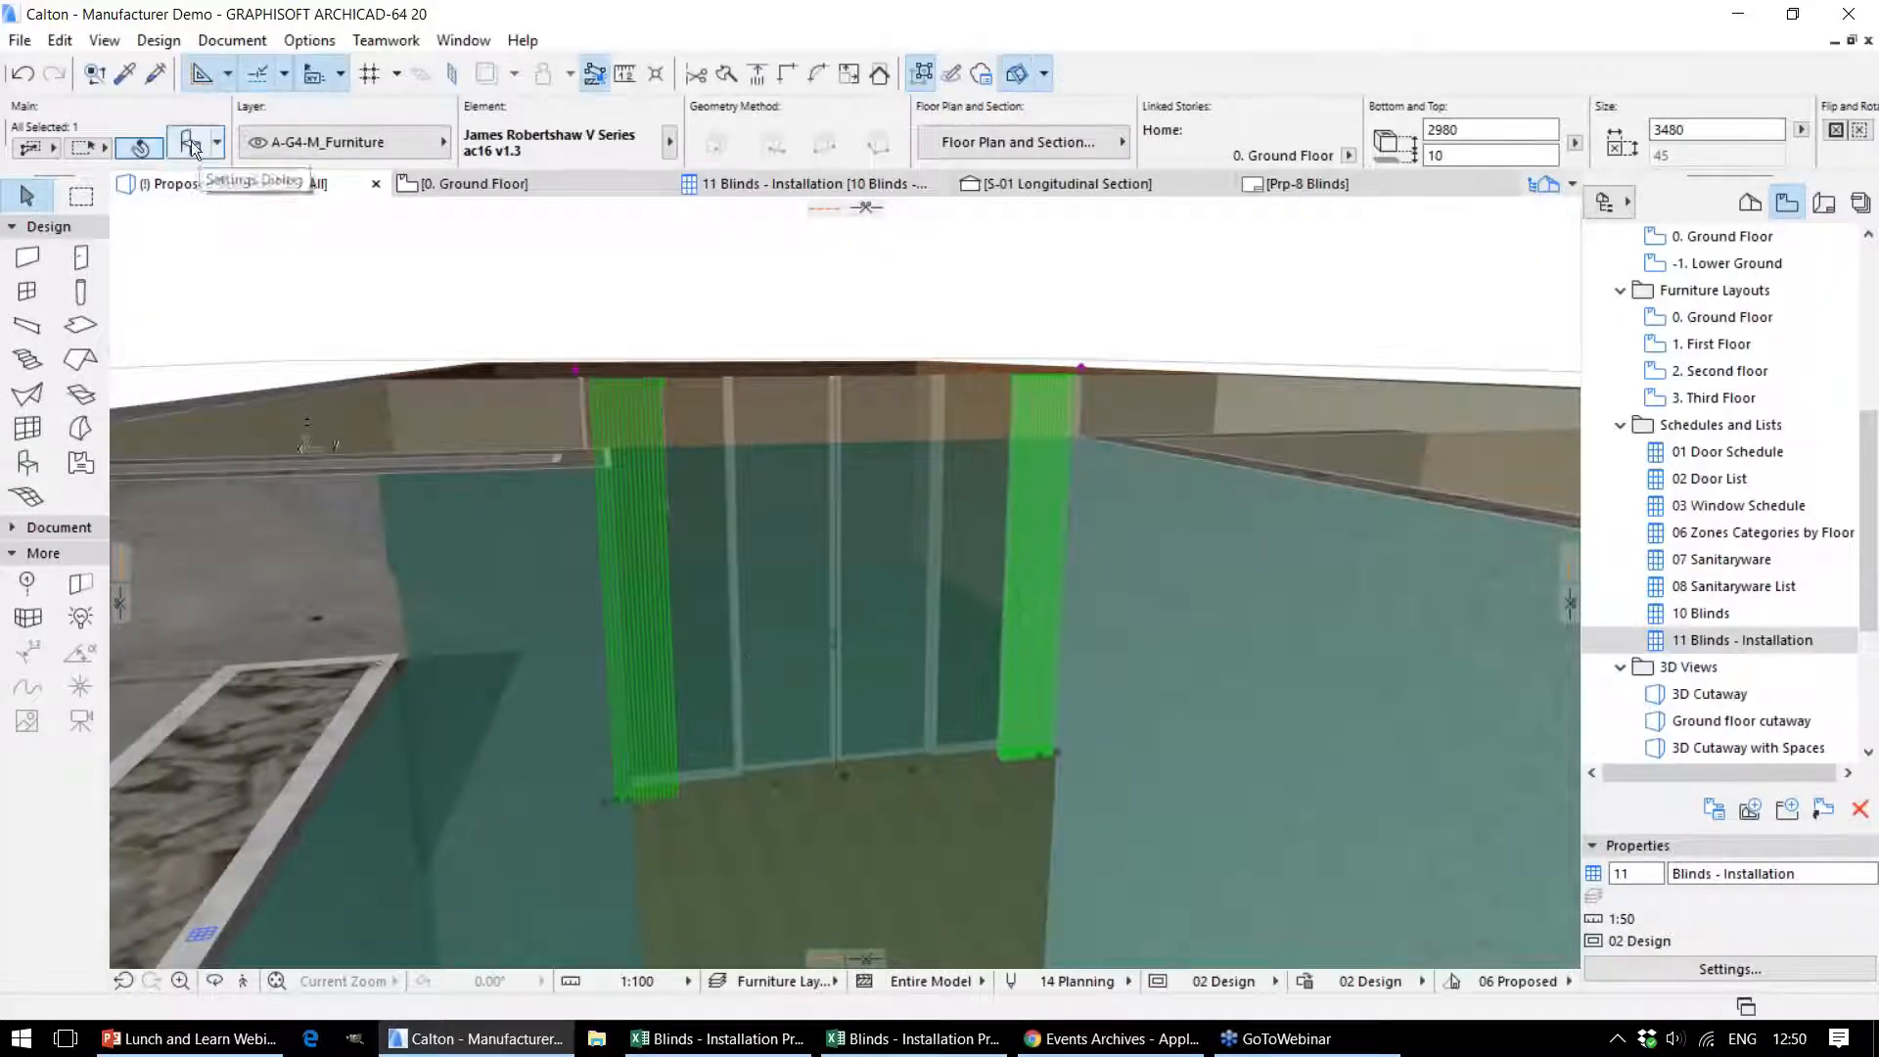
left_click(189, 143)
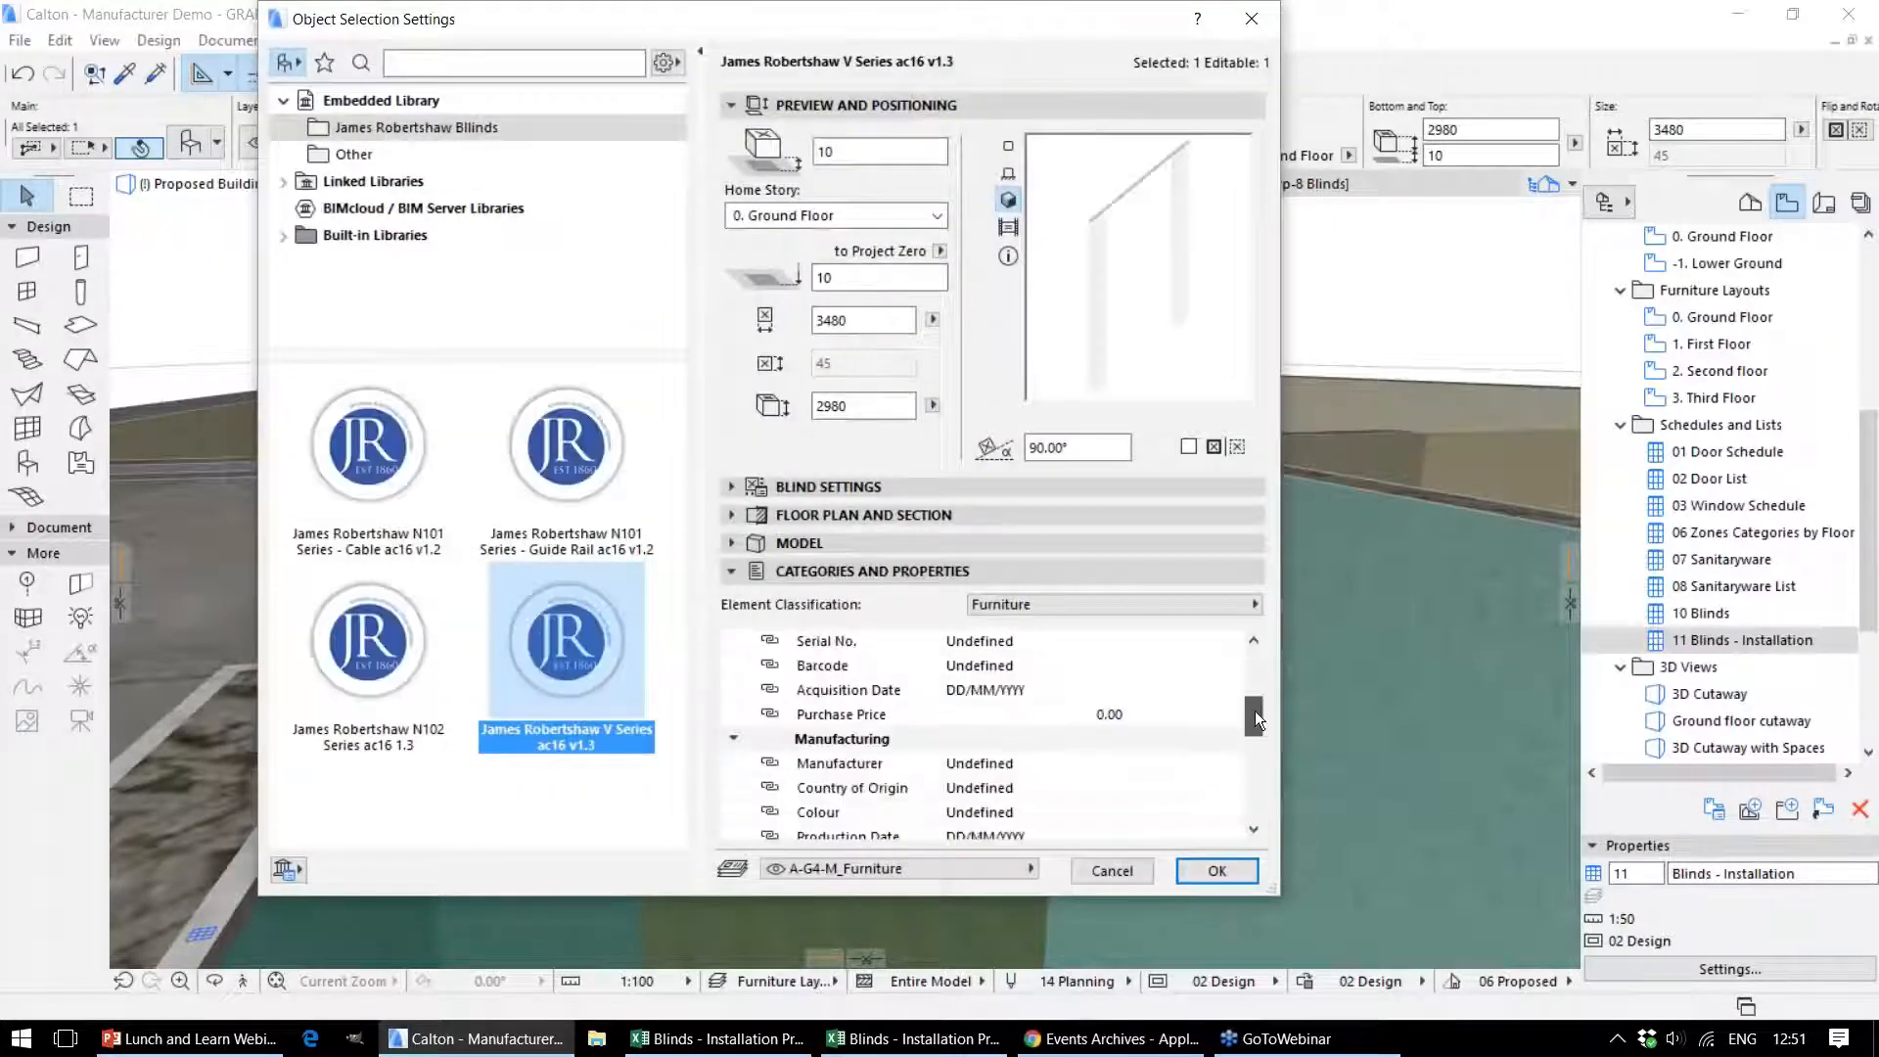
scroll("down", 3)
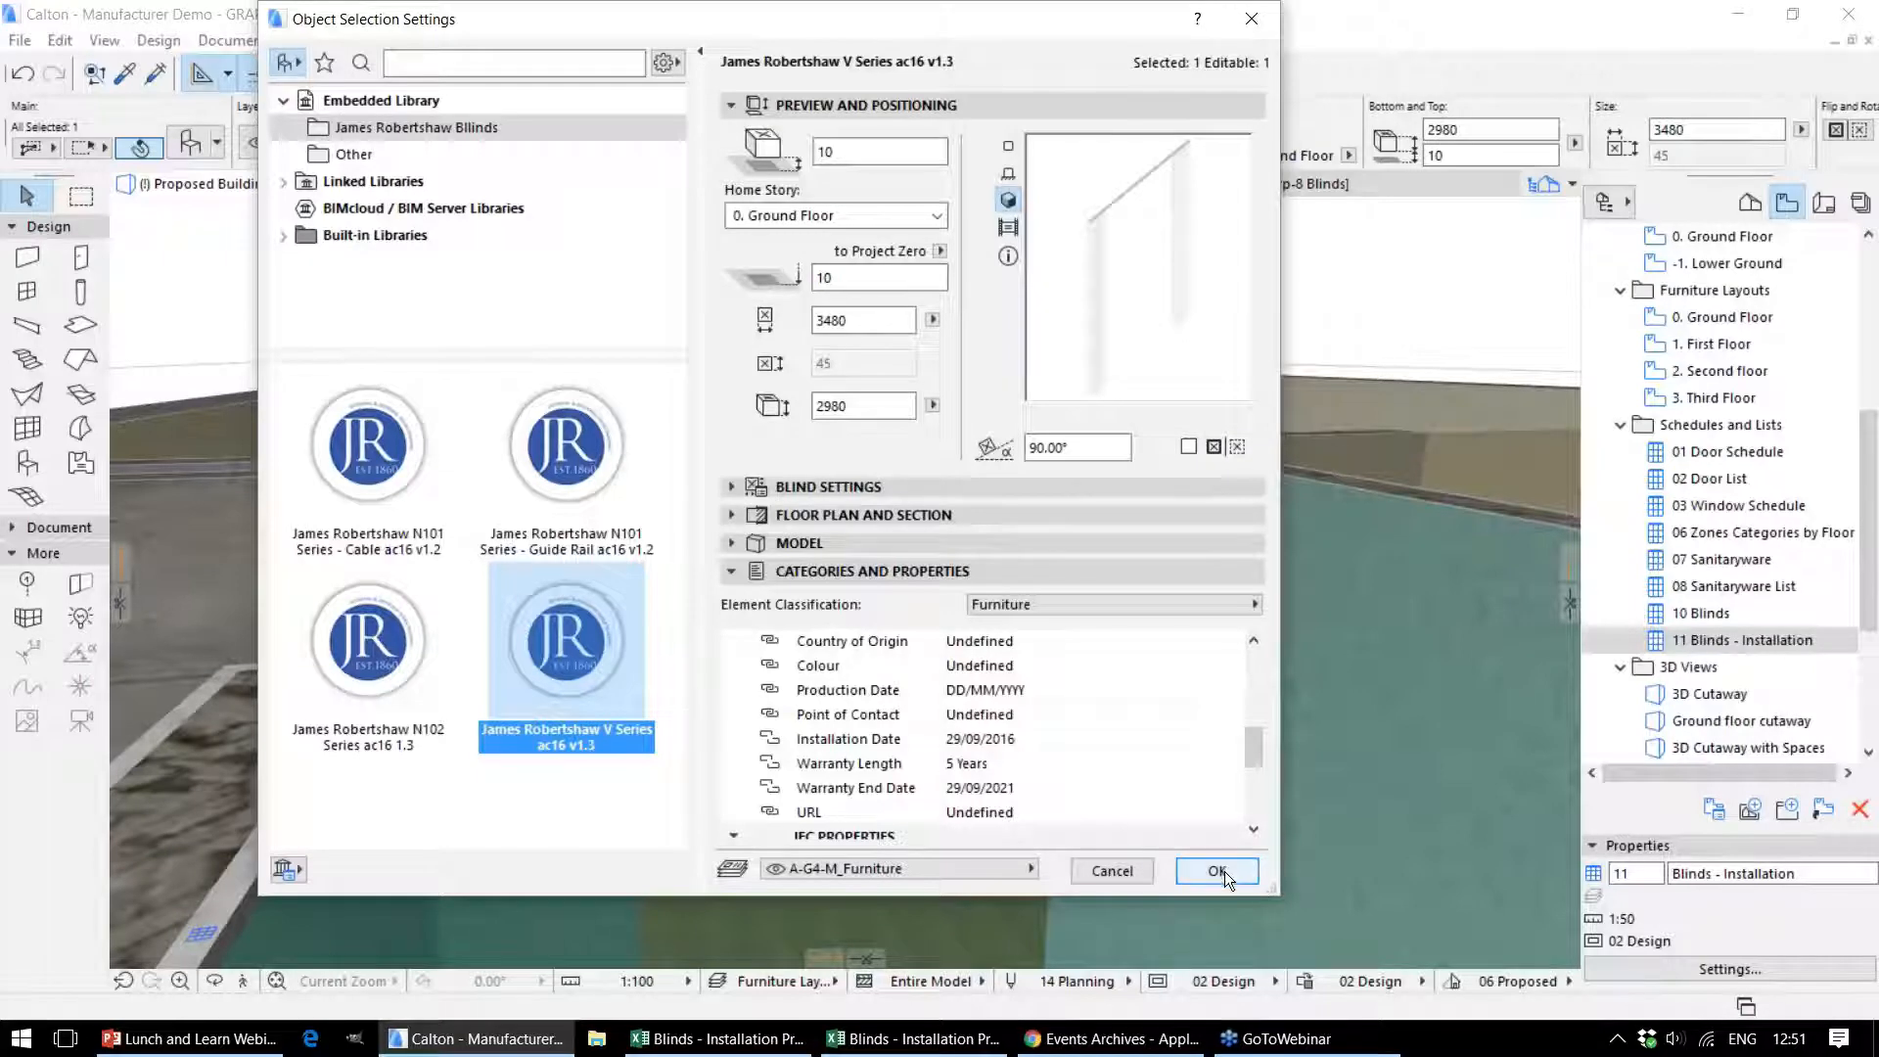
left_click(1216, 869)
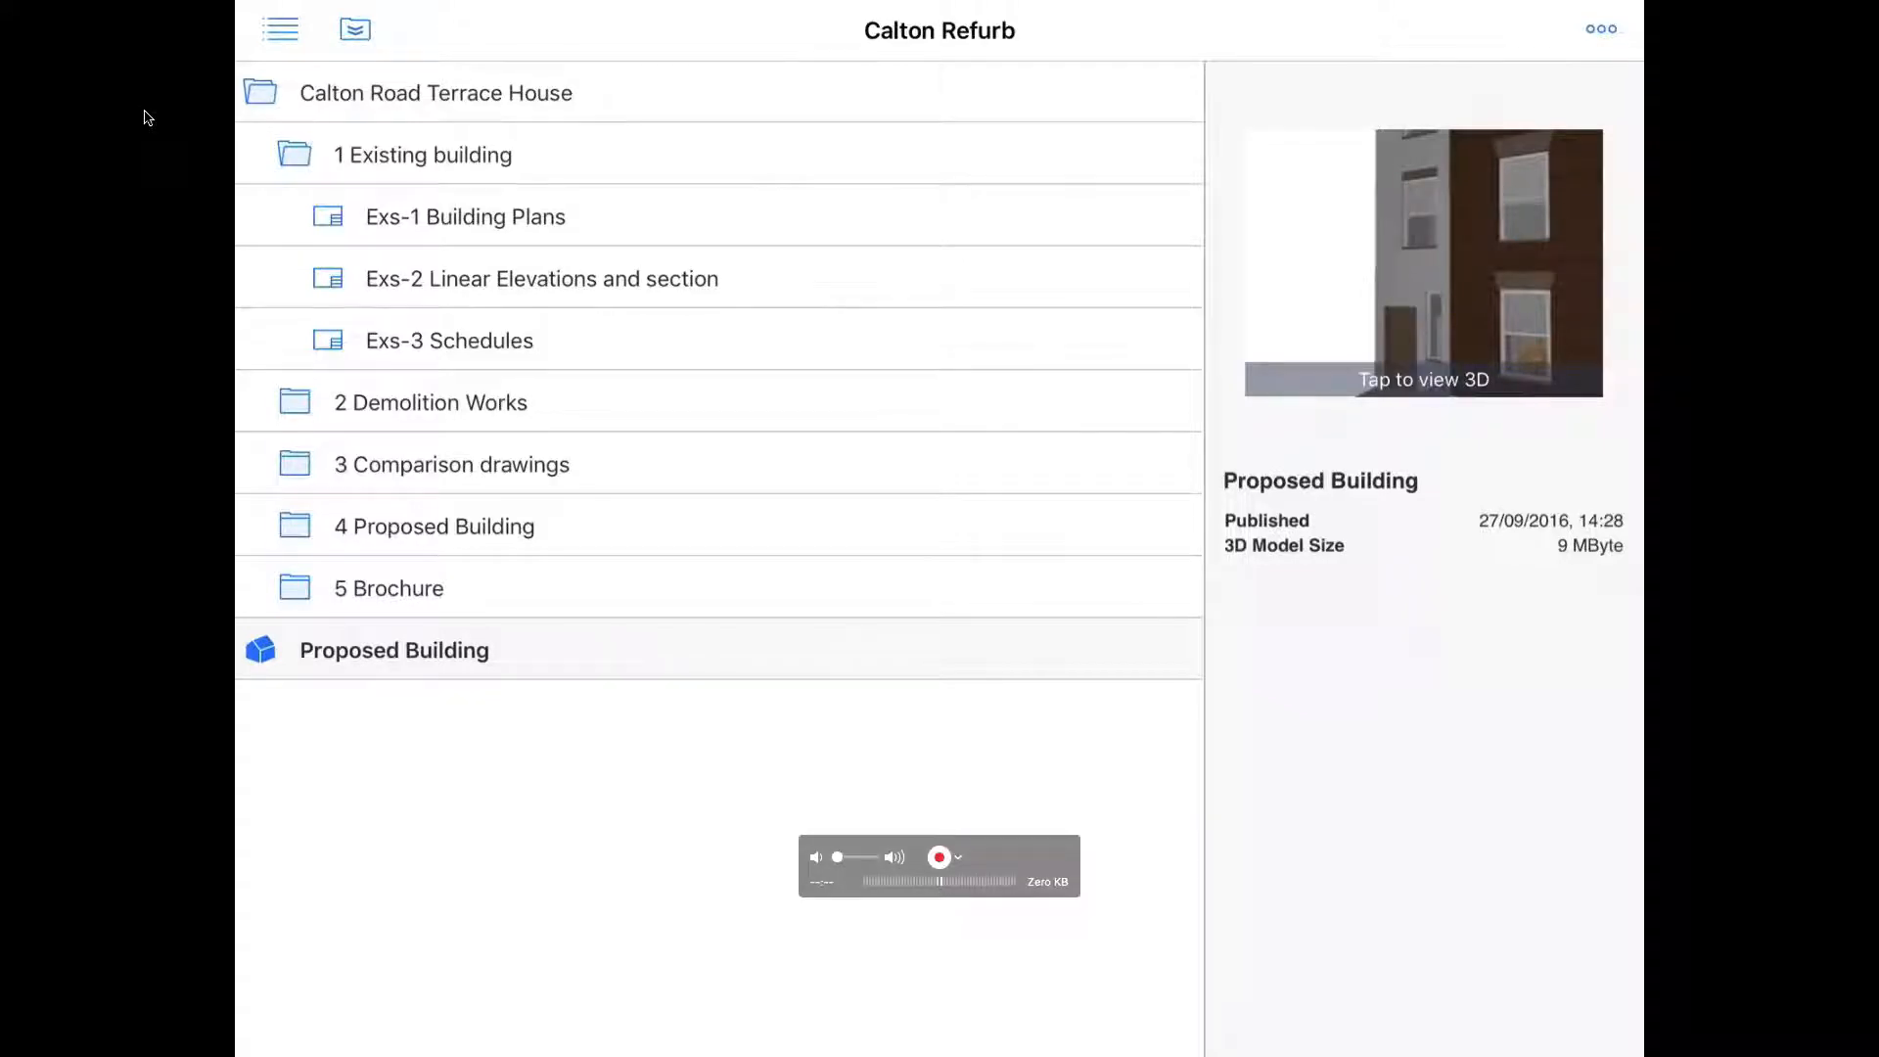
Enter the Proposed Building 3D model from the BIMx project list
left_click(1423, 261)
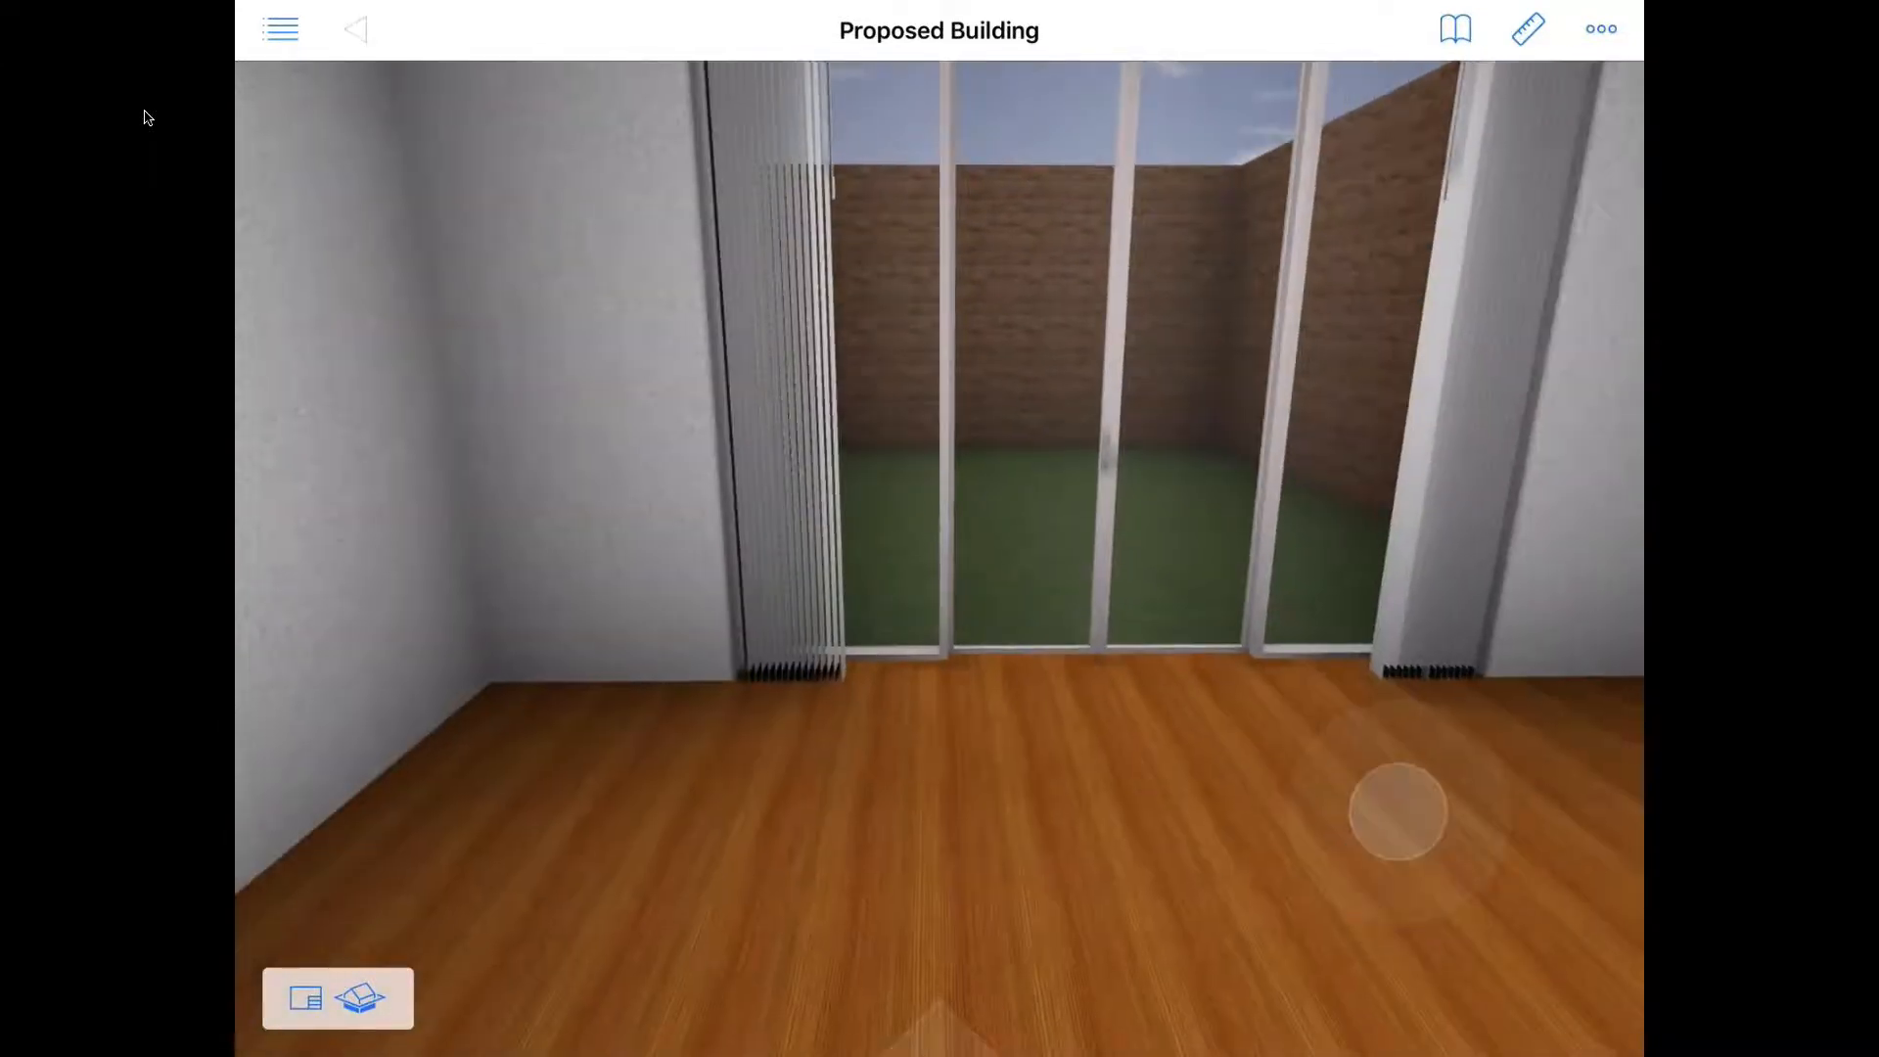
Show the blind's element info and scroll to installation date 29/09/2016 and 5-year warranty
left_click(853, 236)
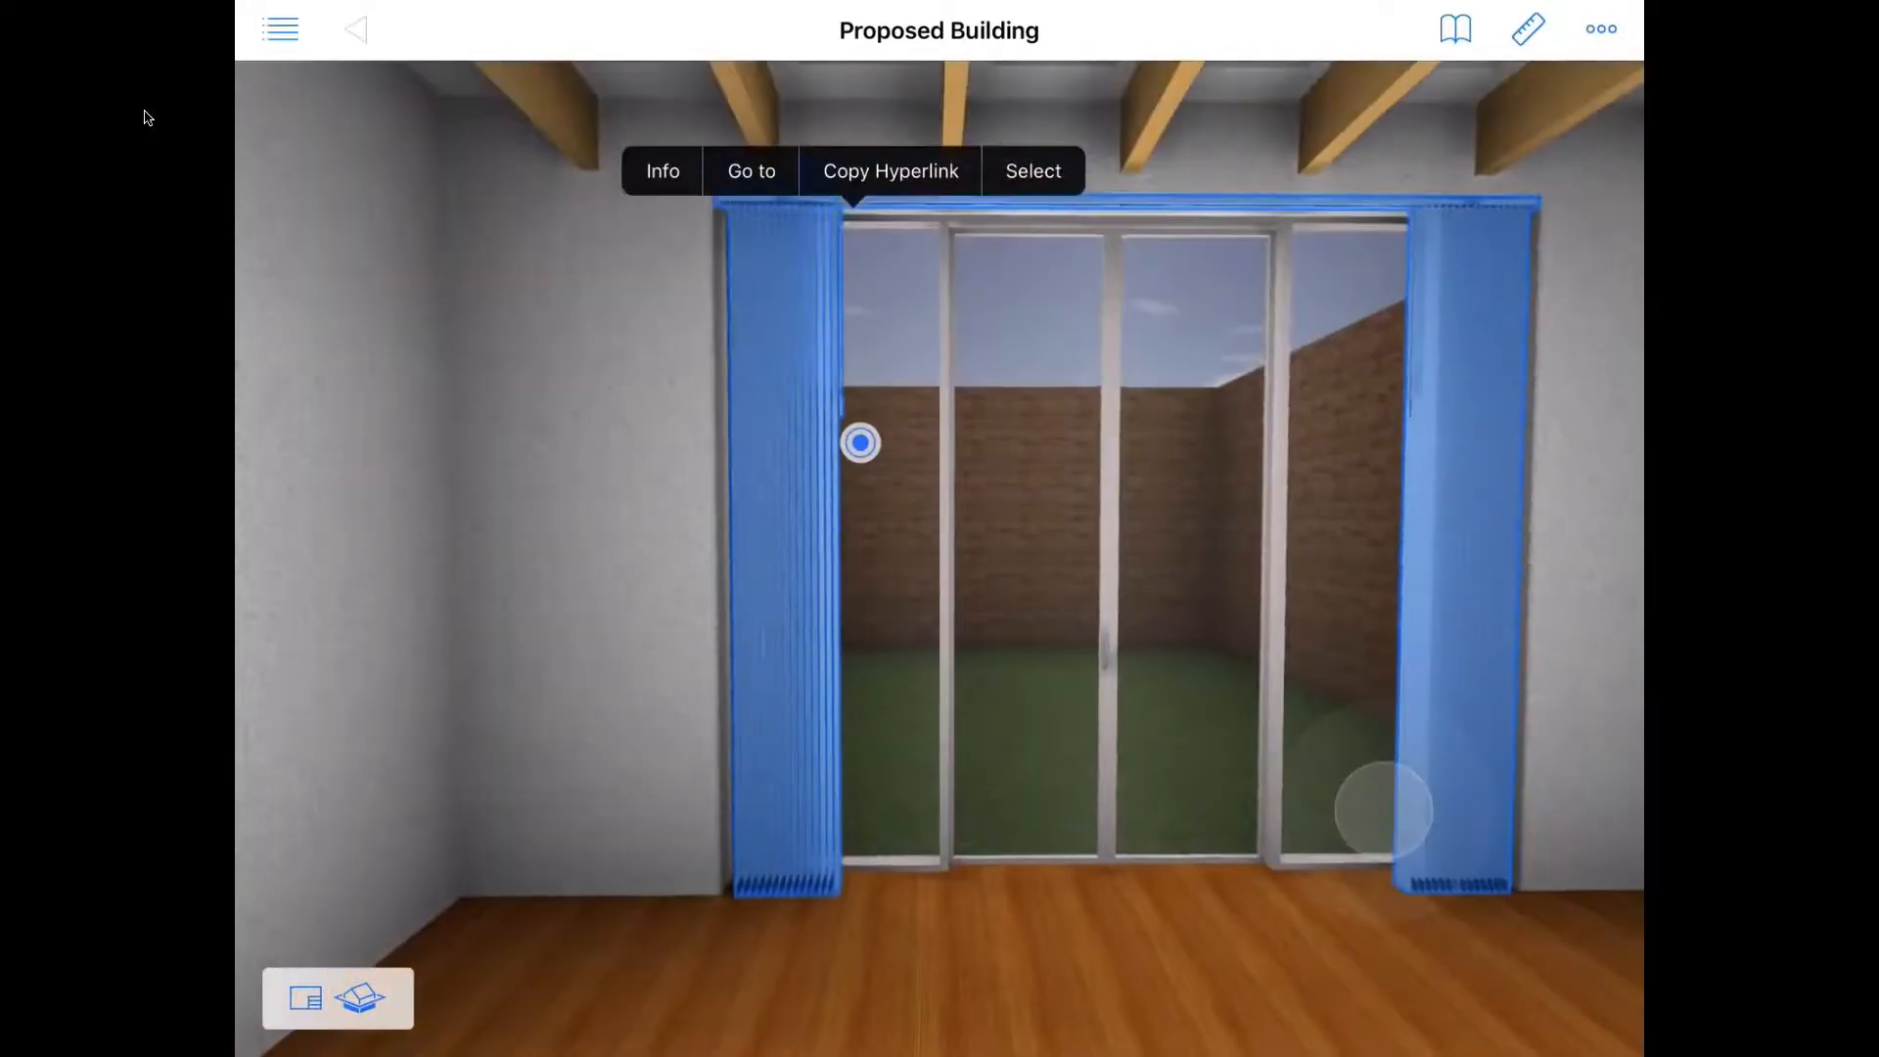
left_click(661, 170)
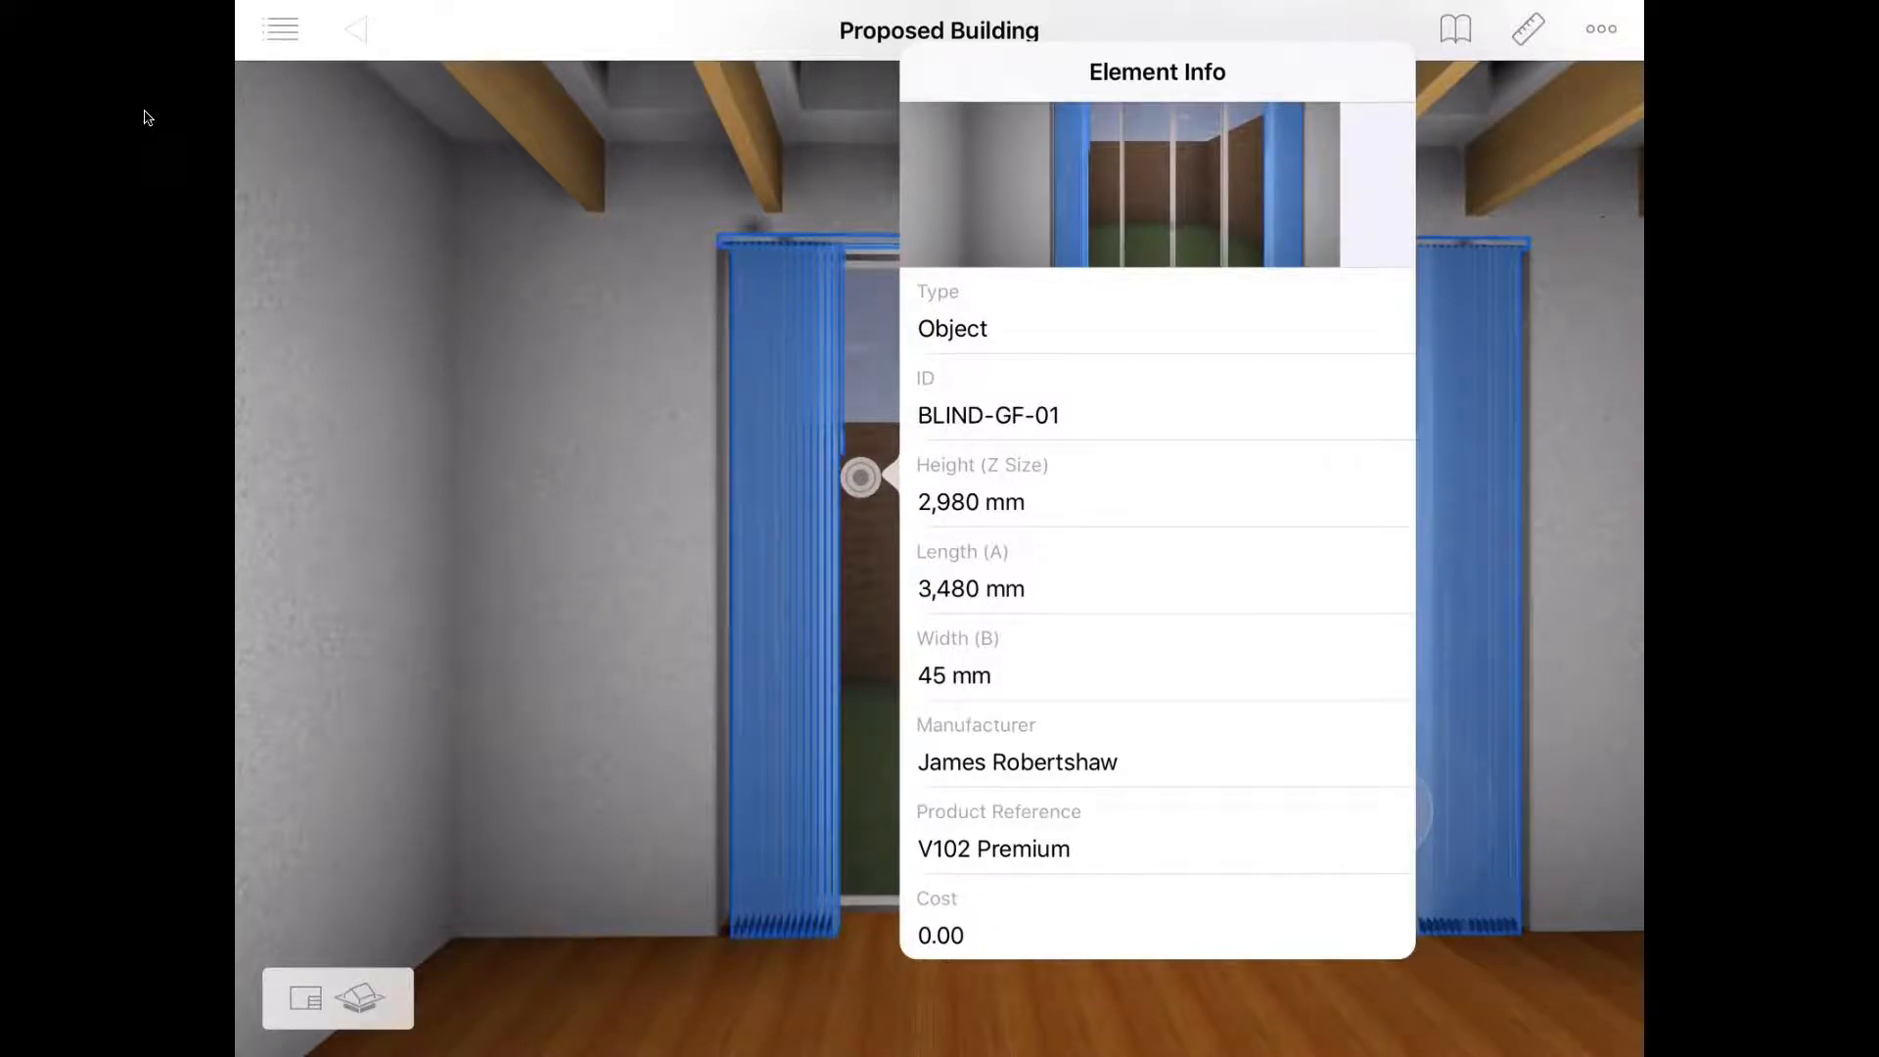
scroll("down", 3)
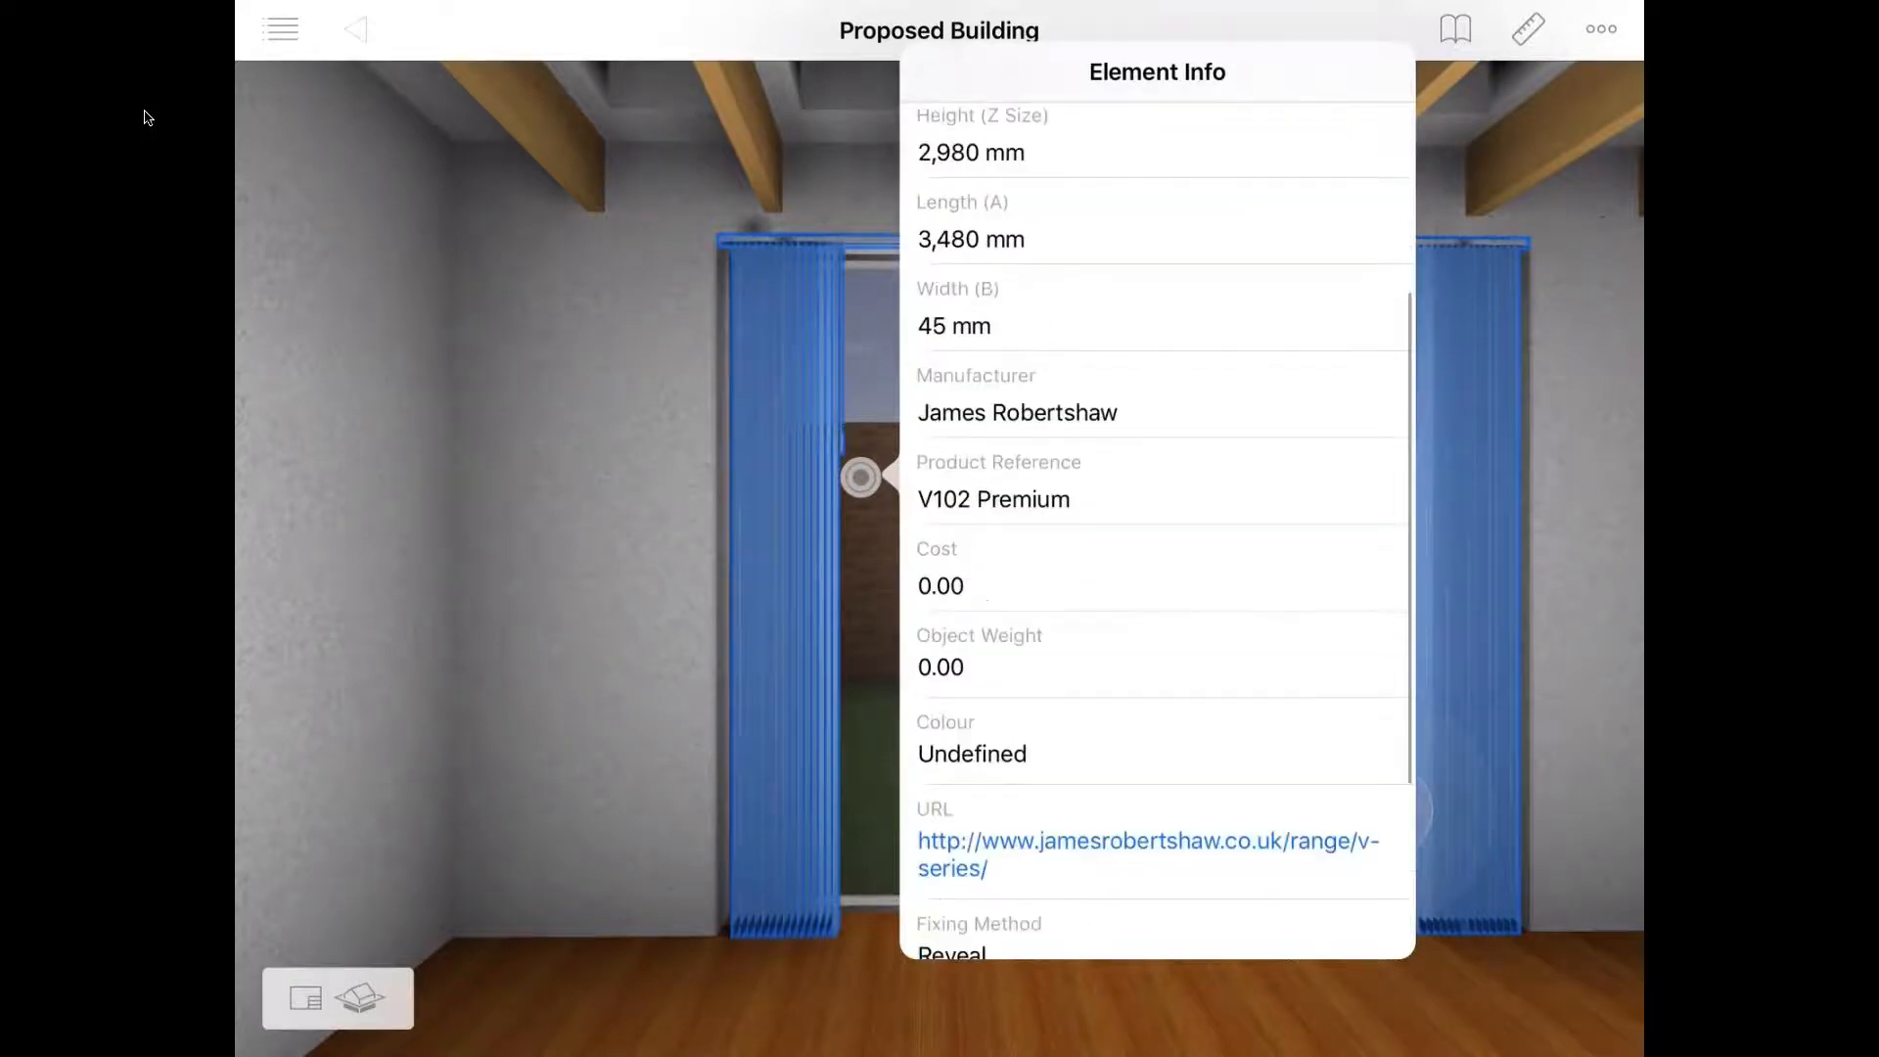
scroll("down", 3)
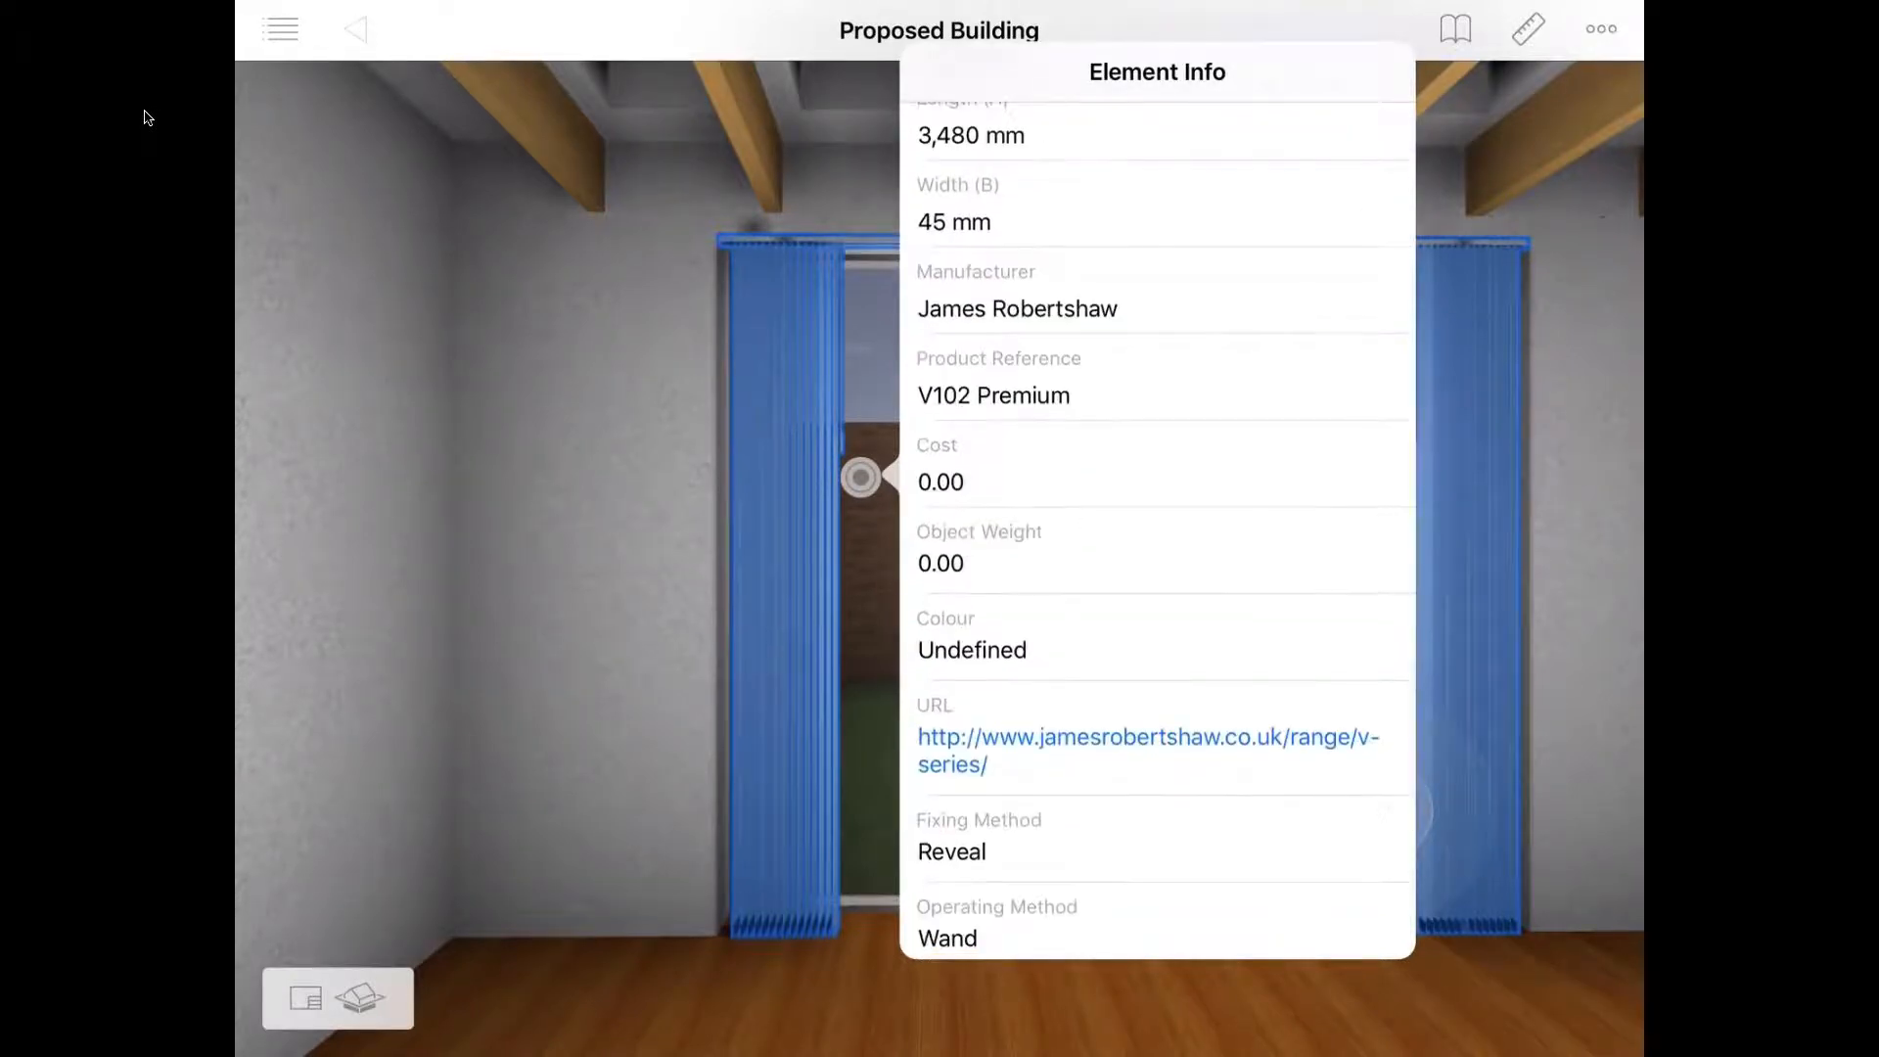
scroll("down", 3)
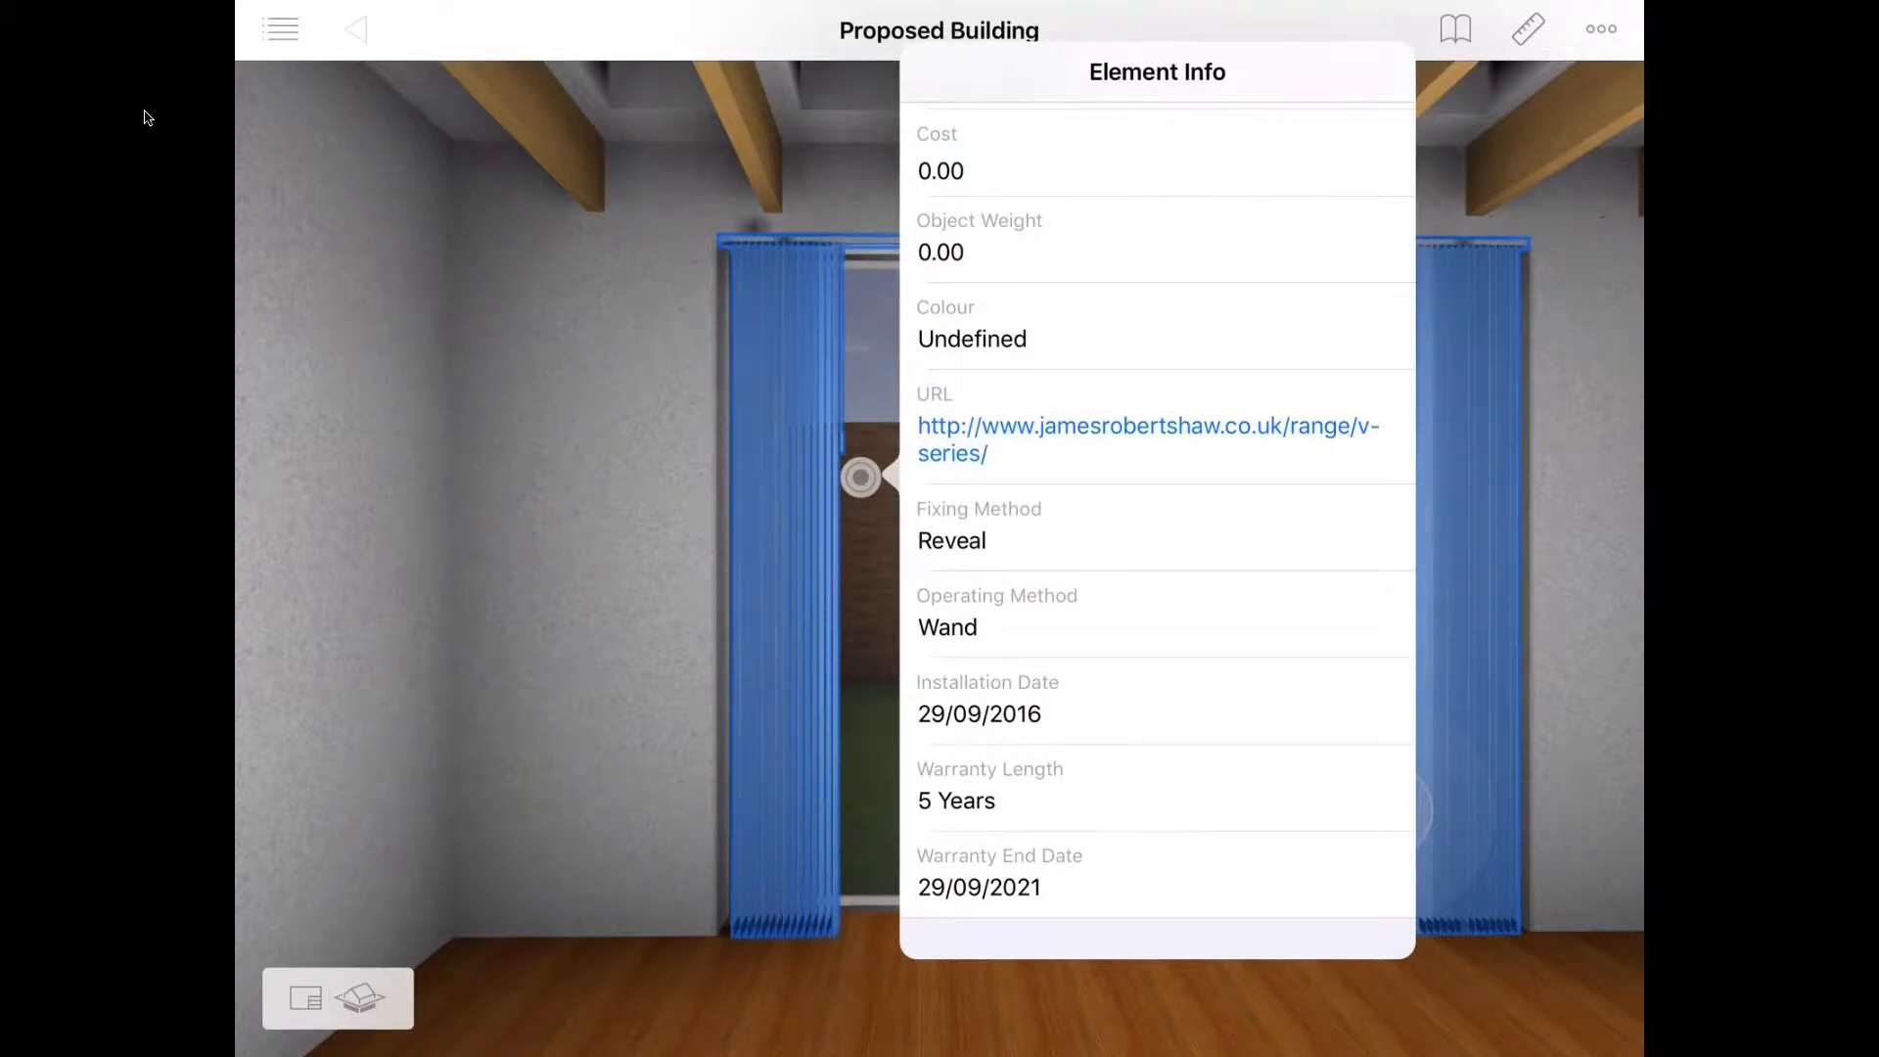
Follow the URL link to the manufacturer's product web page
left_click(1145, 439)
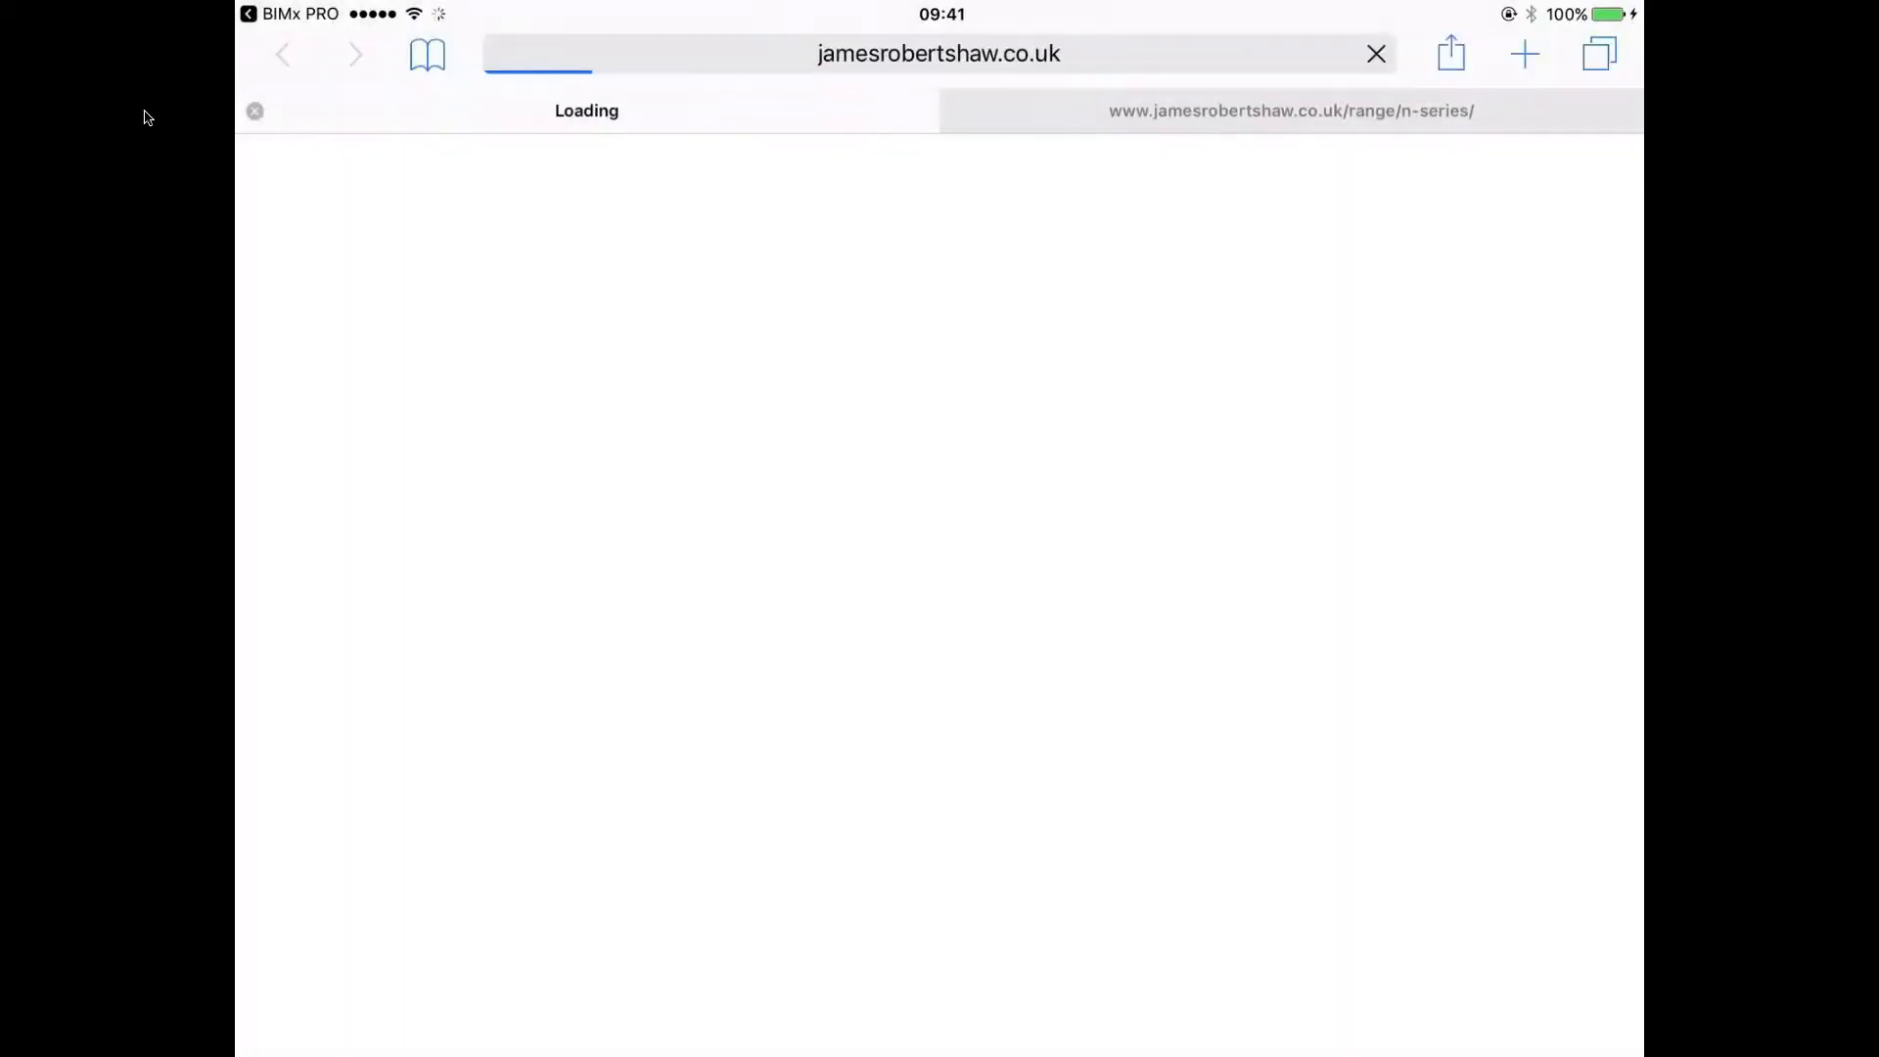